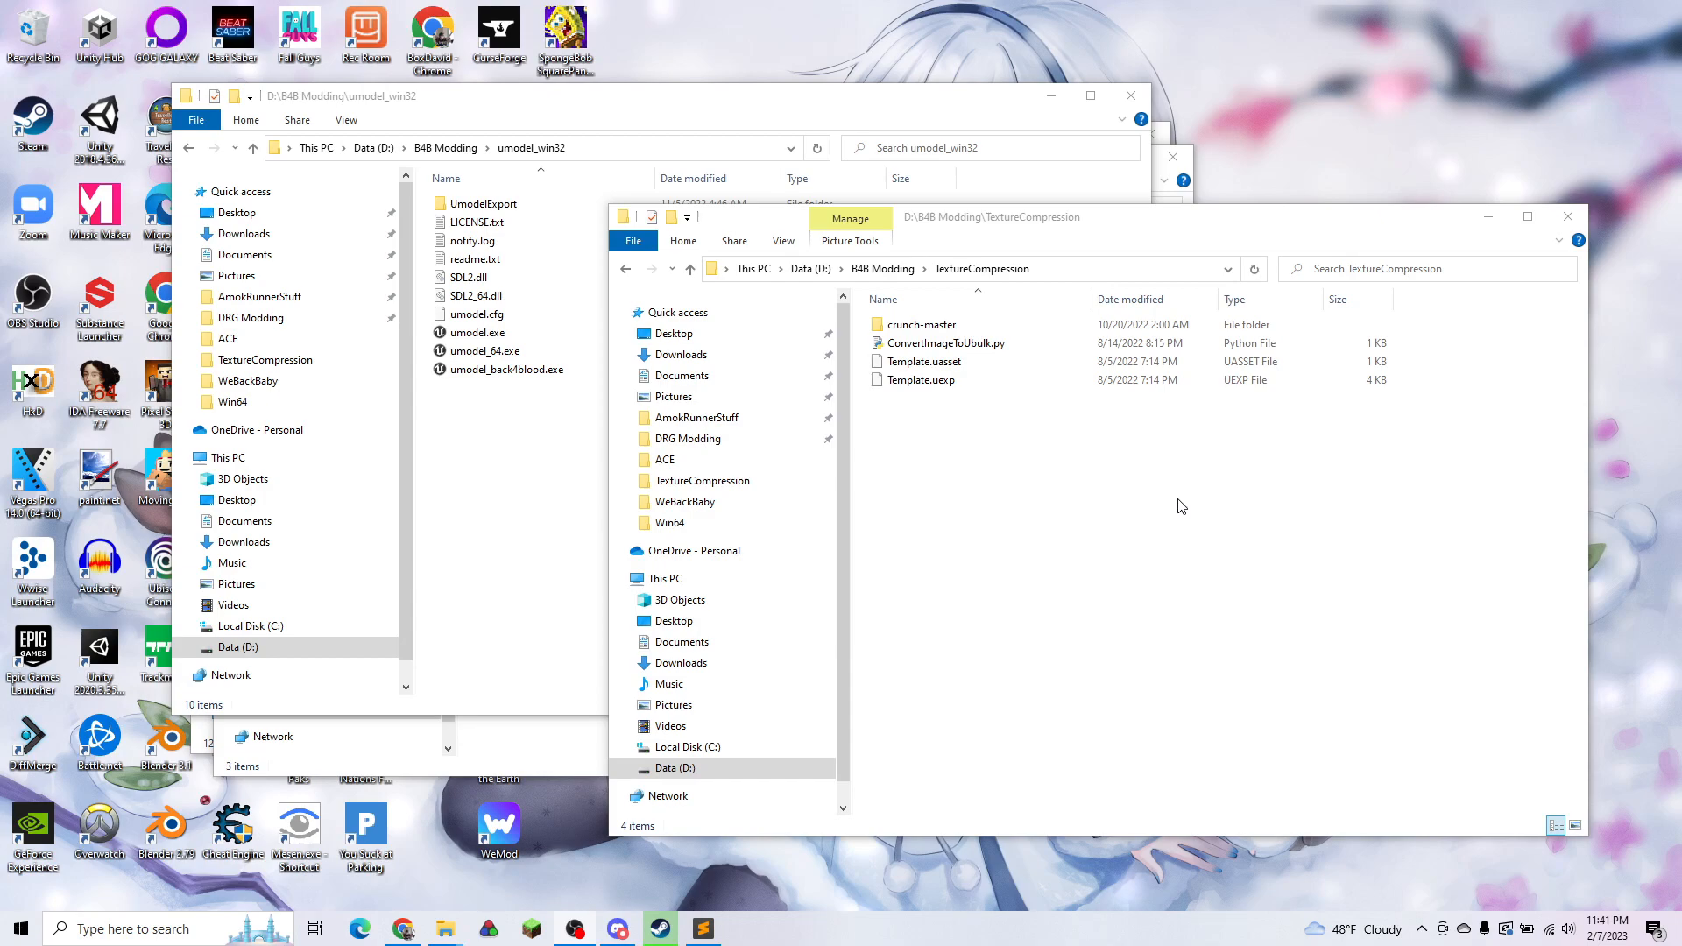
{"action": "mouse_move", "coordinate": [1178, 532]}
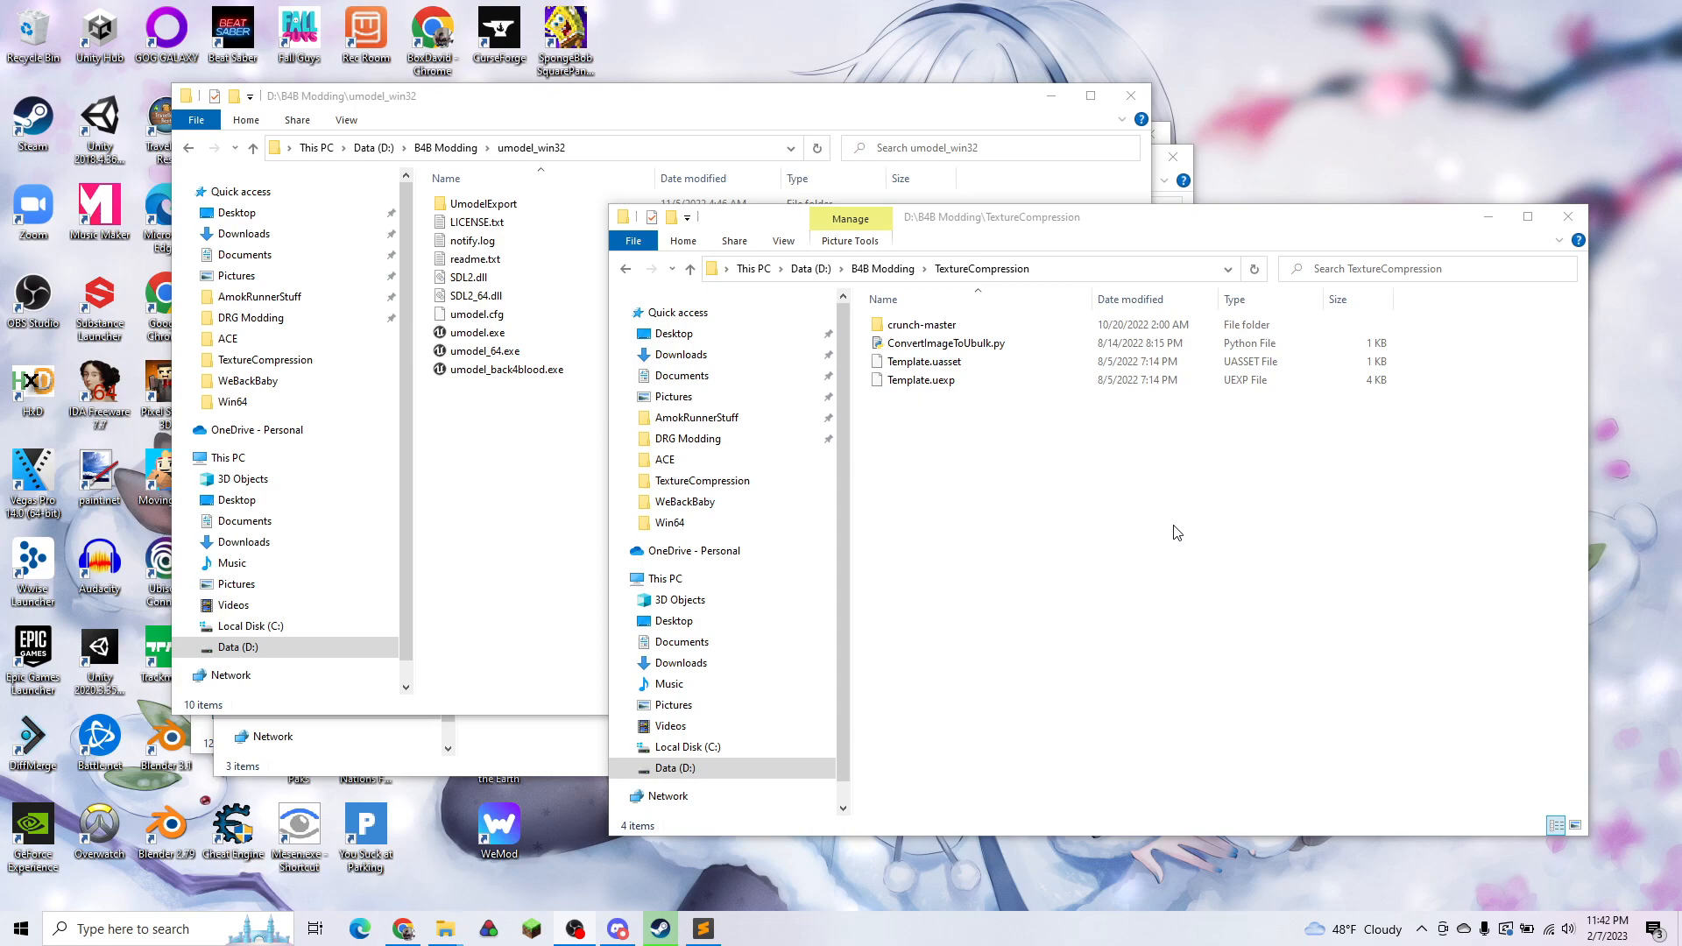
{"action": "mouse_move", "coordinate": [1097, 471]}
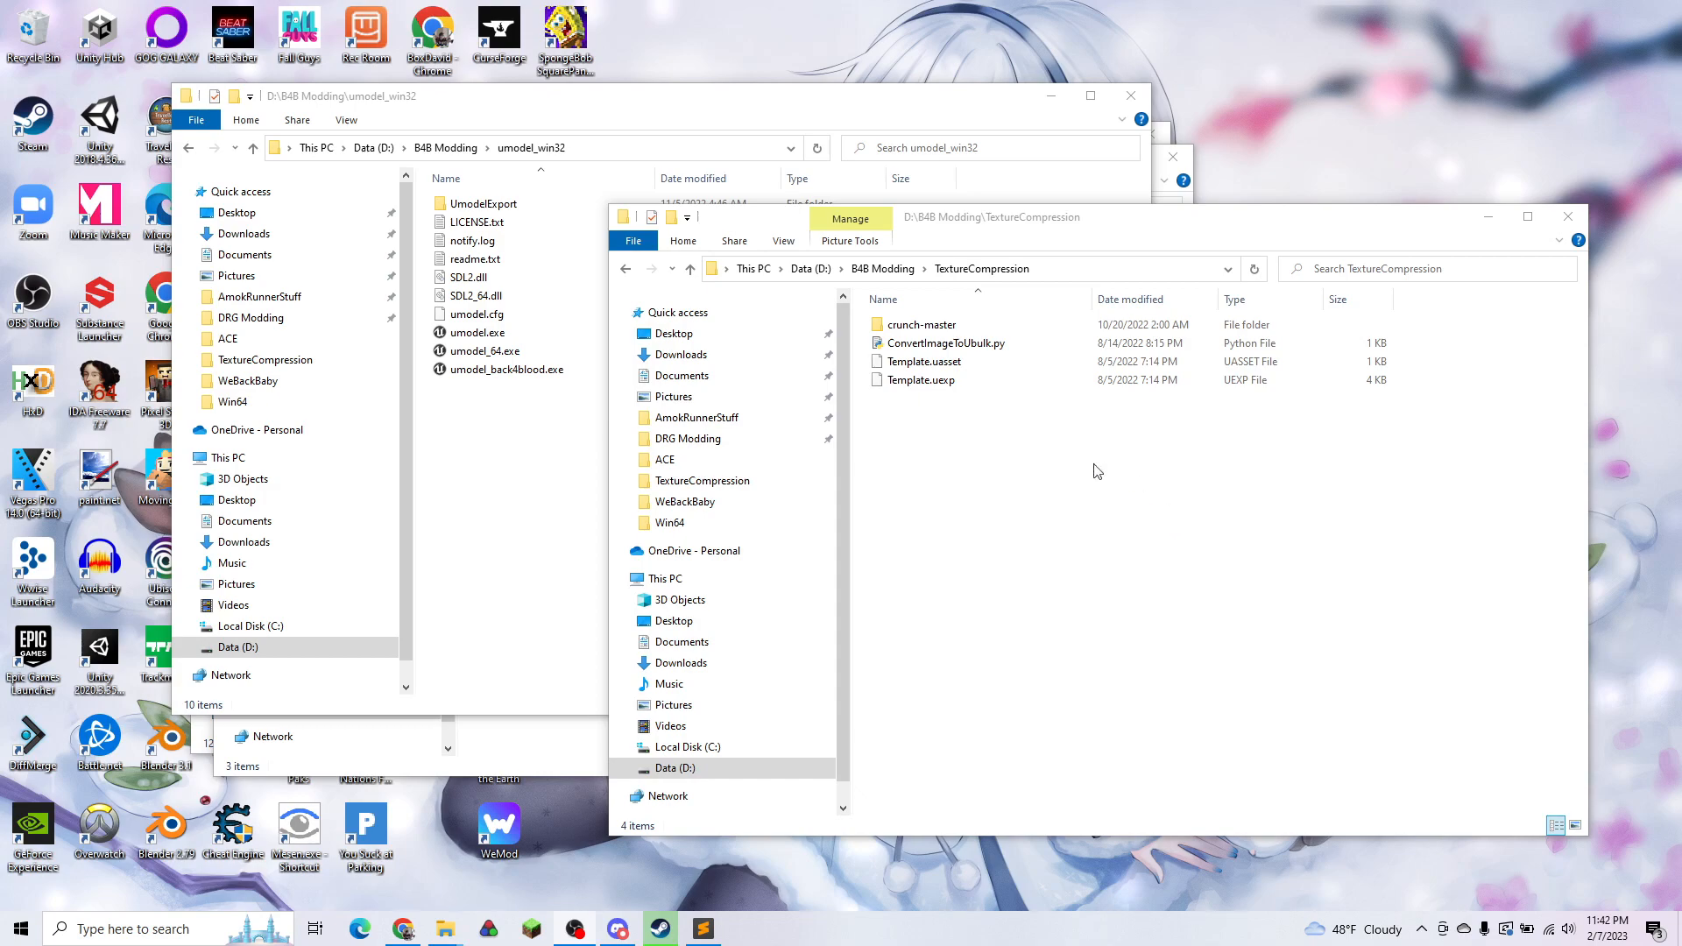
{"action": "mouse_move", "coordinate": [562, 606]}
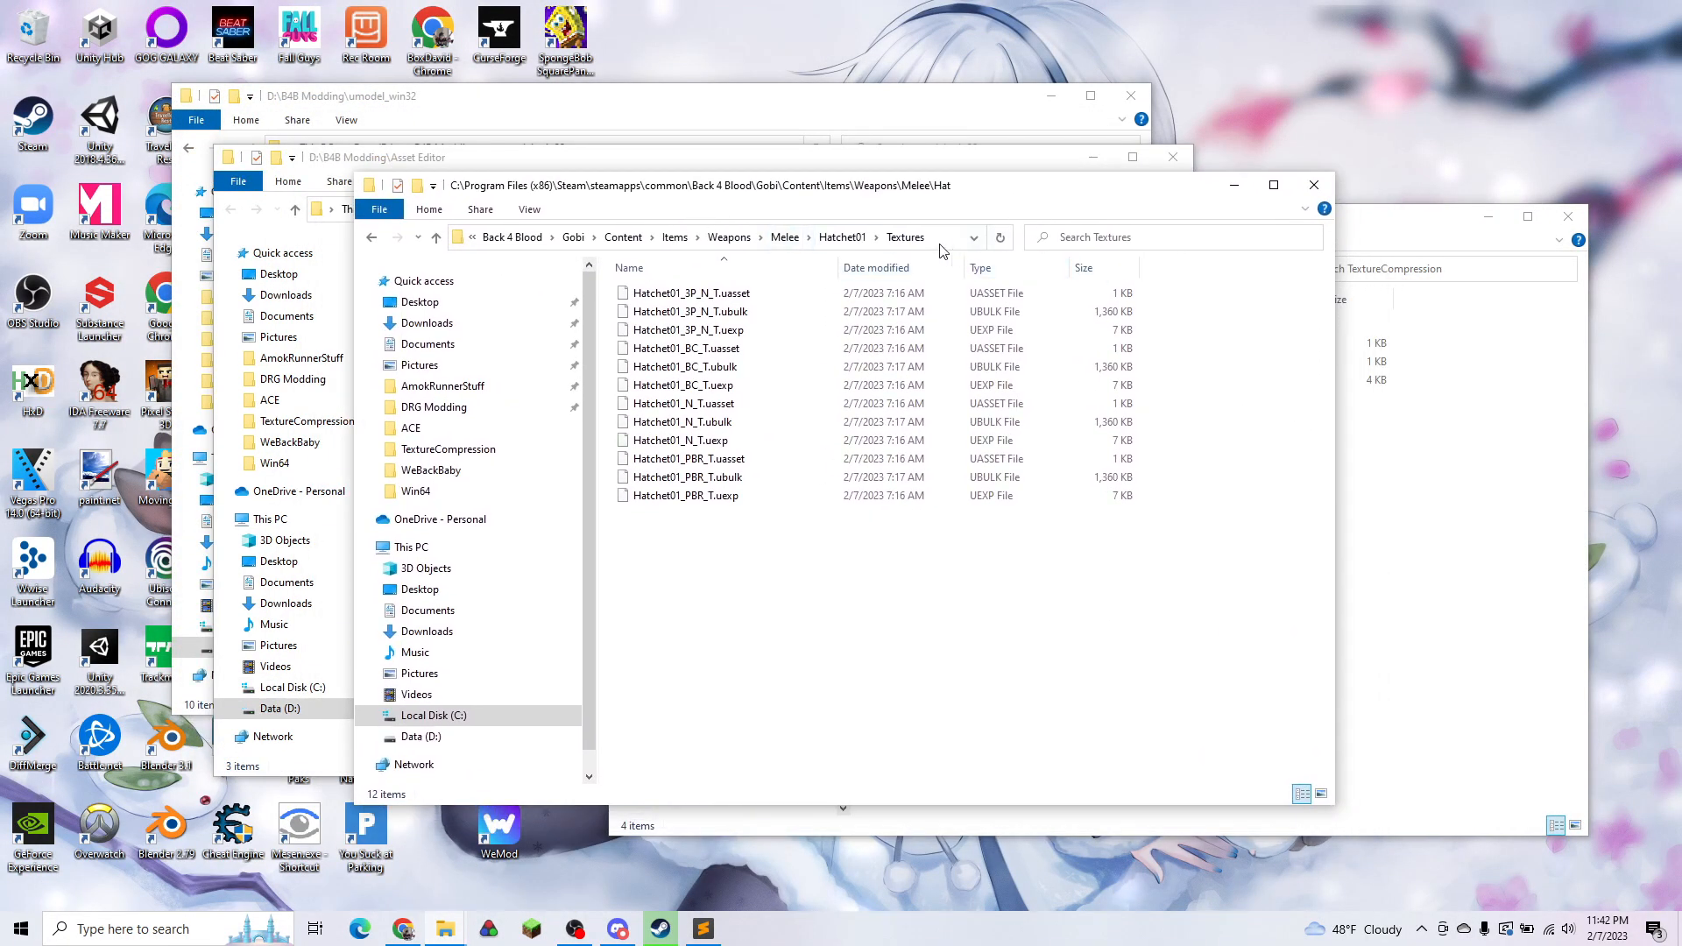
Step: Copy the three Hatchet01_BC_T files from Hatchet01\Textures into TextureCompression by dragging
{"action": "left_click", "coordinate": [708, 237]}
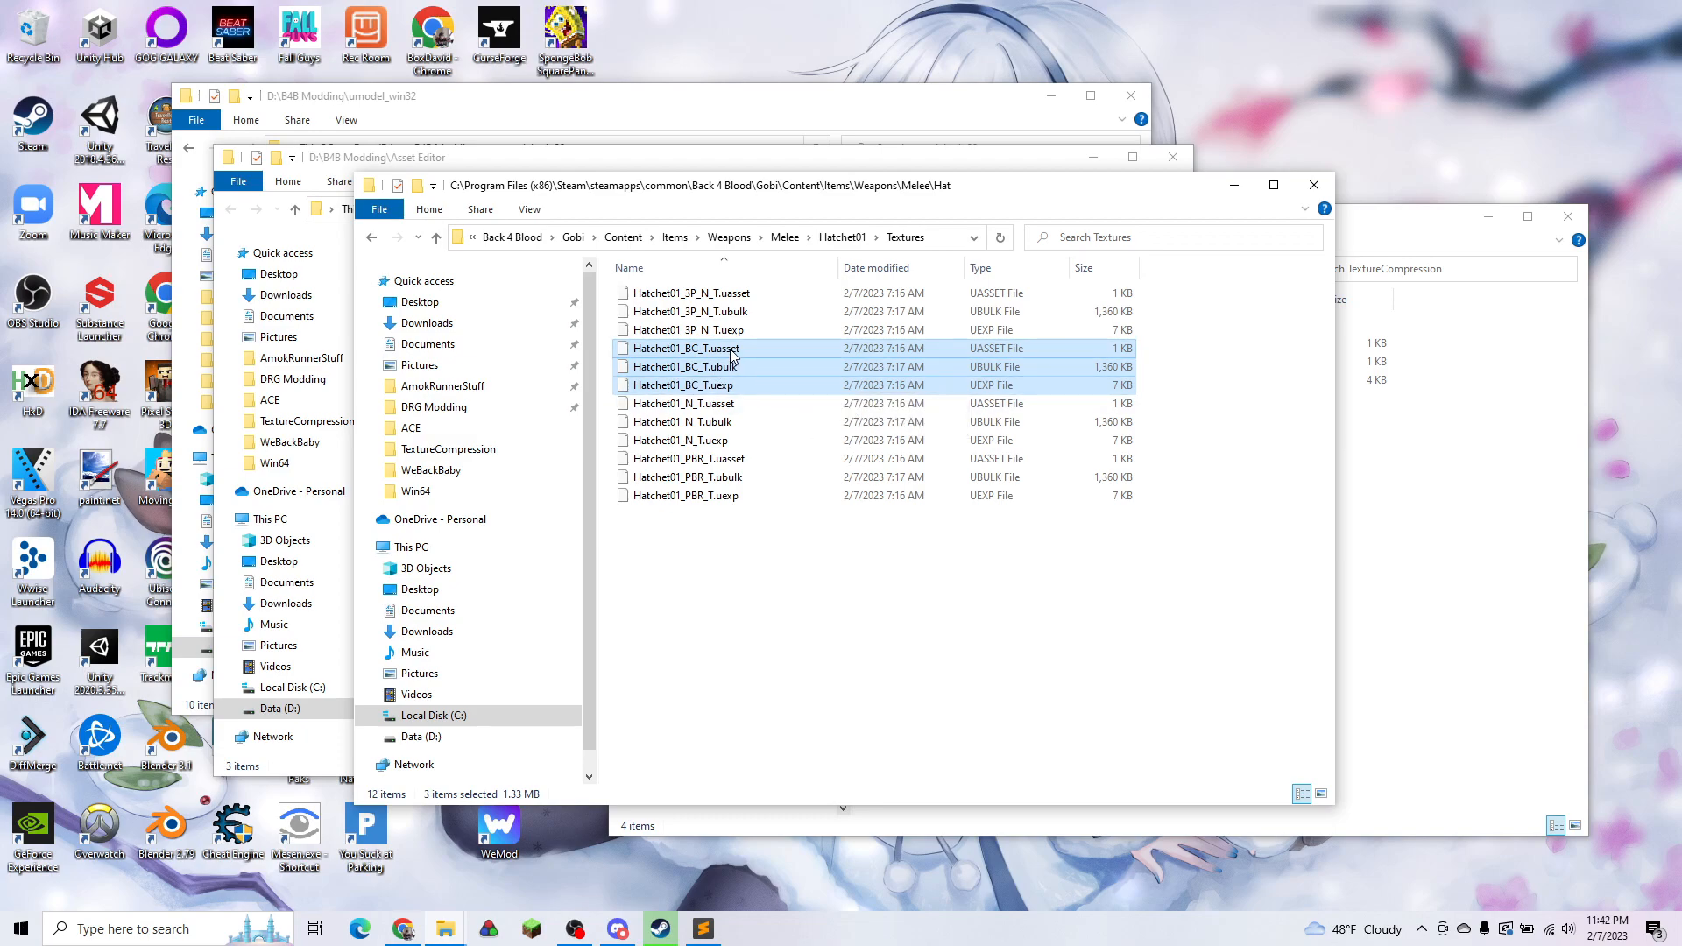
{"action": "right_click", "coordinate": [685, 347]}
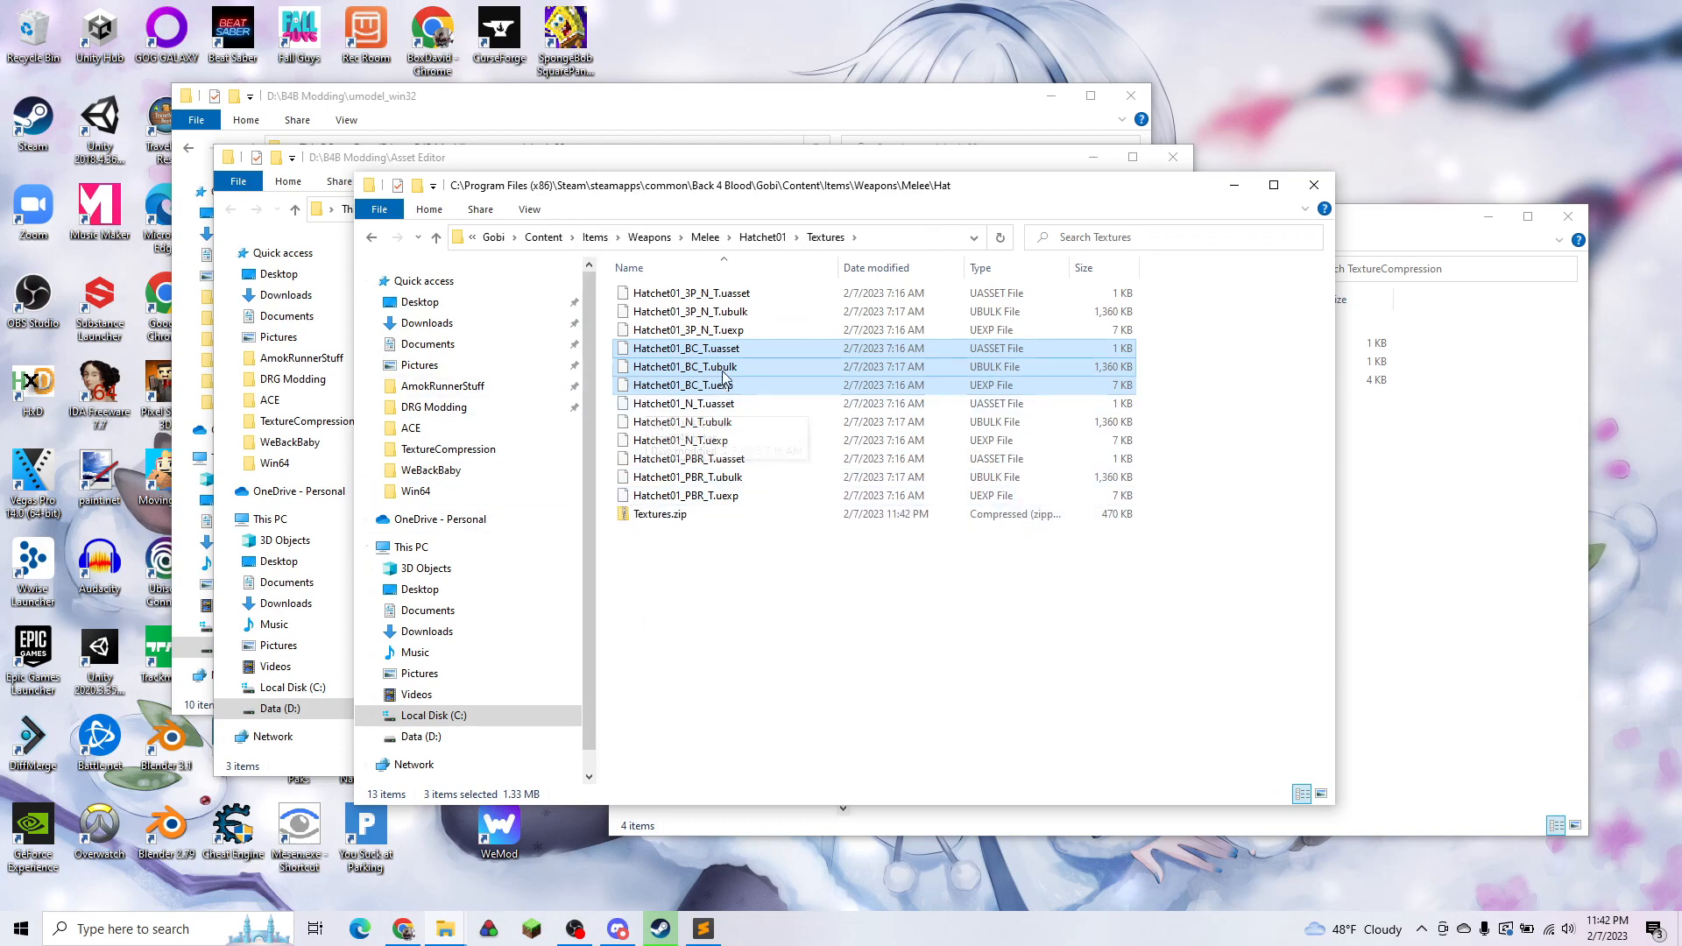
{"action": "left_click_drag", "start_coordinate": [687, 365], "coordinate": [1443, 525]}
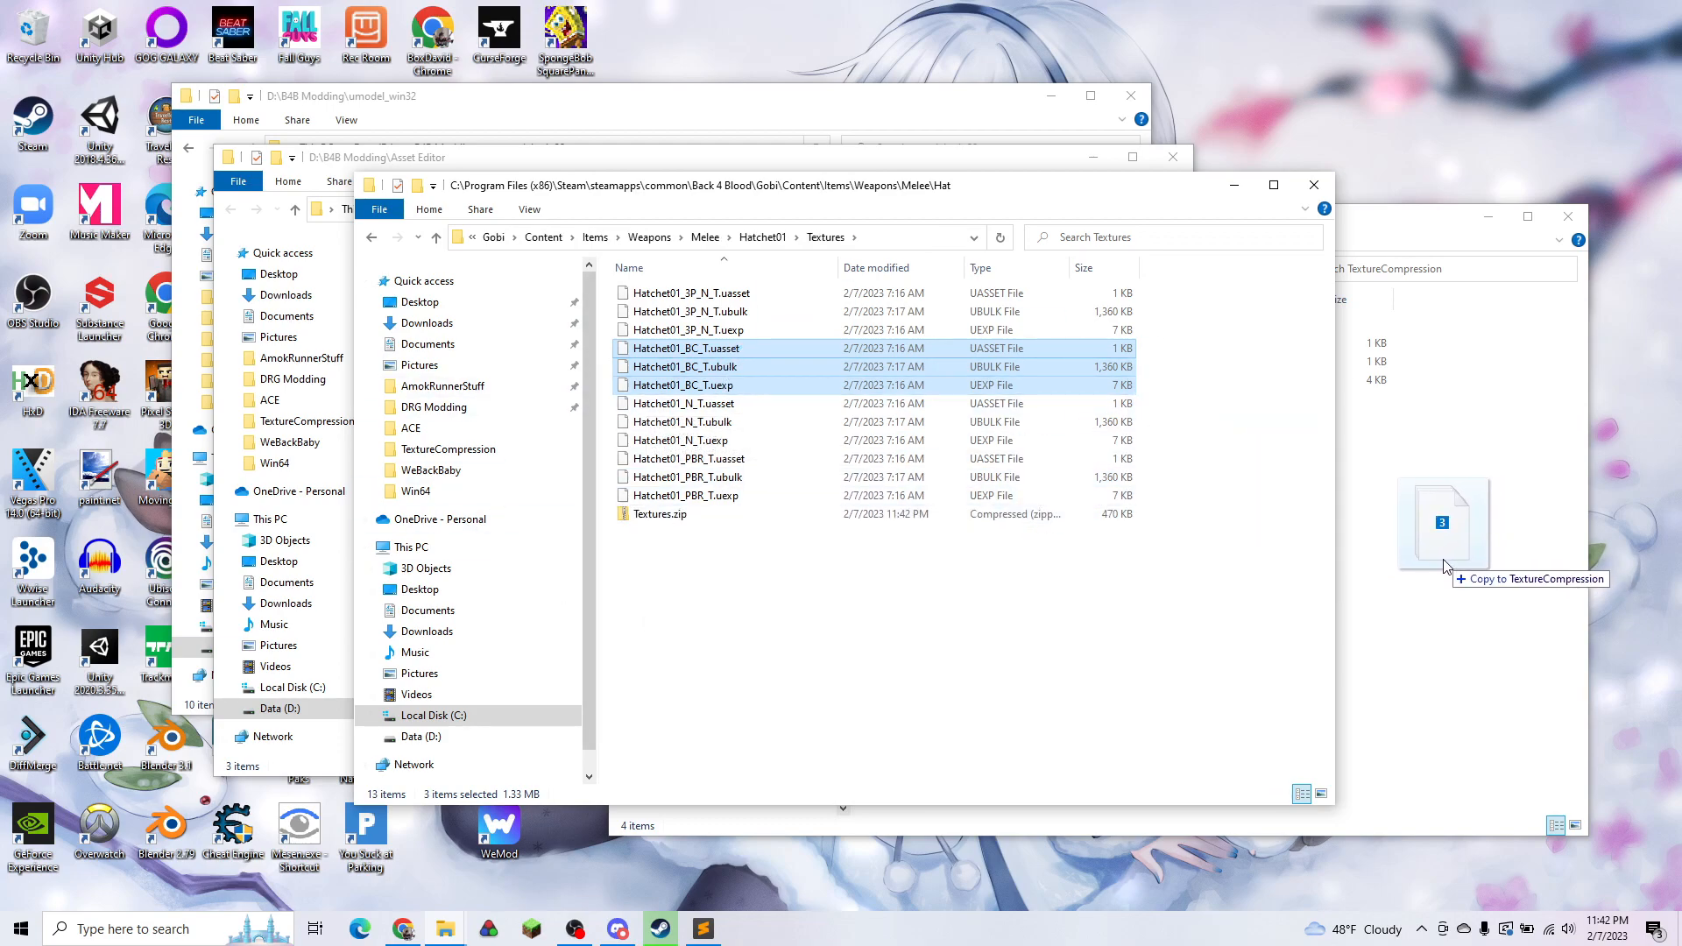
{"action": "left_click_drag", "start_coordinate": [1443, 525], "coordinate": [1009, 494]}
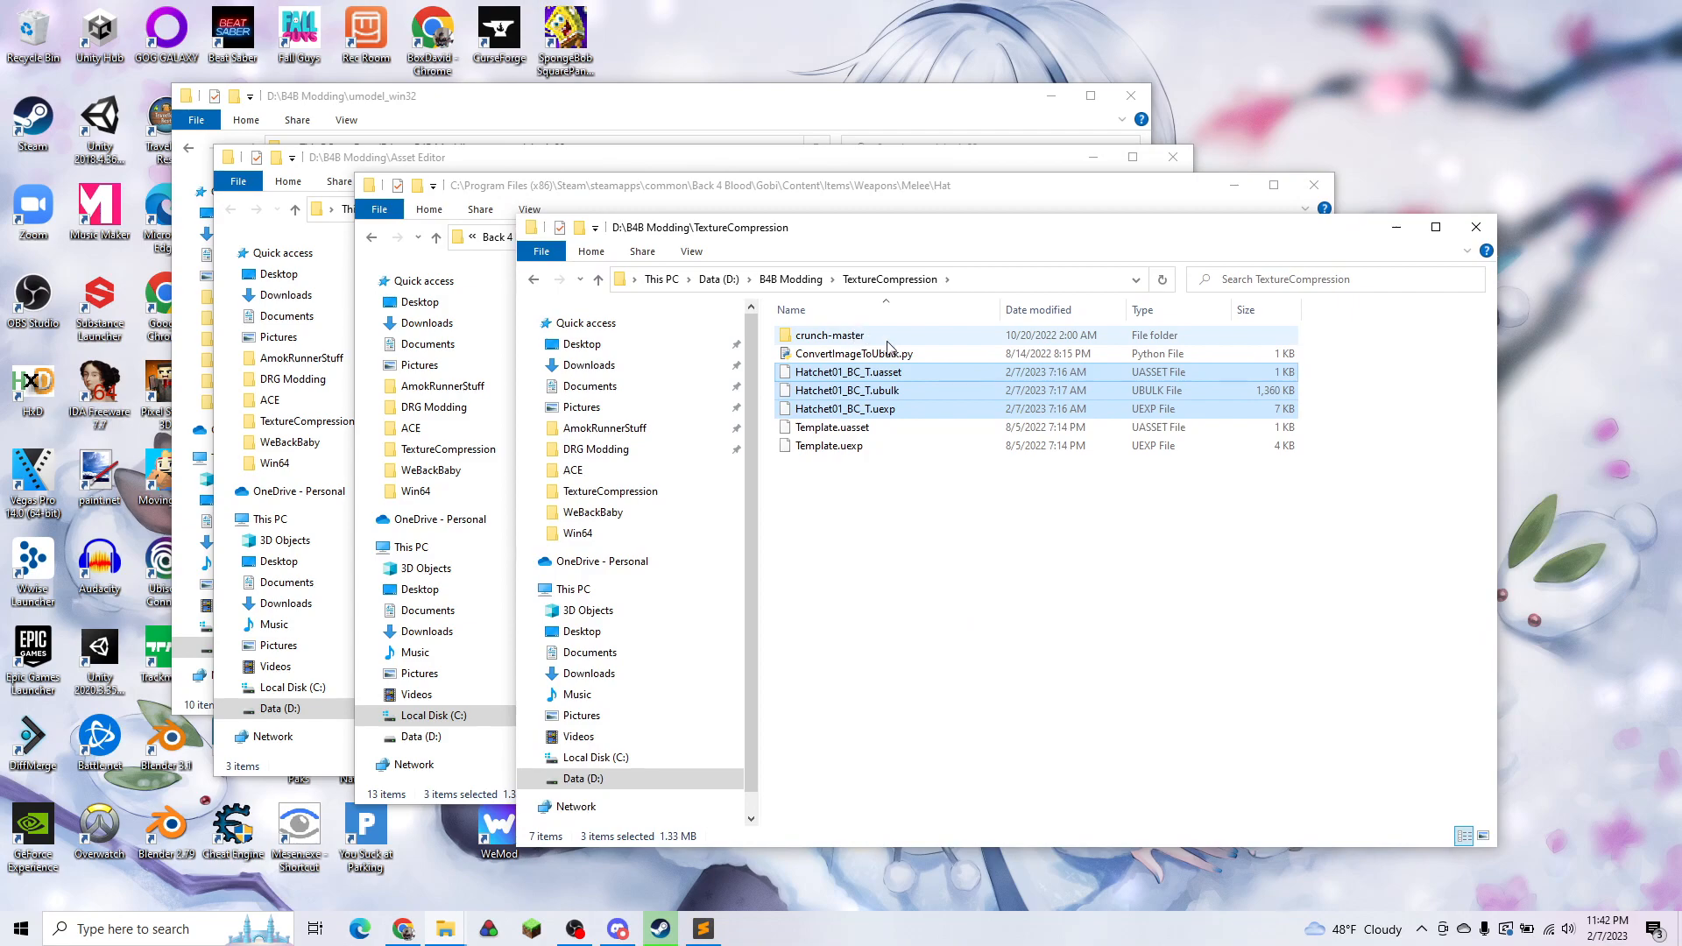
Step: Deselect the copied files and bring the umodel_win32 Explorer window forward
{"action": "left_click", "coordinate": [829, 335]}
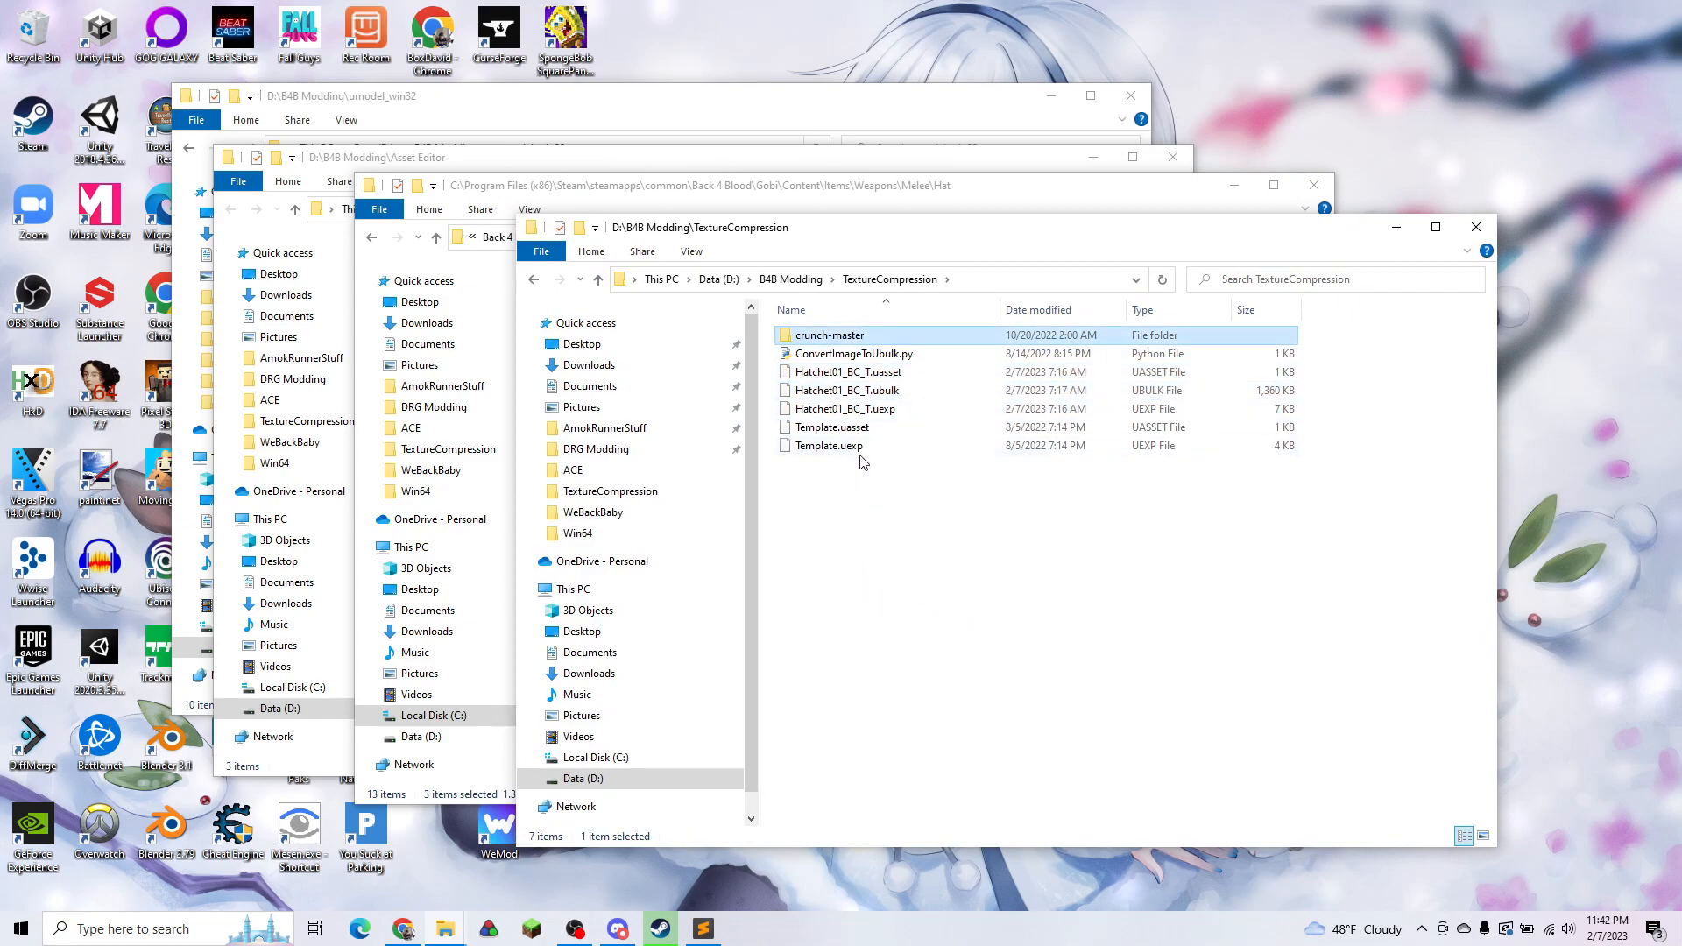
{"action": "left_click", "coordinate": [854, 353]}
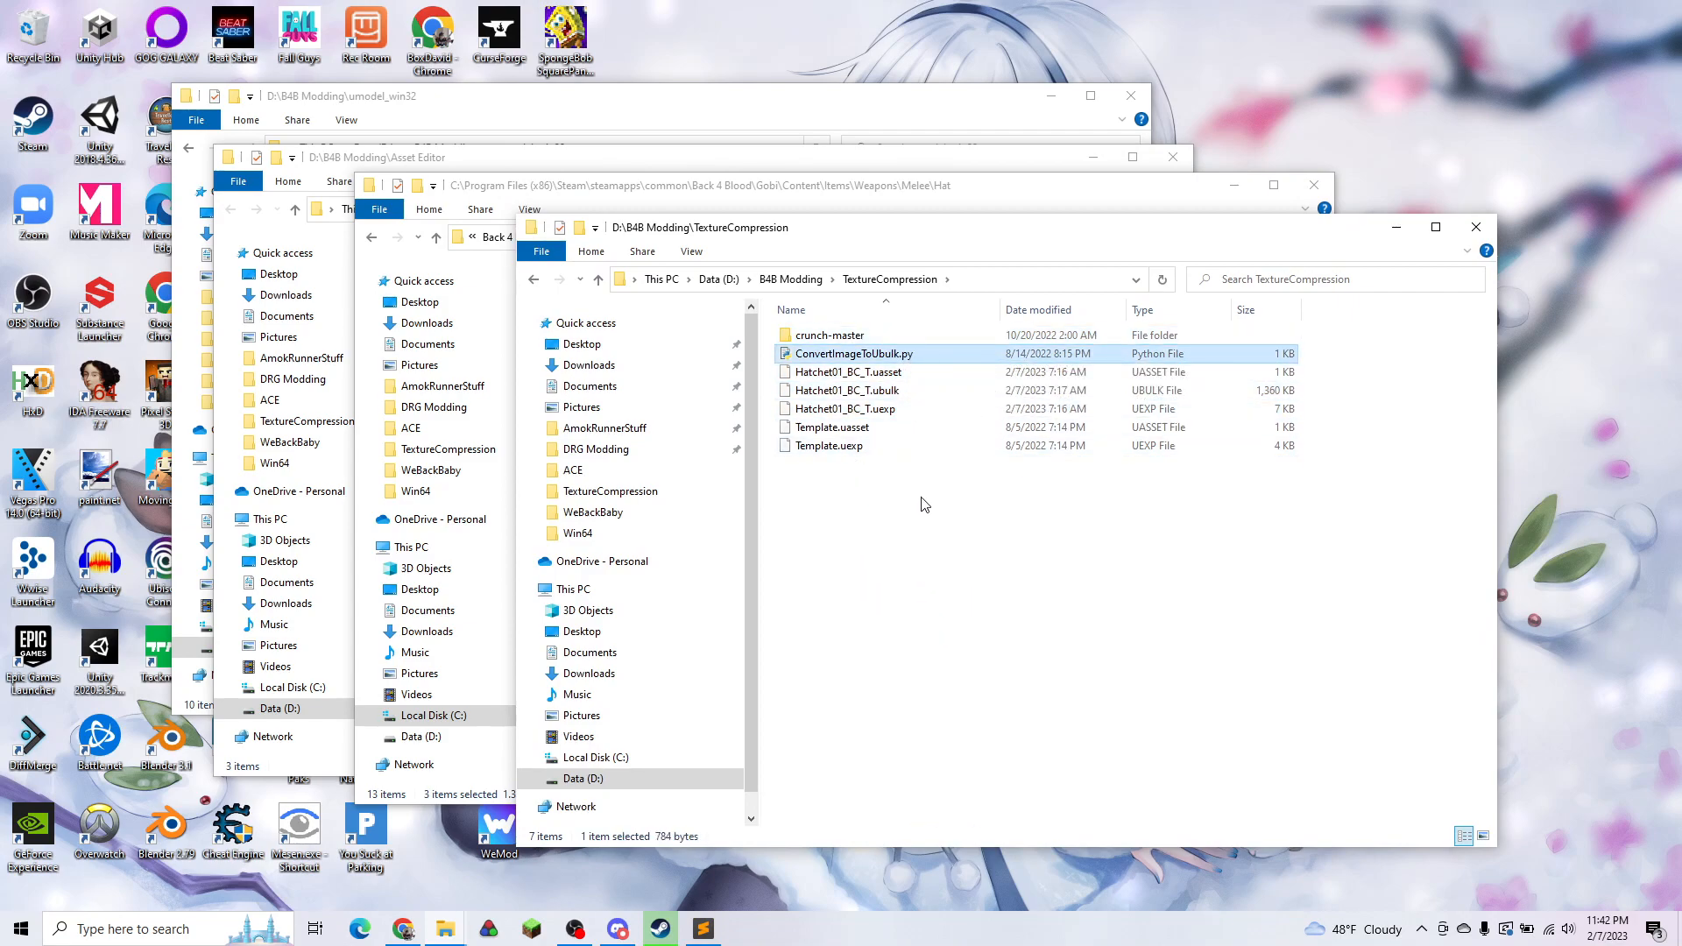
{"action": "left_click", "coordinate": [832, 426]}
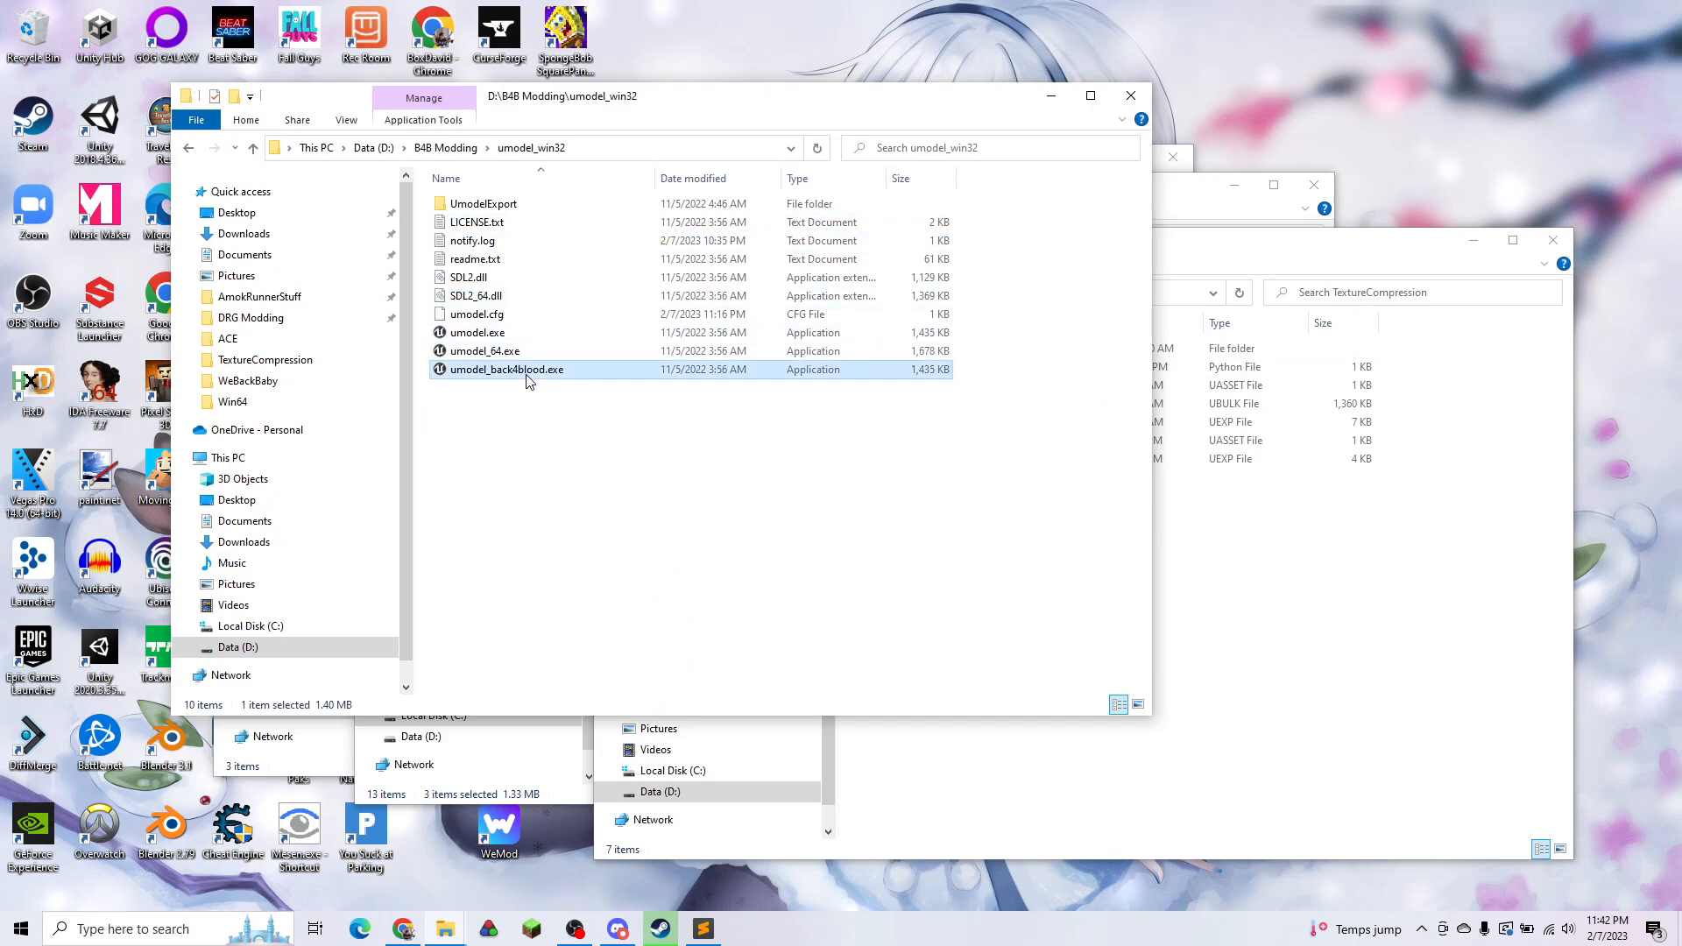
Step: Launch umodel_back4blood with TextureCompression as game path and the Unreal Engine version selected
{"action": "double_click", "coordinate": [506, 370]}
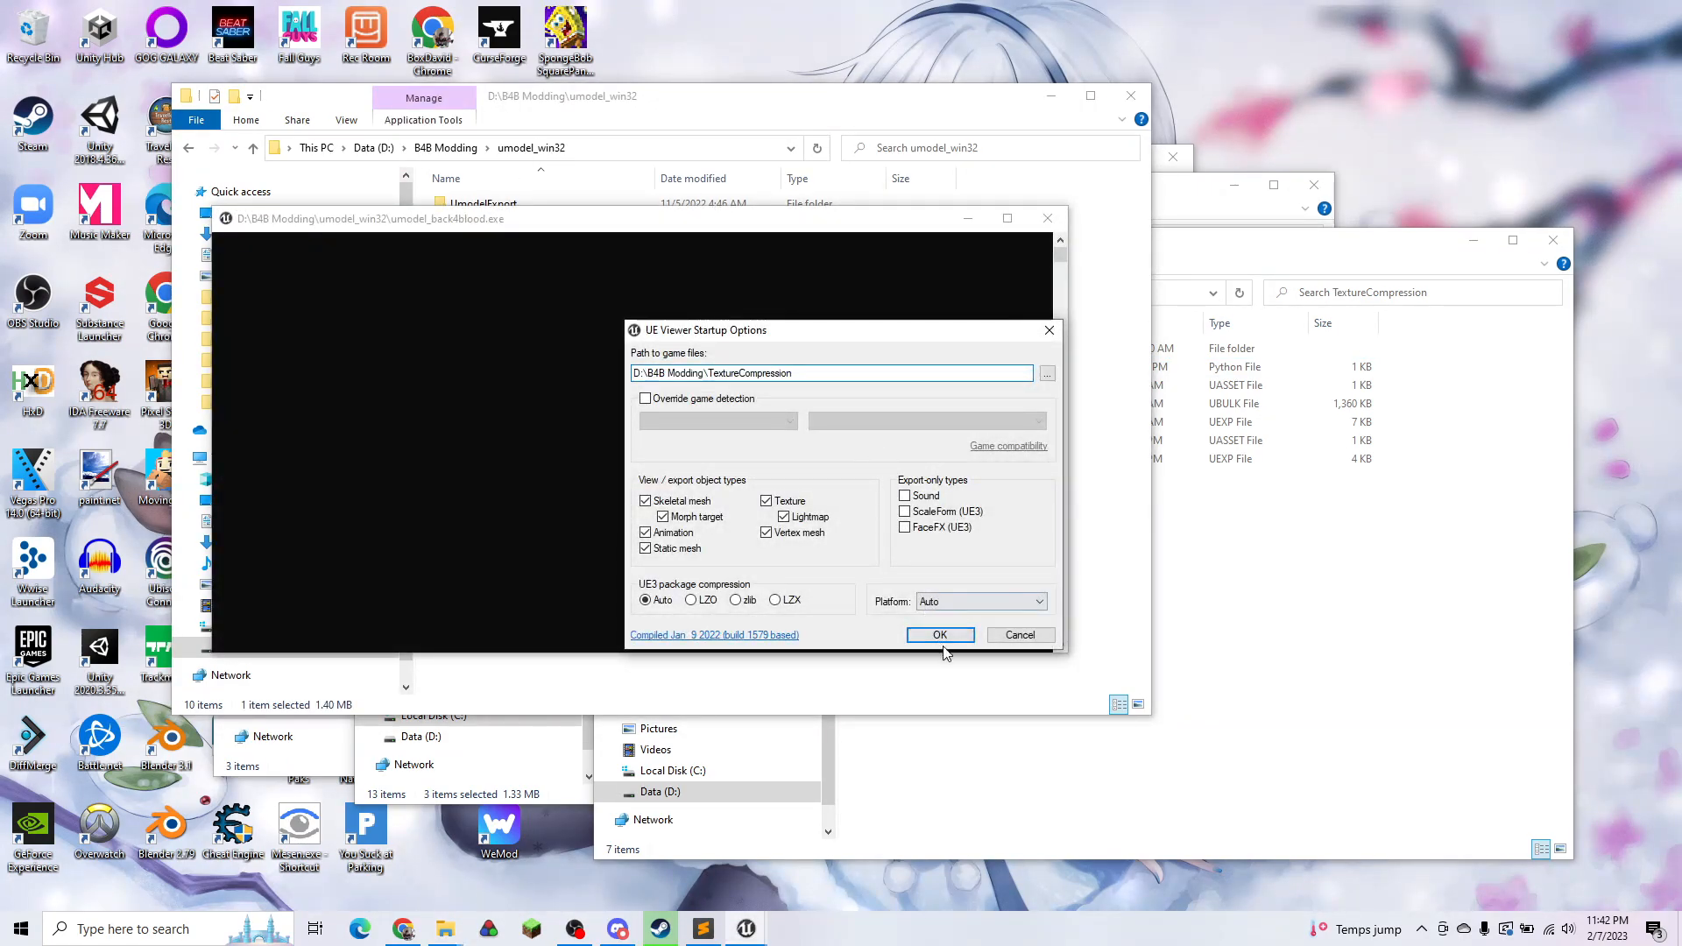
{"action": "left_click", "coordinate": [940, 635]}
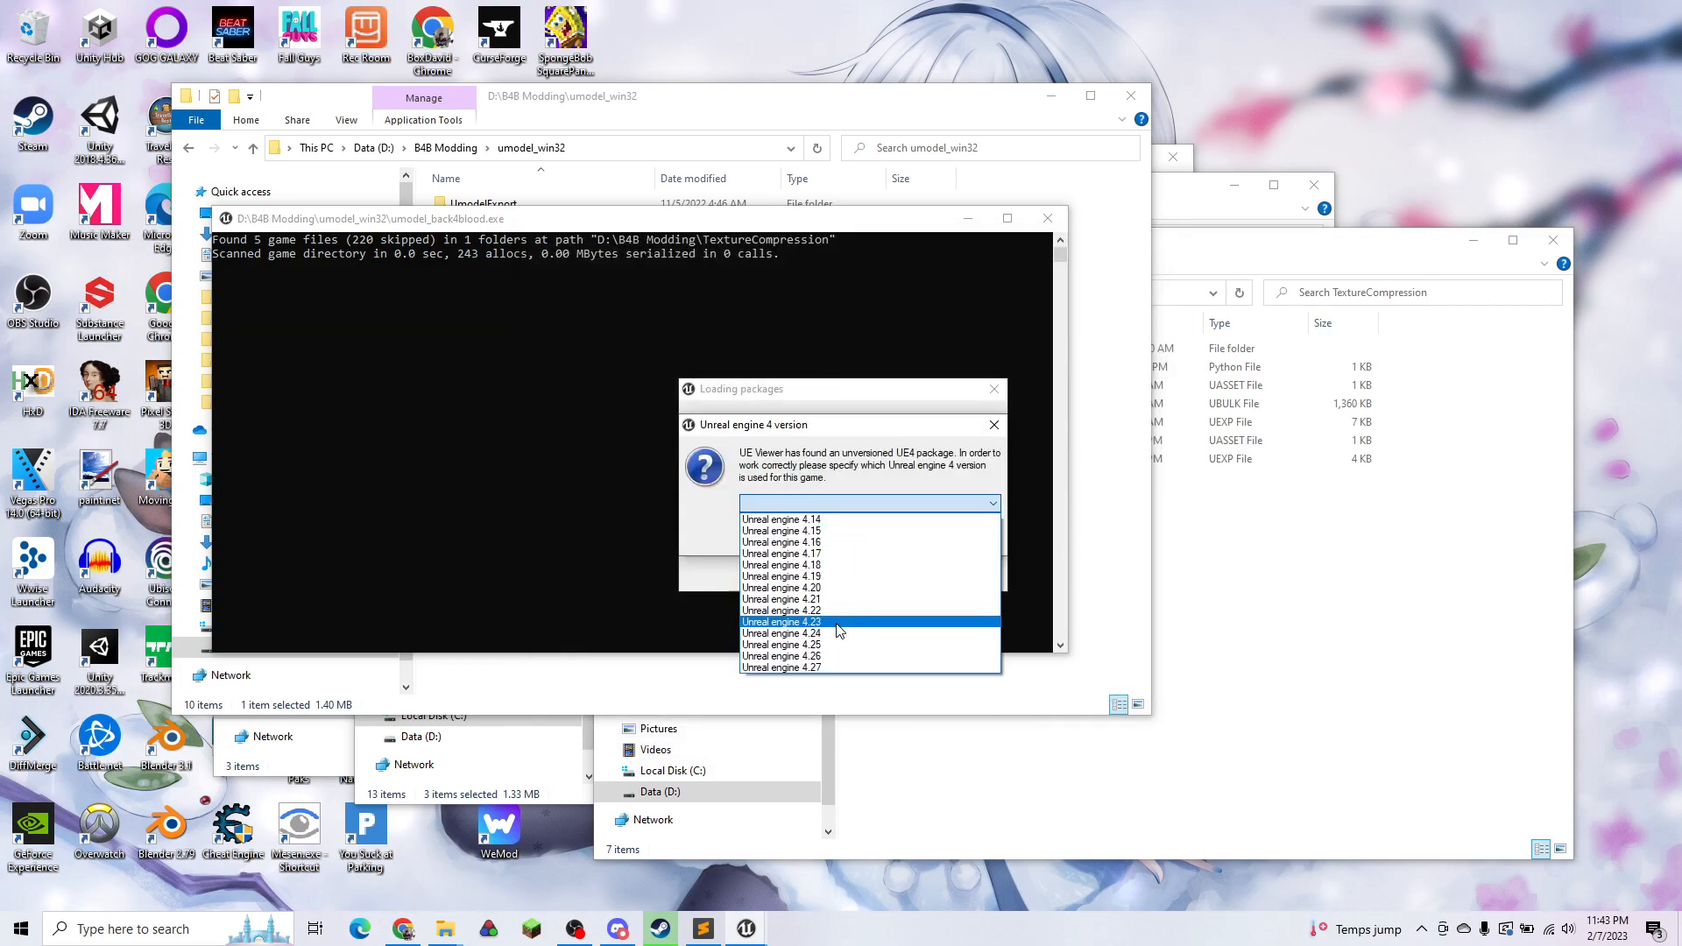
{"action": "left_click", "coordinate": [780, 621]}
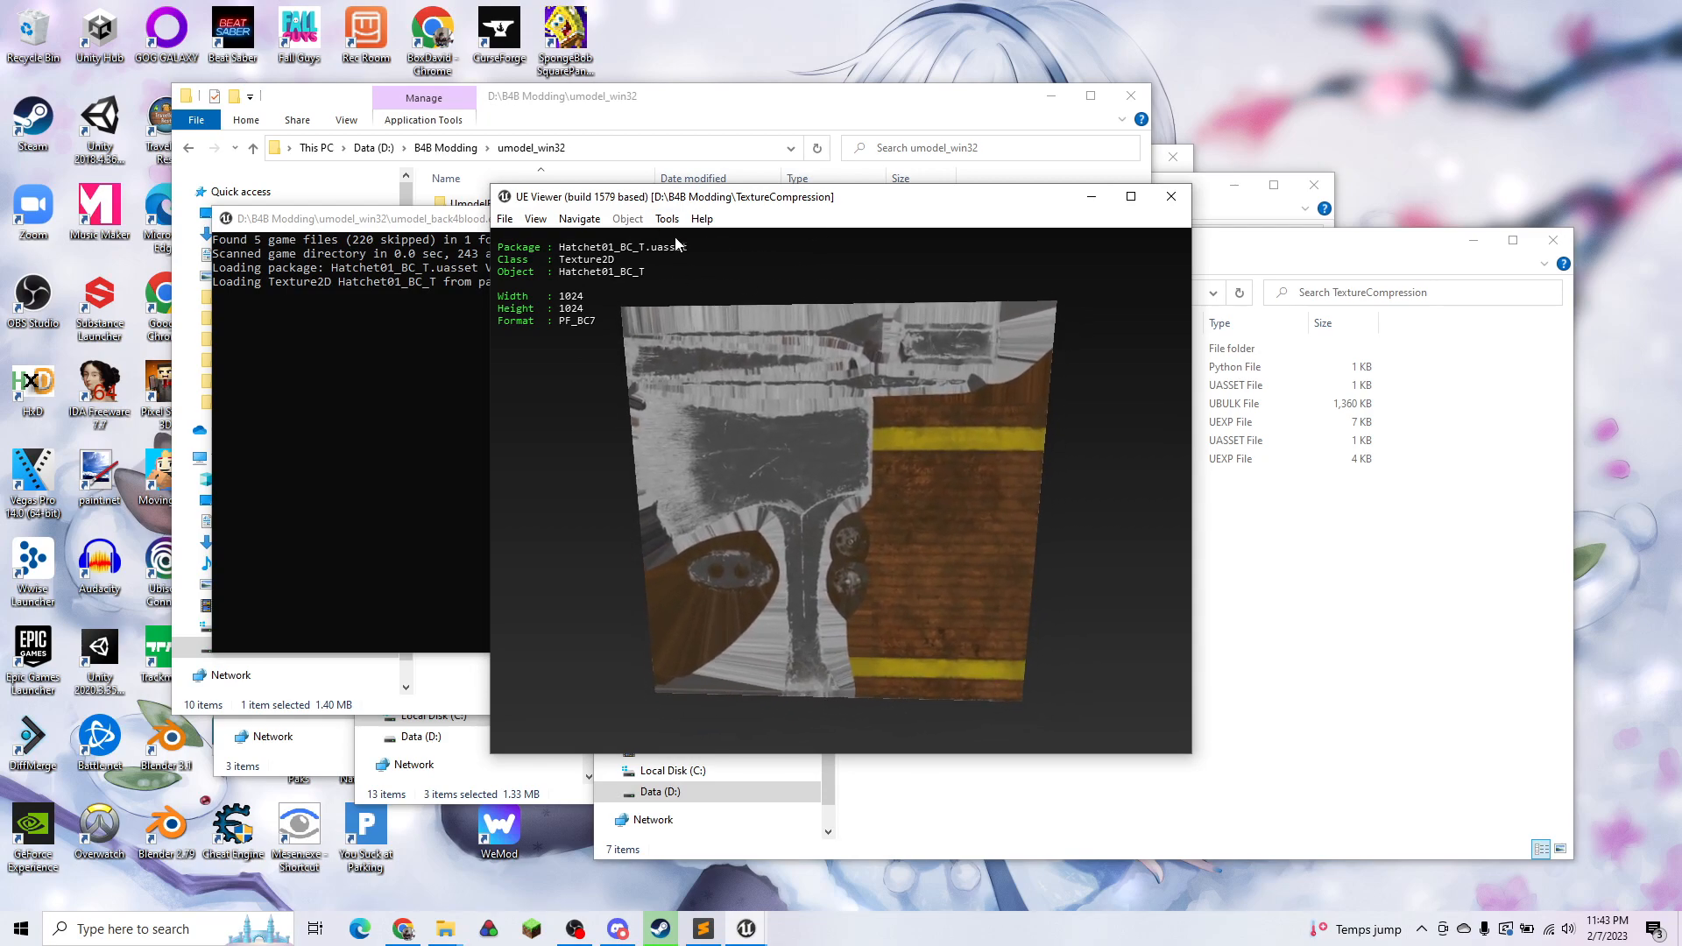
Step: Export the loaded Hatchet01_BC_T texture as TGA into TextureCompression
{"action": "left_click", "coordinate": [666, 218]}
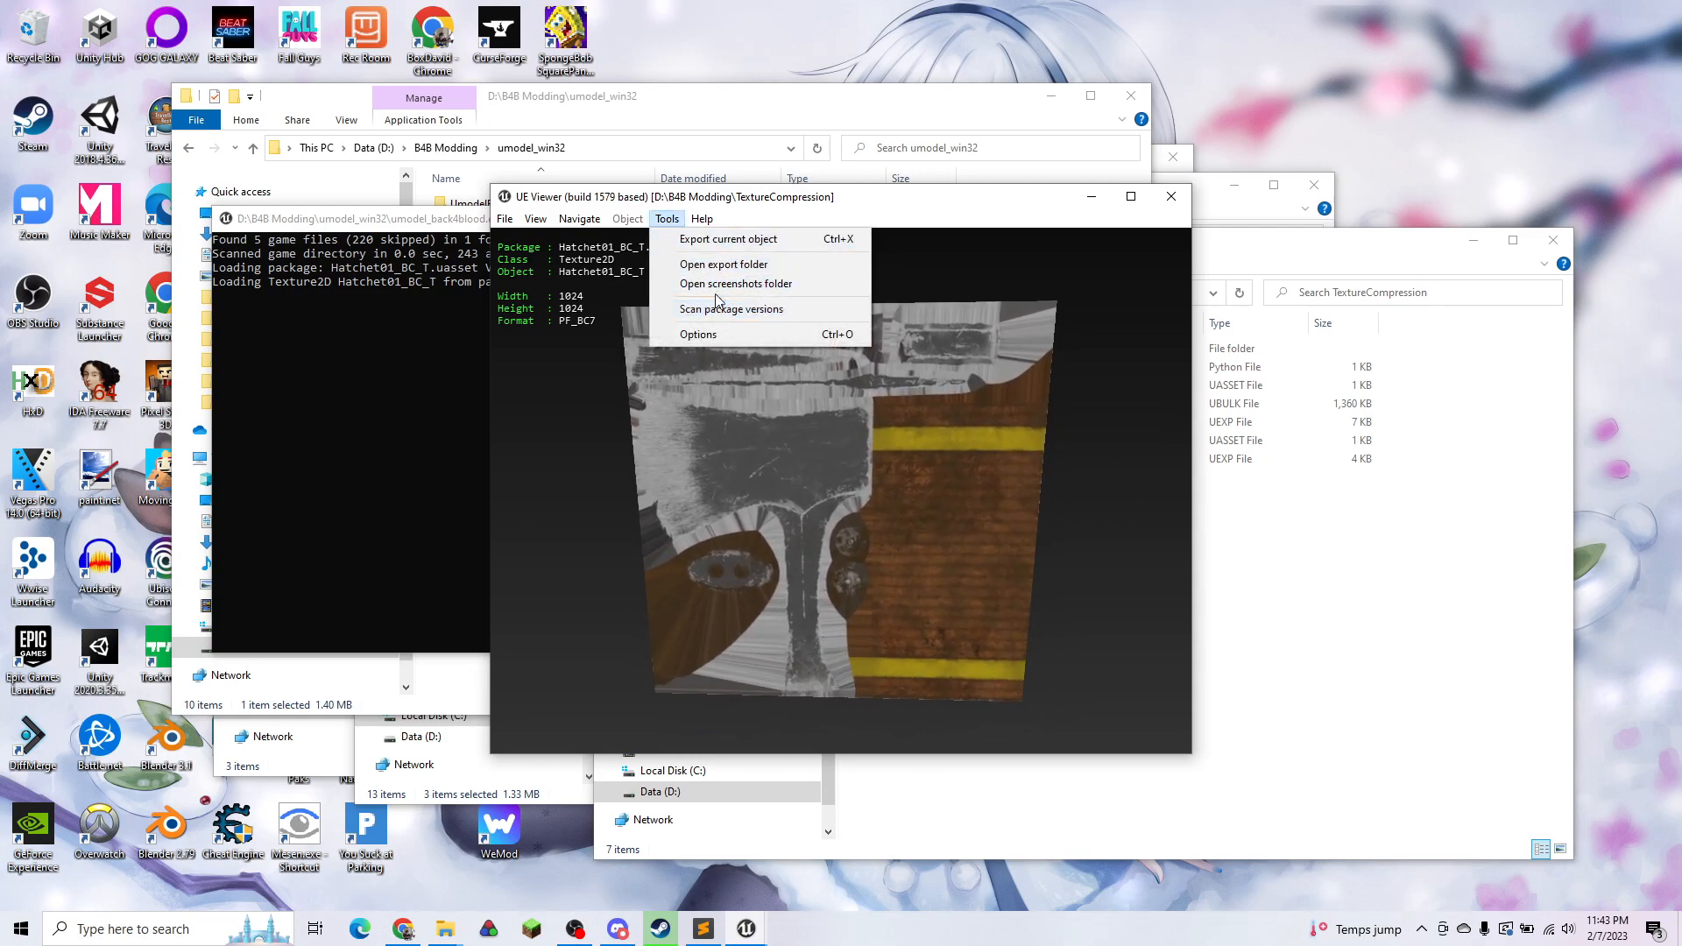
{"action": "left_click", "coordinate": [728, 239]}
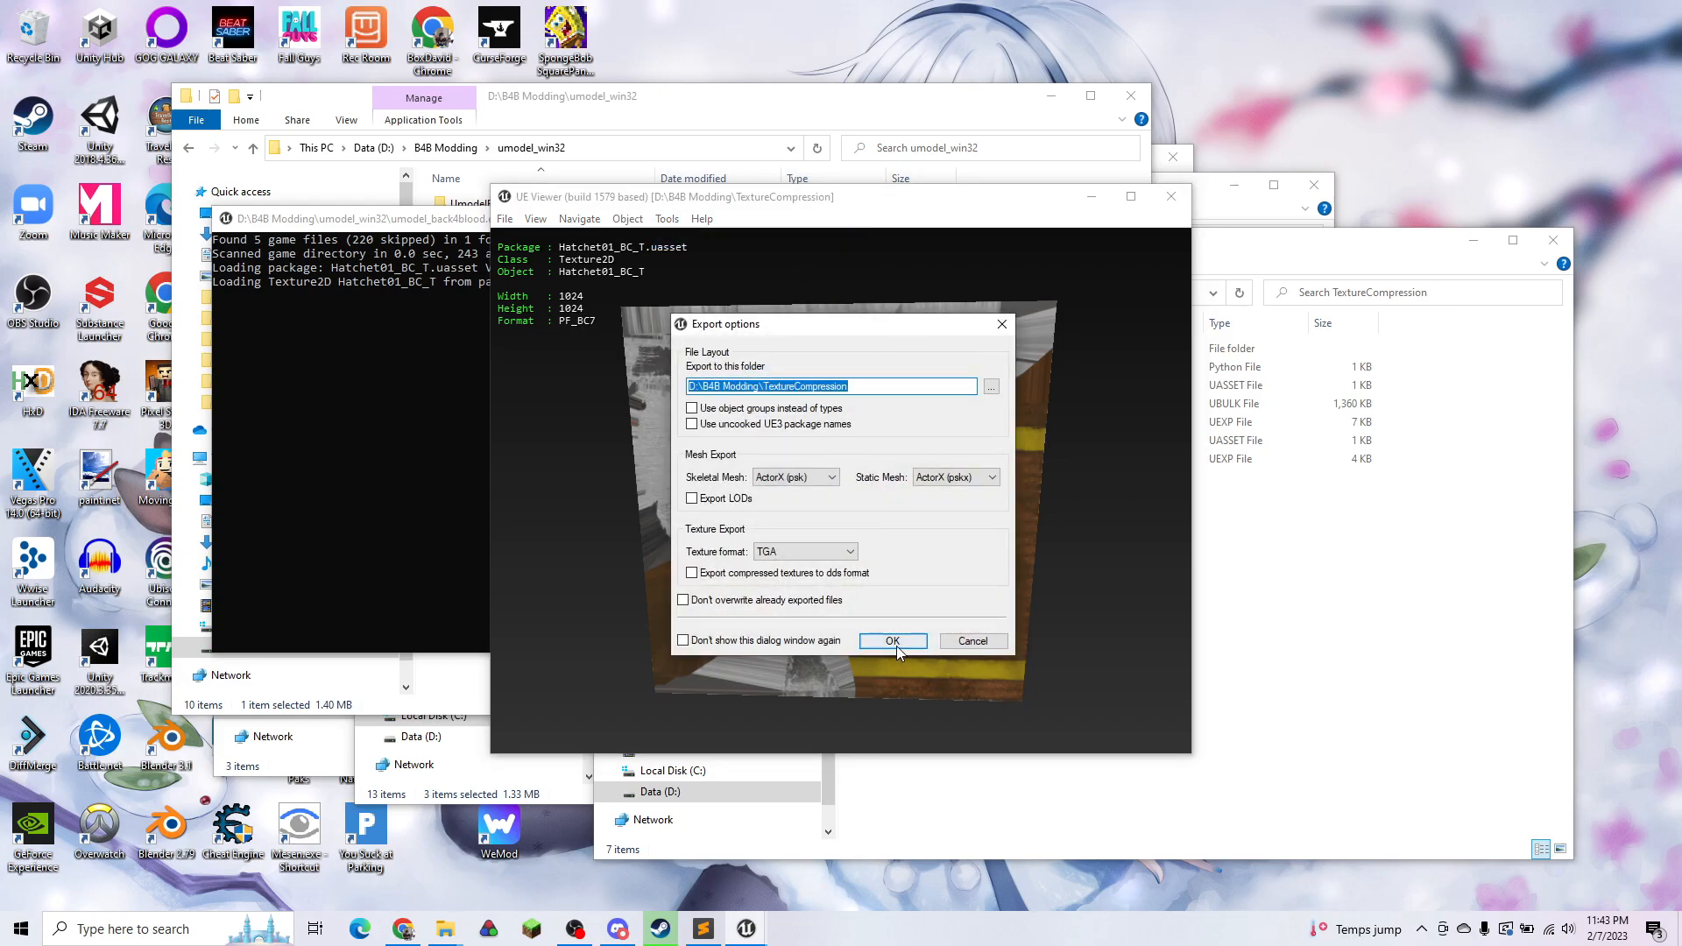
{"action": "left_click", "coordinate": [893, 641]}
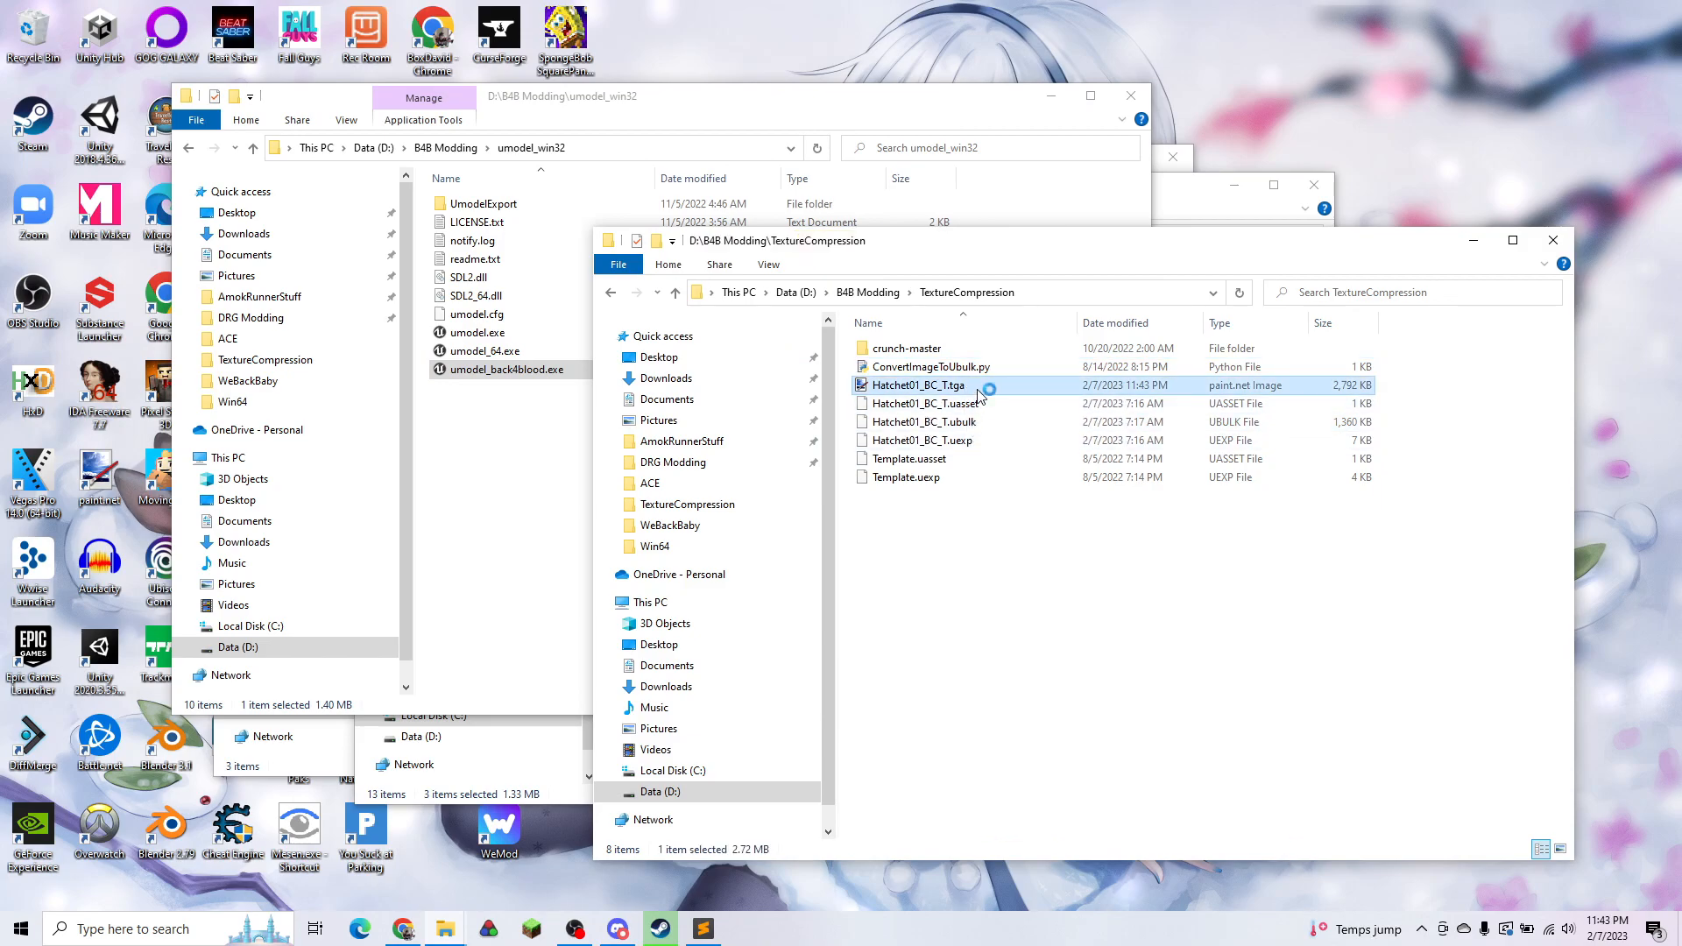
Step: Open Hatchet01_BC_T.tga in paint.net and paint a purple zigzag over the blade
{"action": "double_click", "coordinate": [918, 384]}
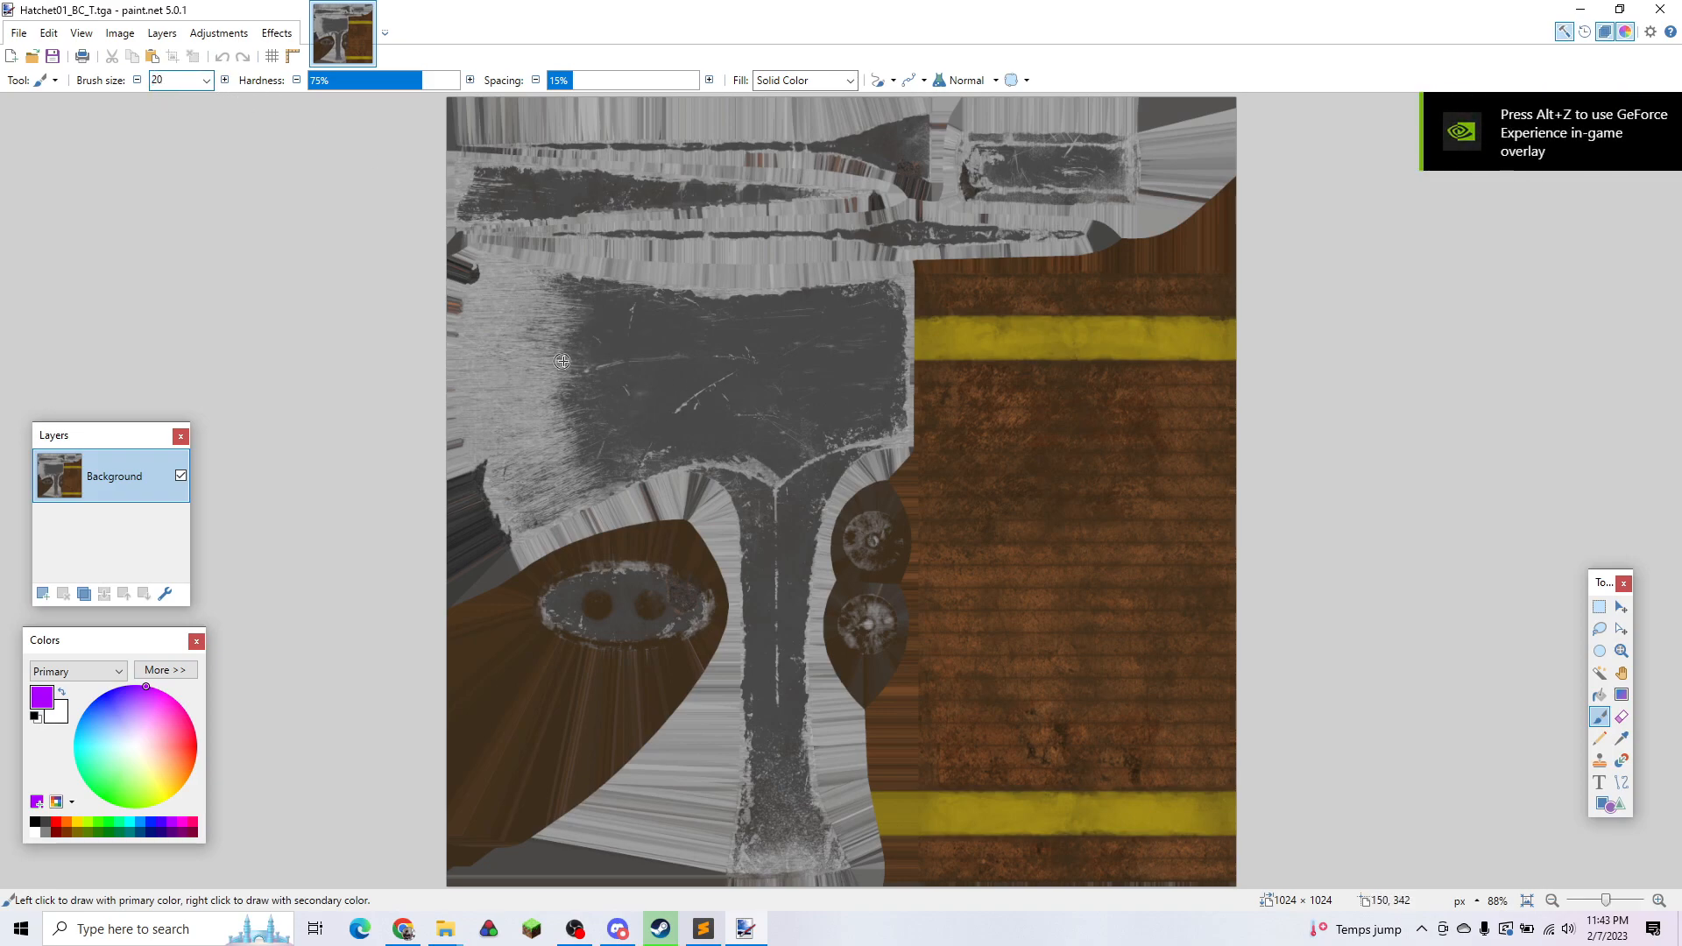
{"action": "left_click_drag", "start_coordinate": [515, 354], "coordinate": [773, 445]}
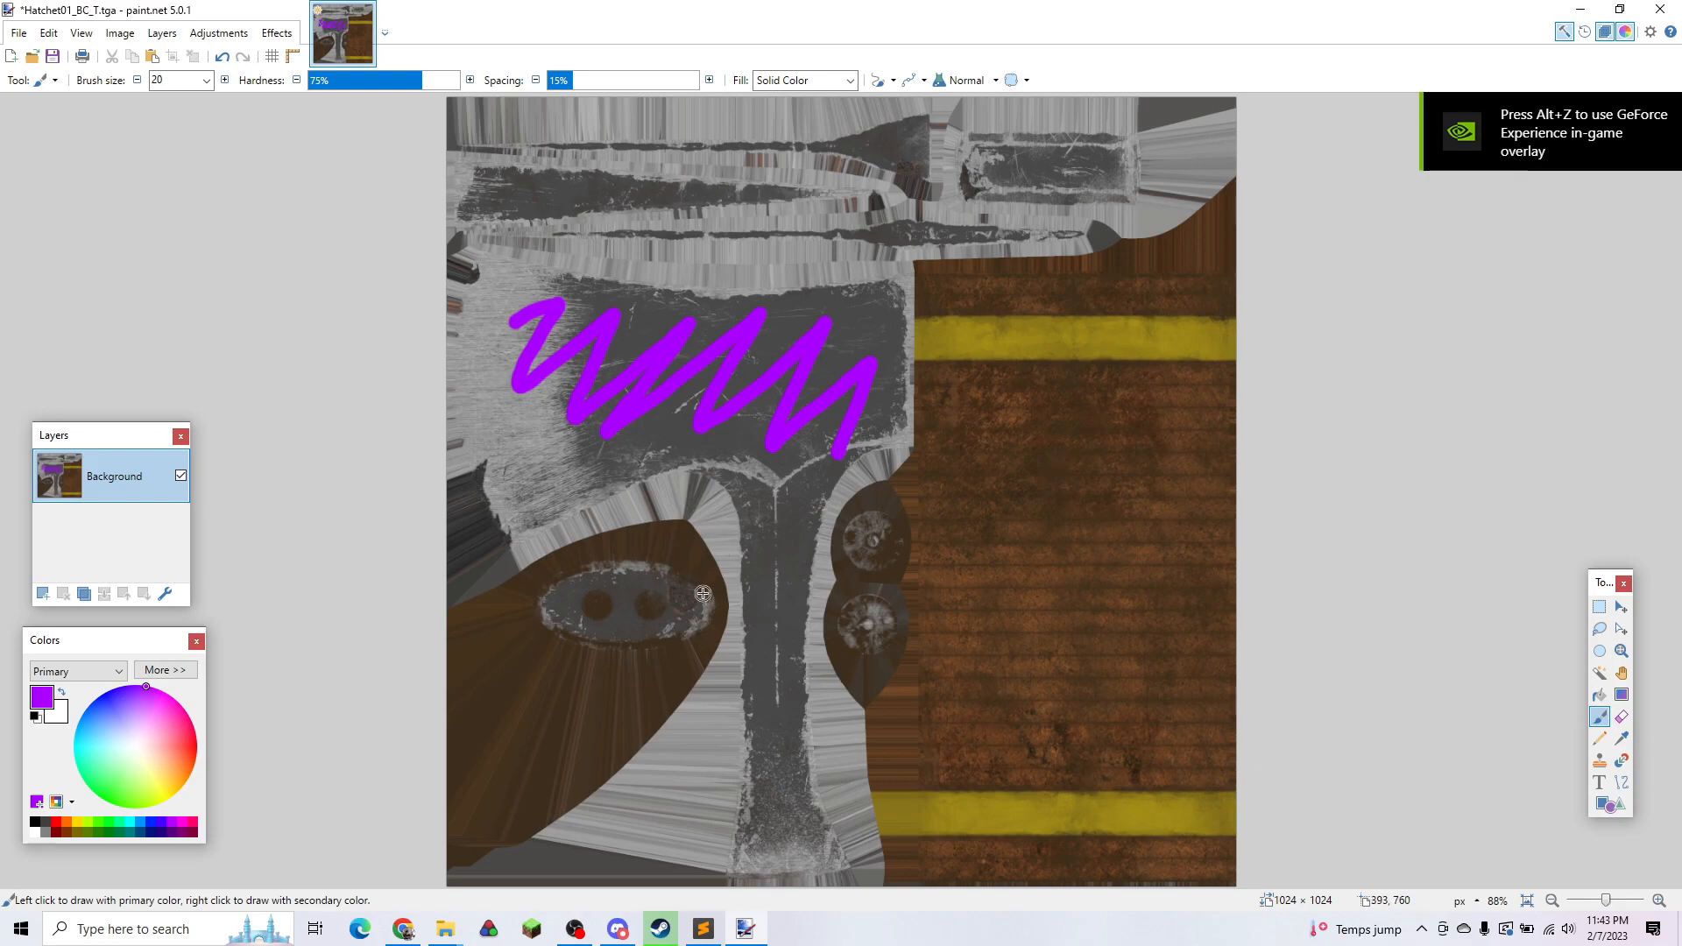
{"action": "mouse_move", "coordinate": [366, 607]}
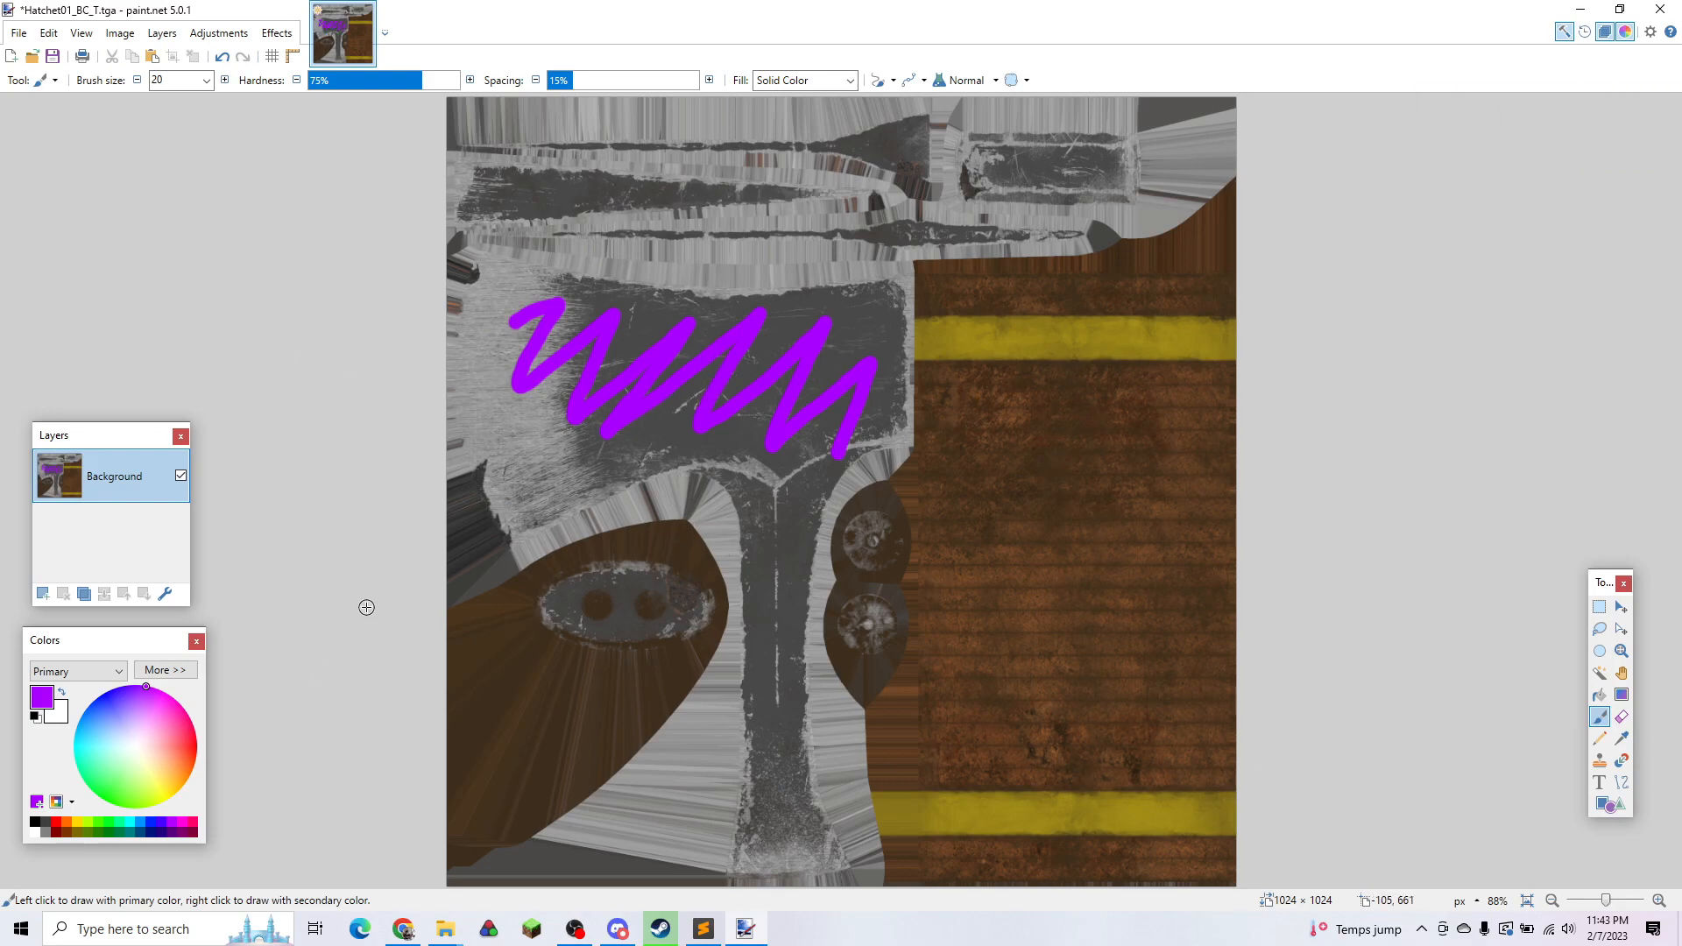
{"action": "mouse_move", "coordinate": [937, 527]}
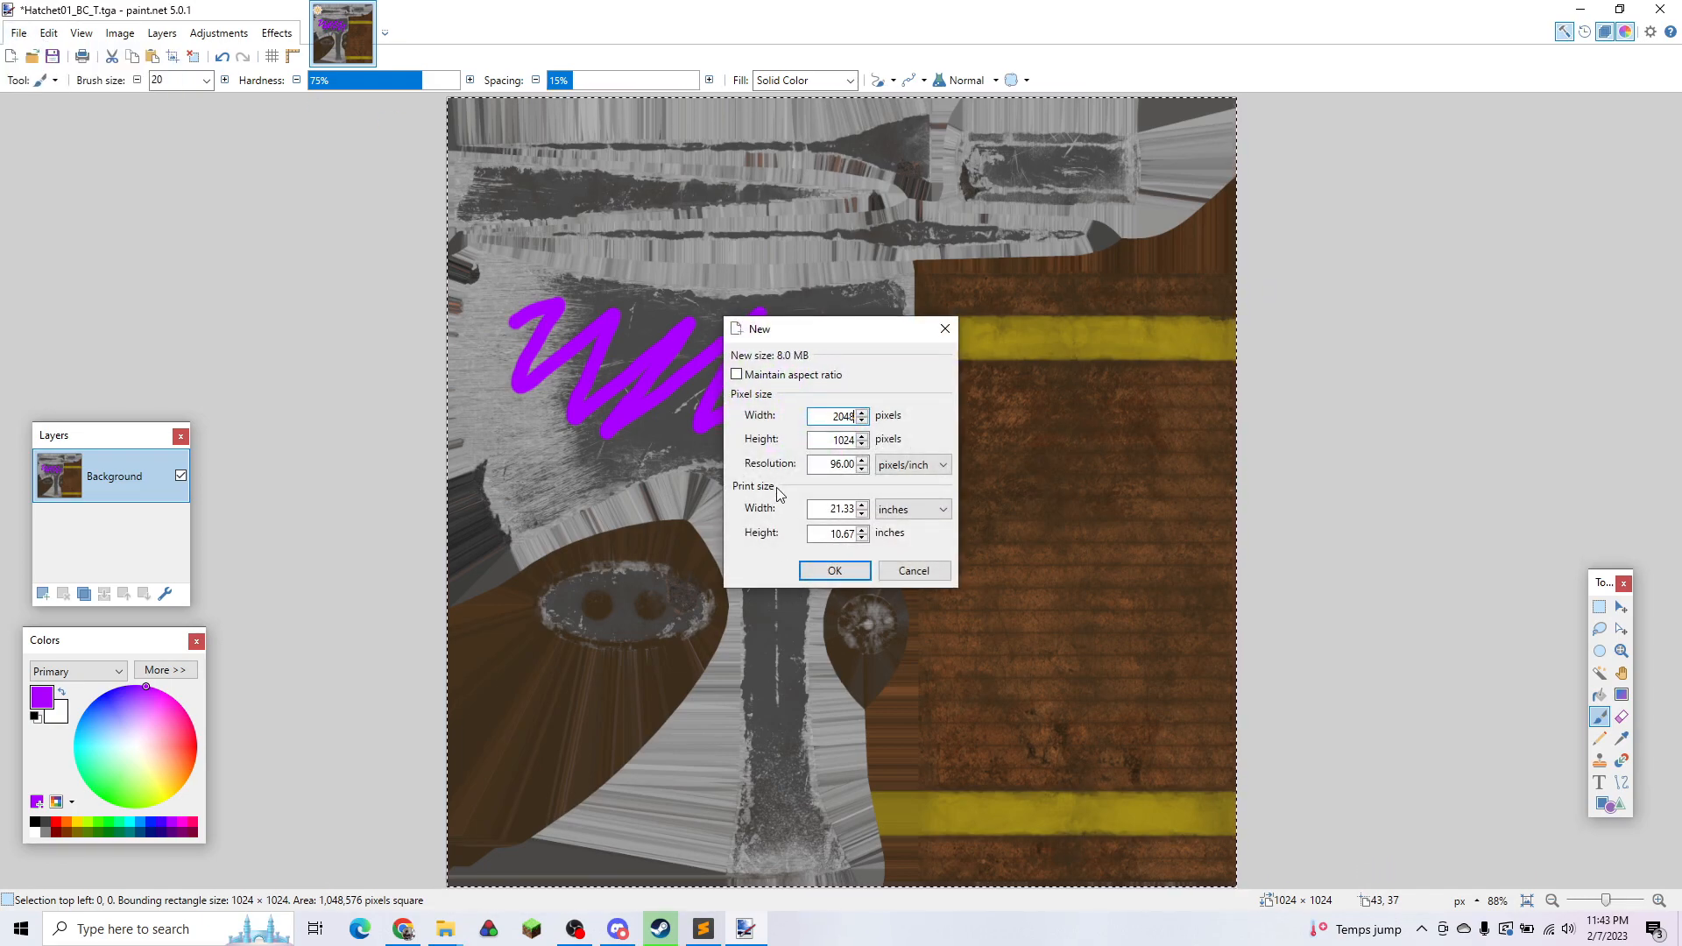
Step: Create a 2048×2048 image and stretch the pasted hatchet texture to fill it
{"action": "left_click", "coordinate": [834, 570]}
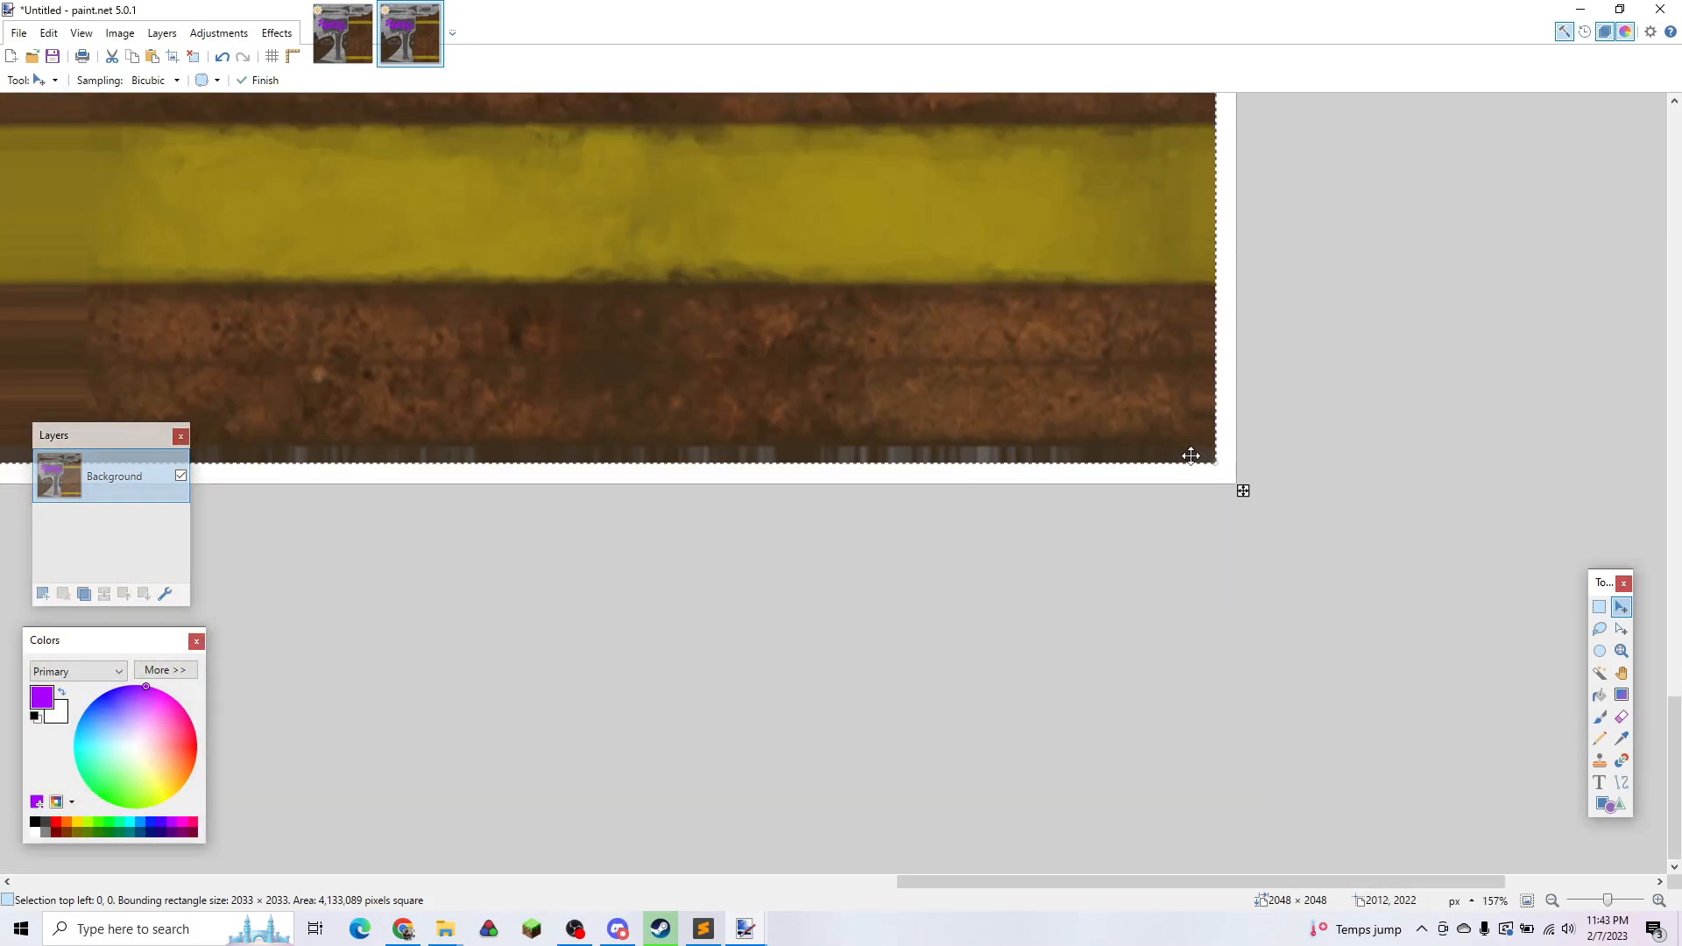
{"action": "left_click_drag", "start_coordinate": [1190, 455], "coordinate": [1217, 512]}
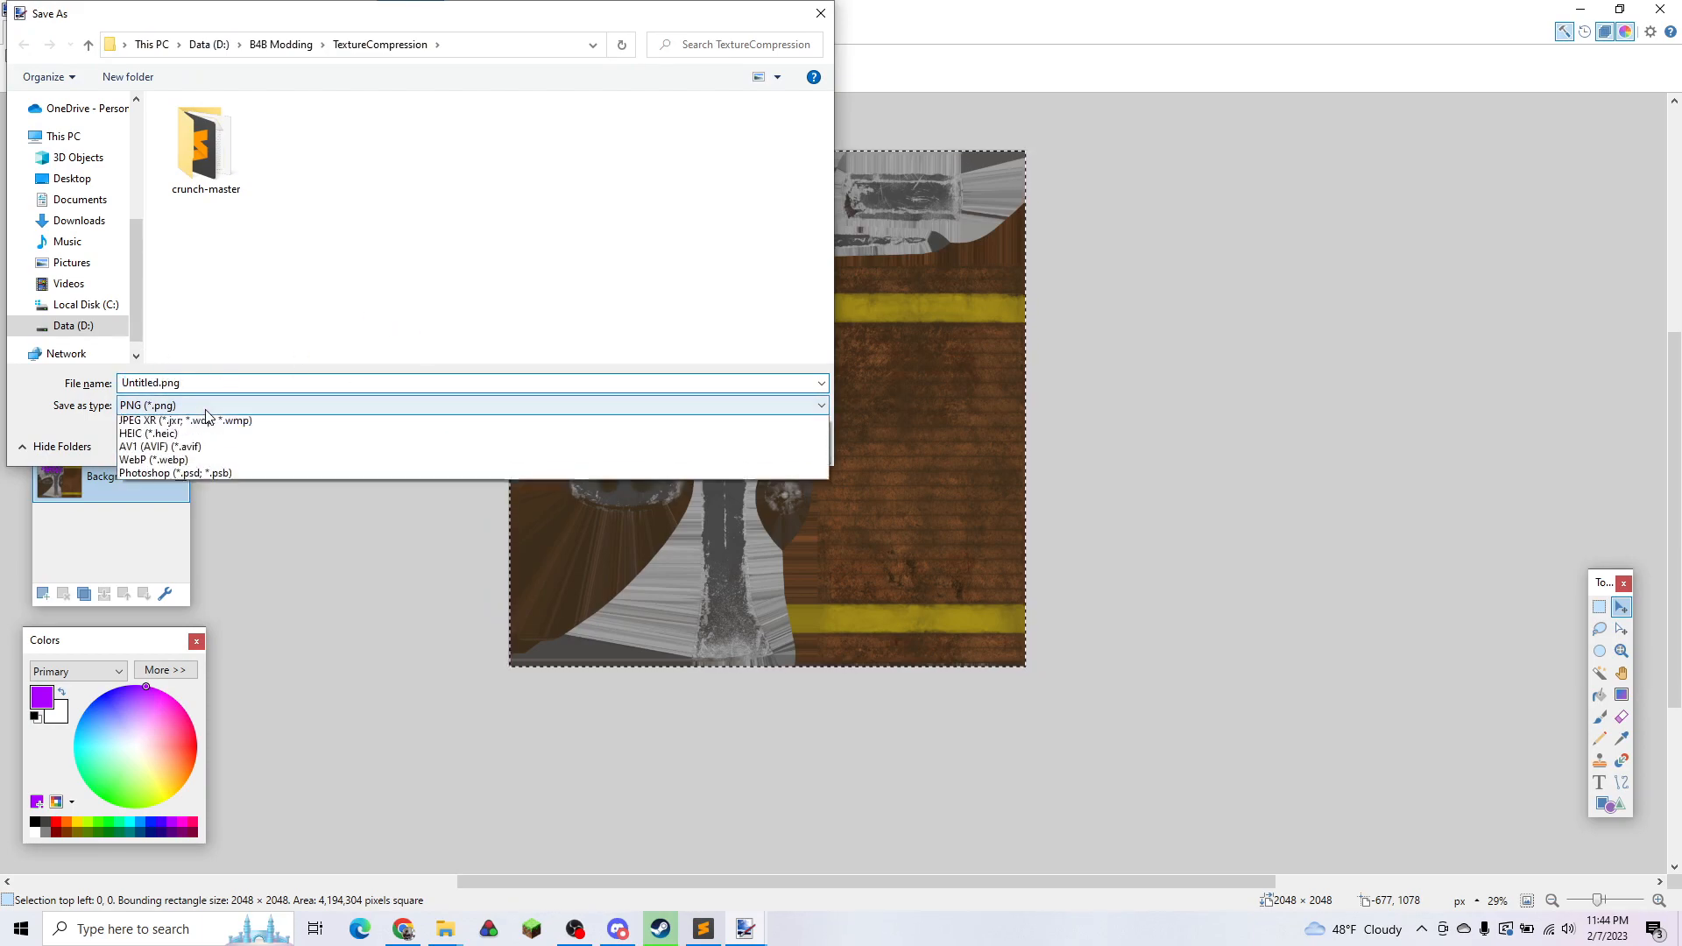
Step: Save the enlarged texture as PNG Hatchet01_BC_T.png in TextureCompression
{"action": "left_click", "coordinate": [141, 406]}
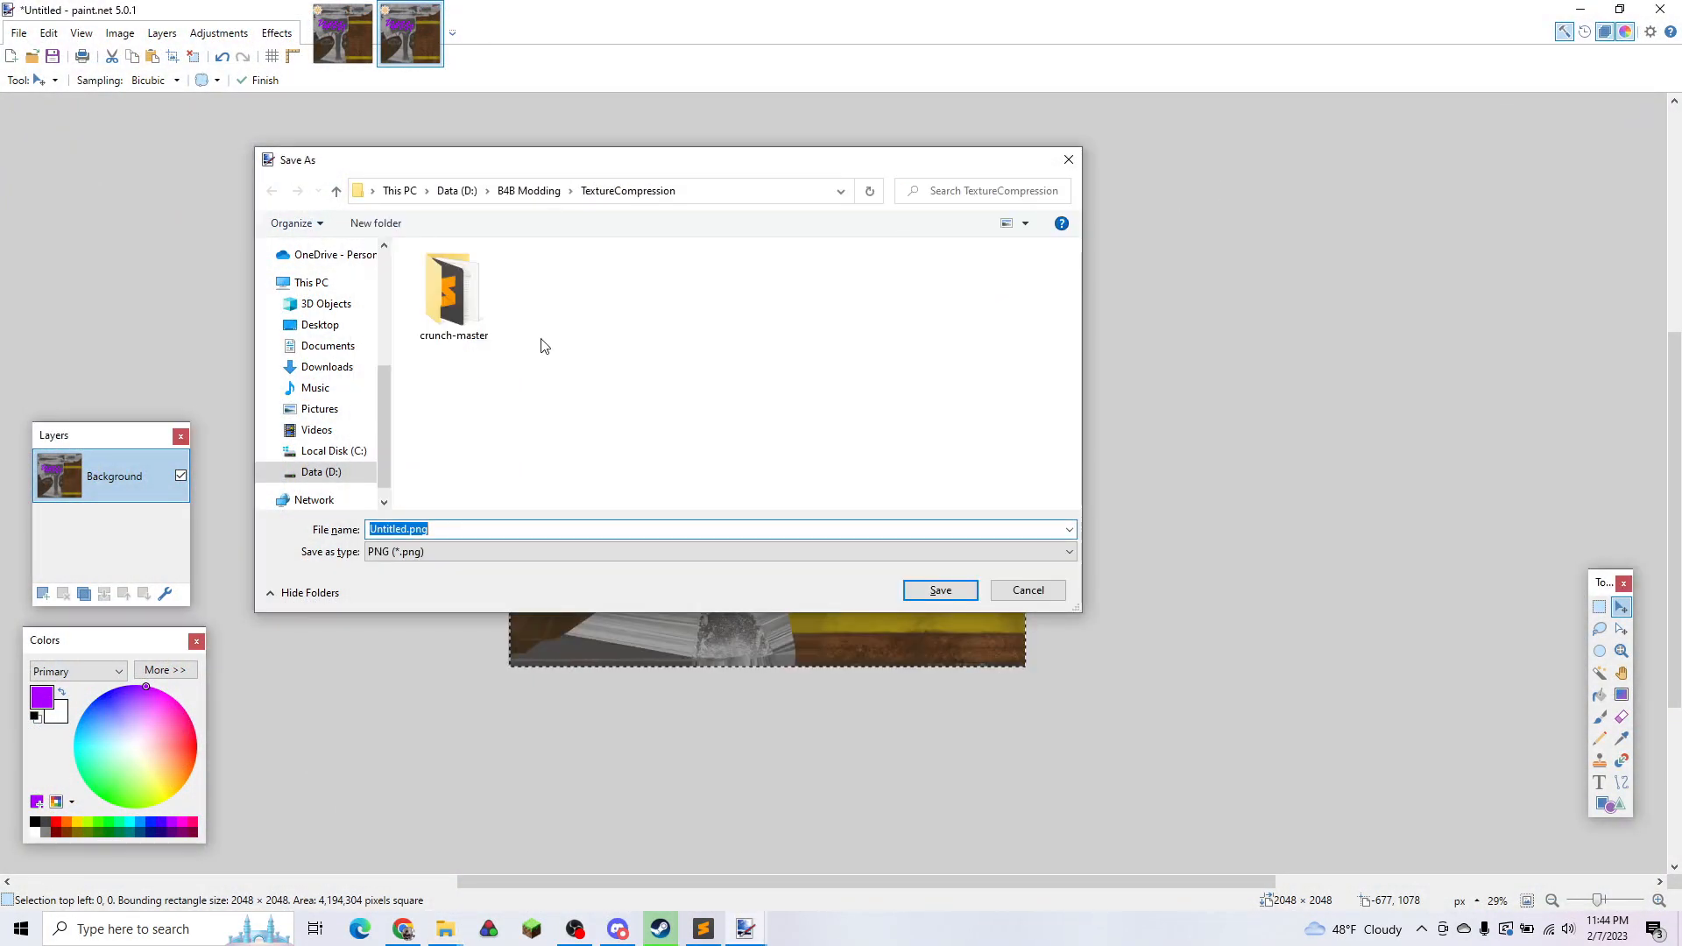
{"action": "type", "text": "Hatchet01_BC_1.png"}
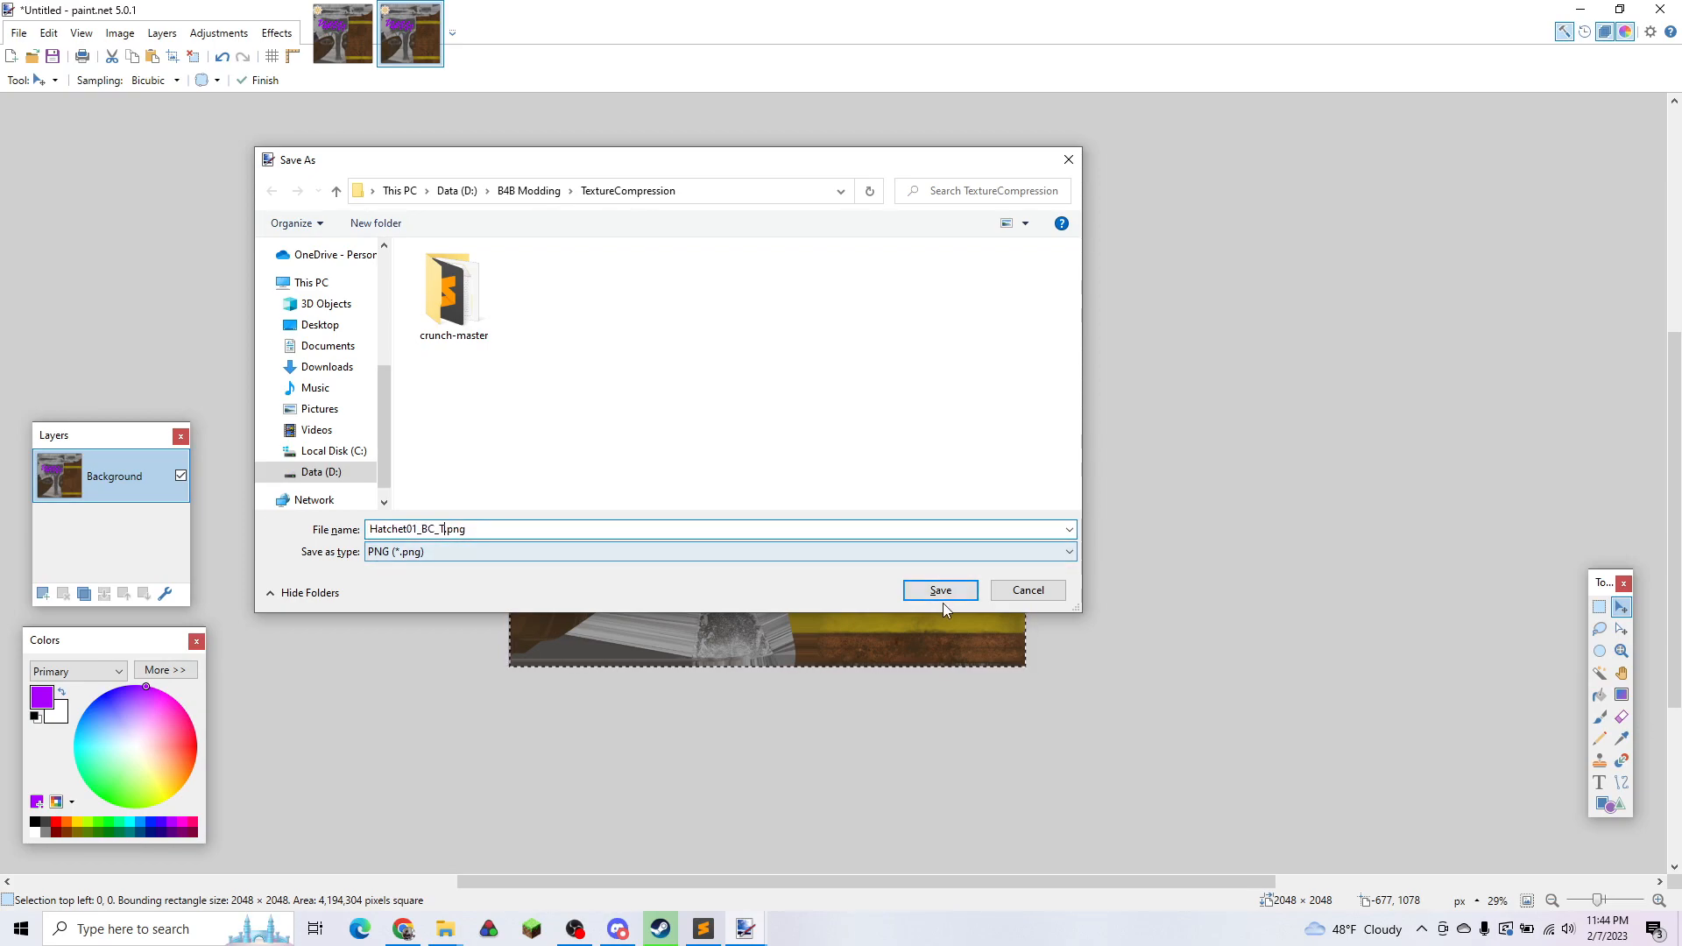
{"action": "left_click", "coordinate": [940, 590]}
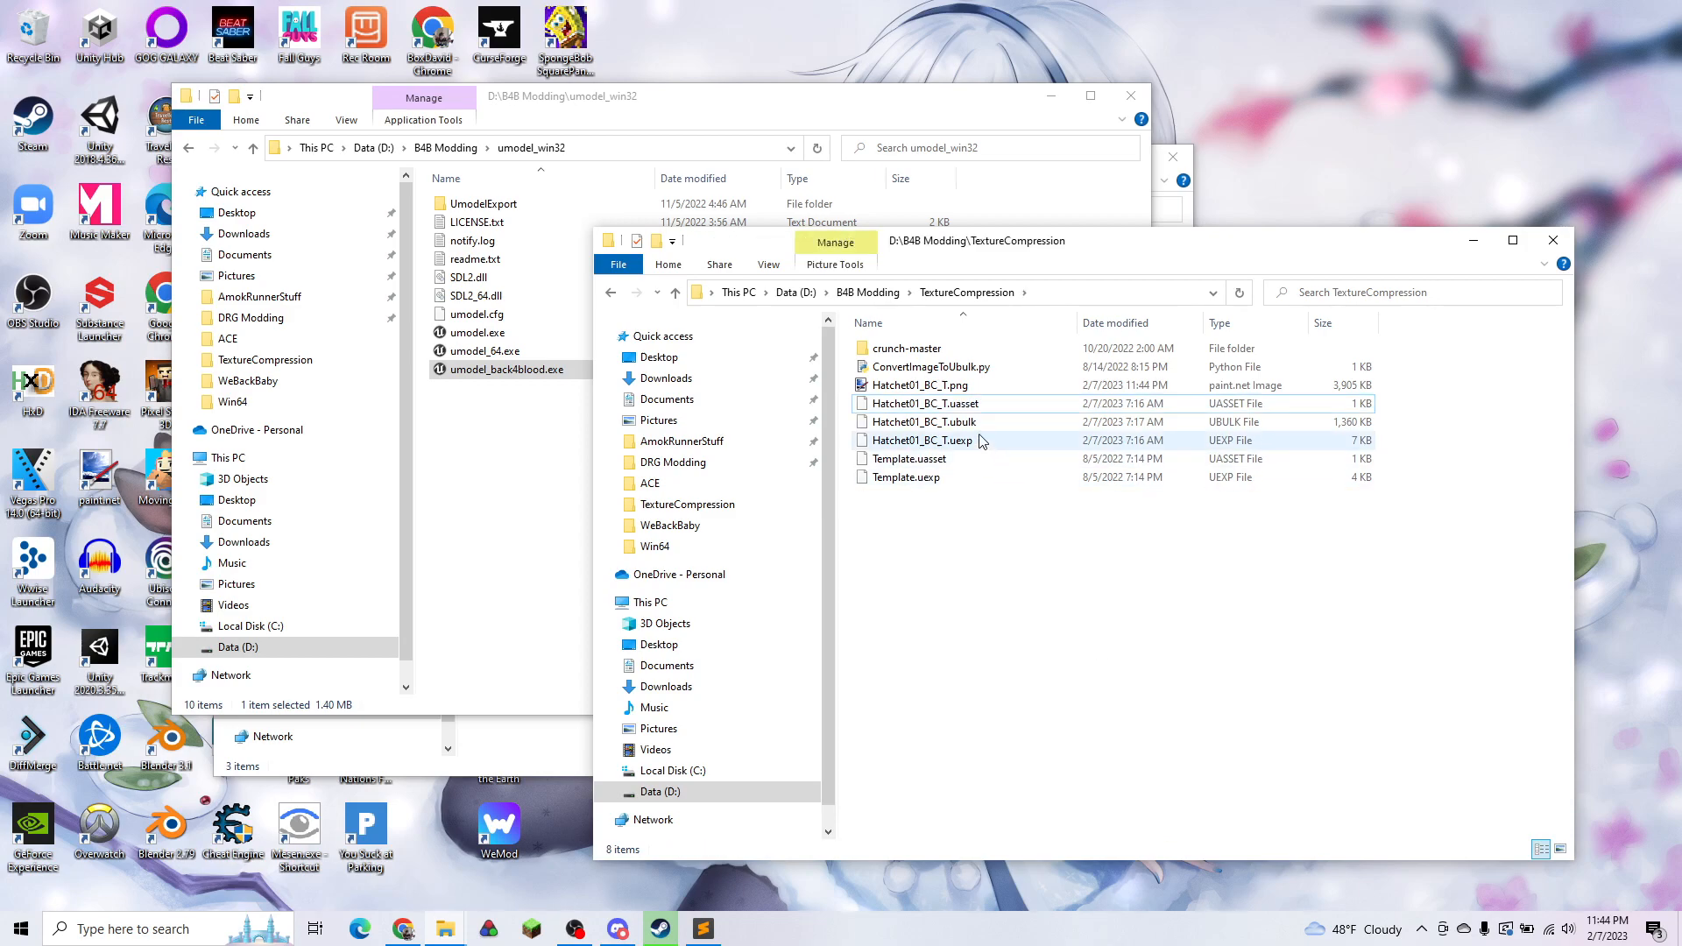
Step: Select and delete the old Hatchet01_BC_T uasset, ubulk and uexp files
{"action": "left_click", "coordinate": [923, 422]}
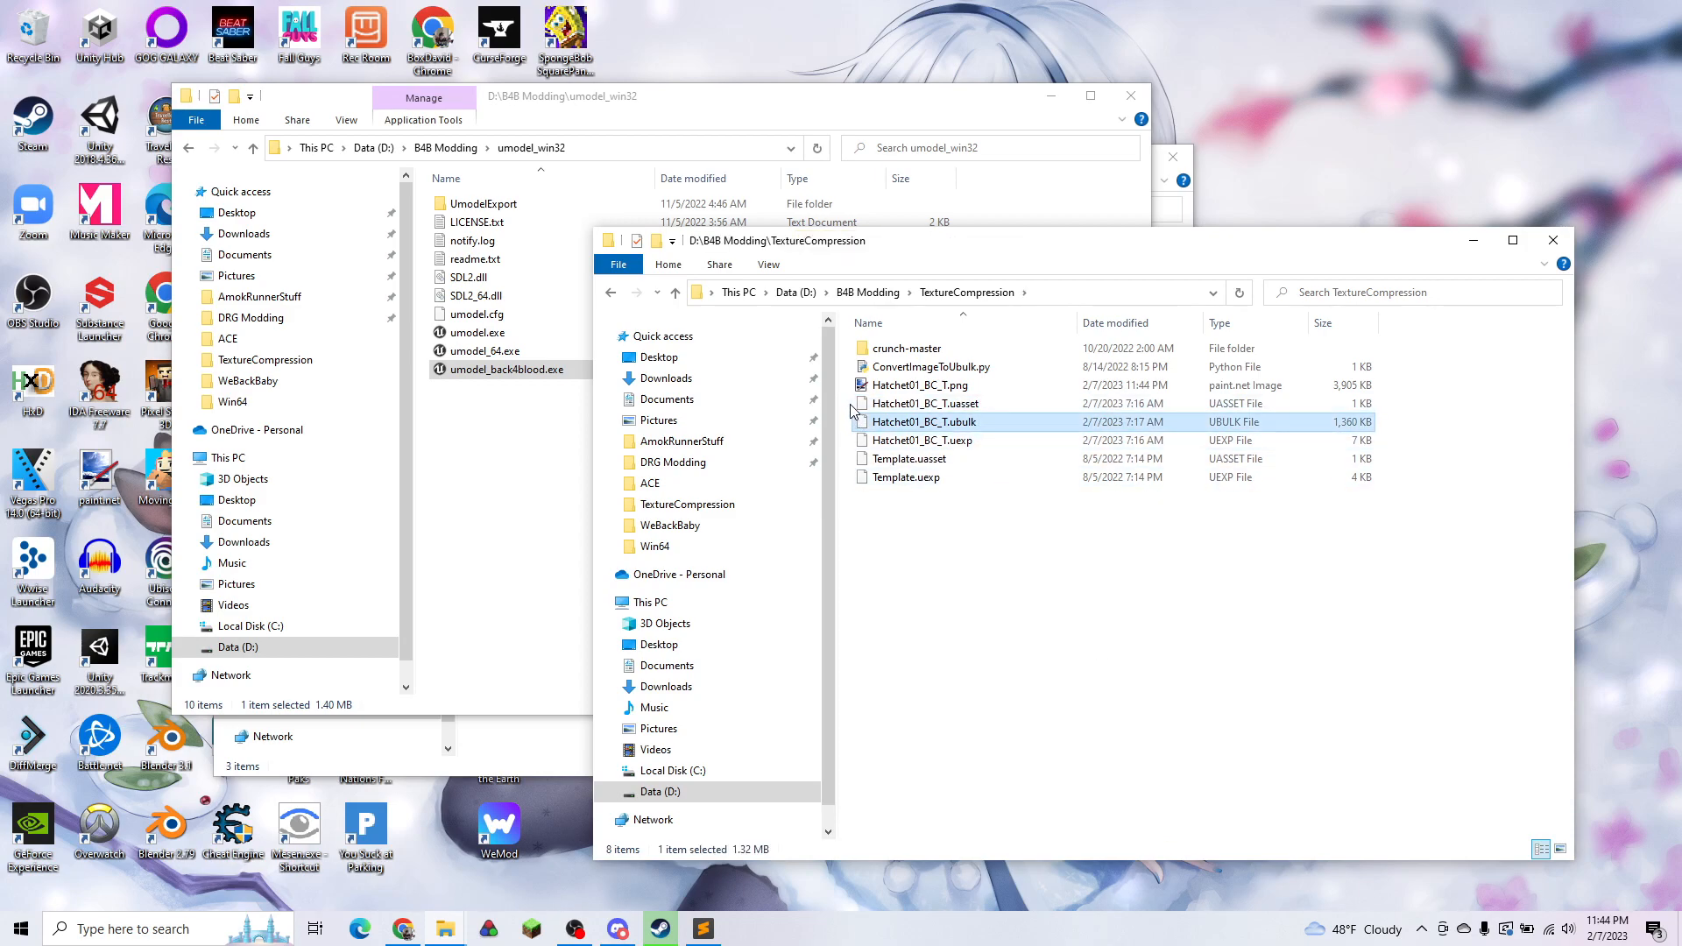
{"action": "left_click", "coordinate": [935, 439]}
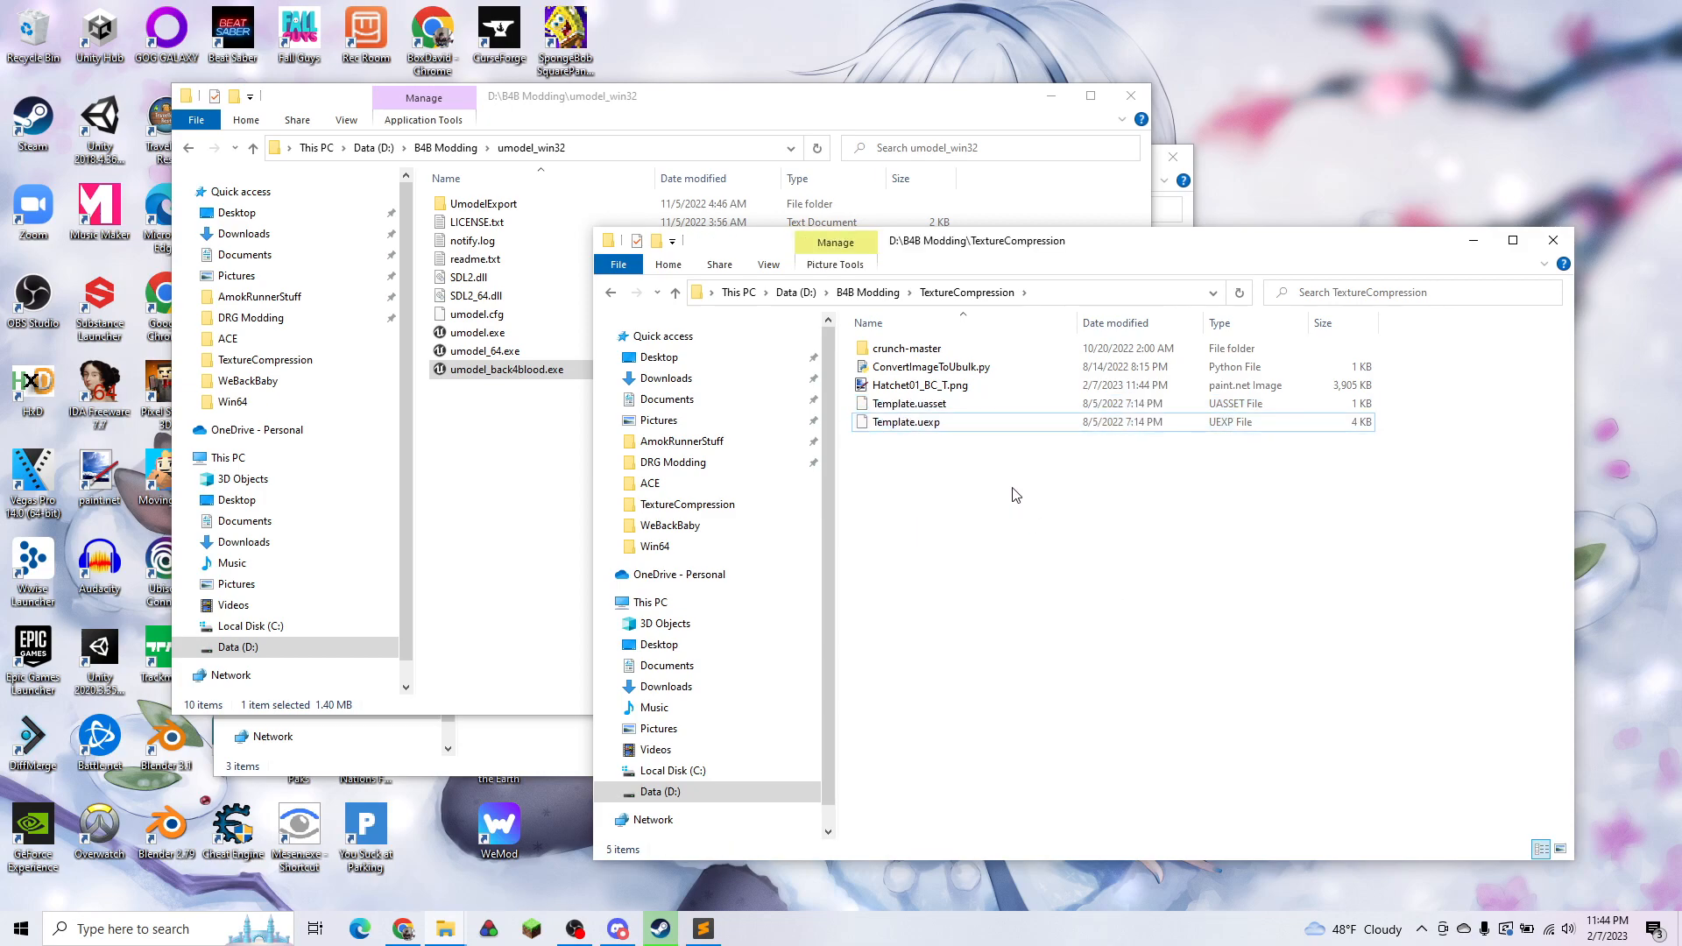
{"action": "left_click", "coordinate": [905, 422]}
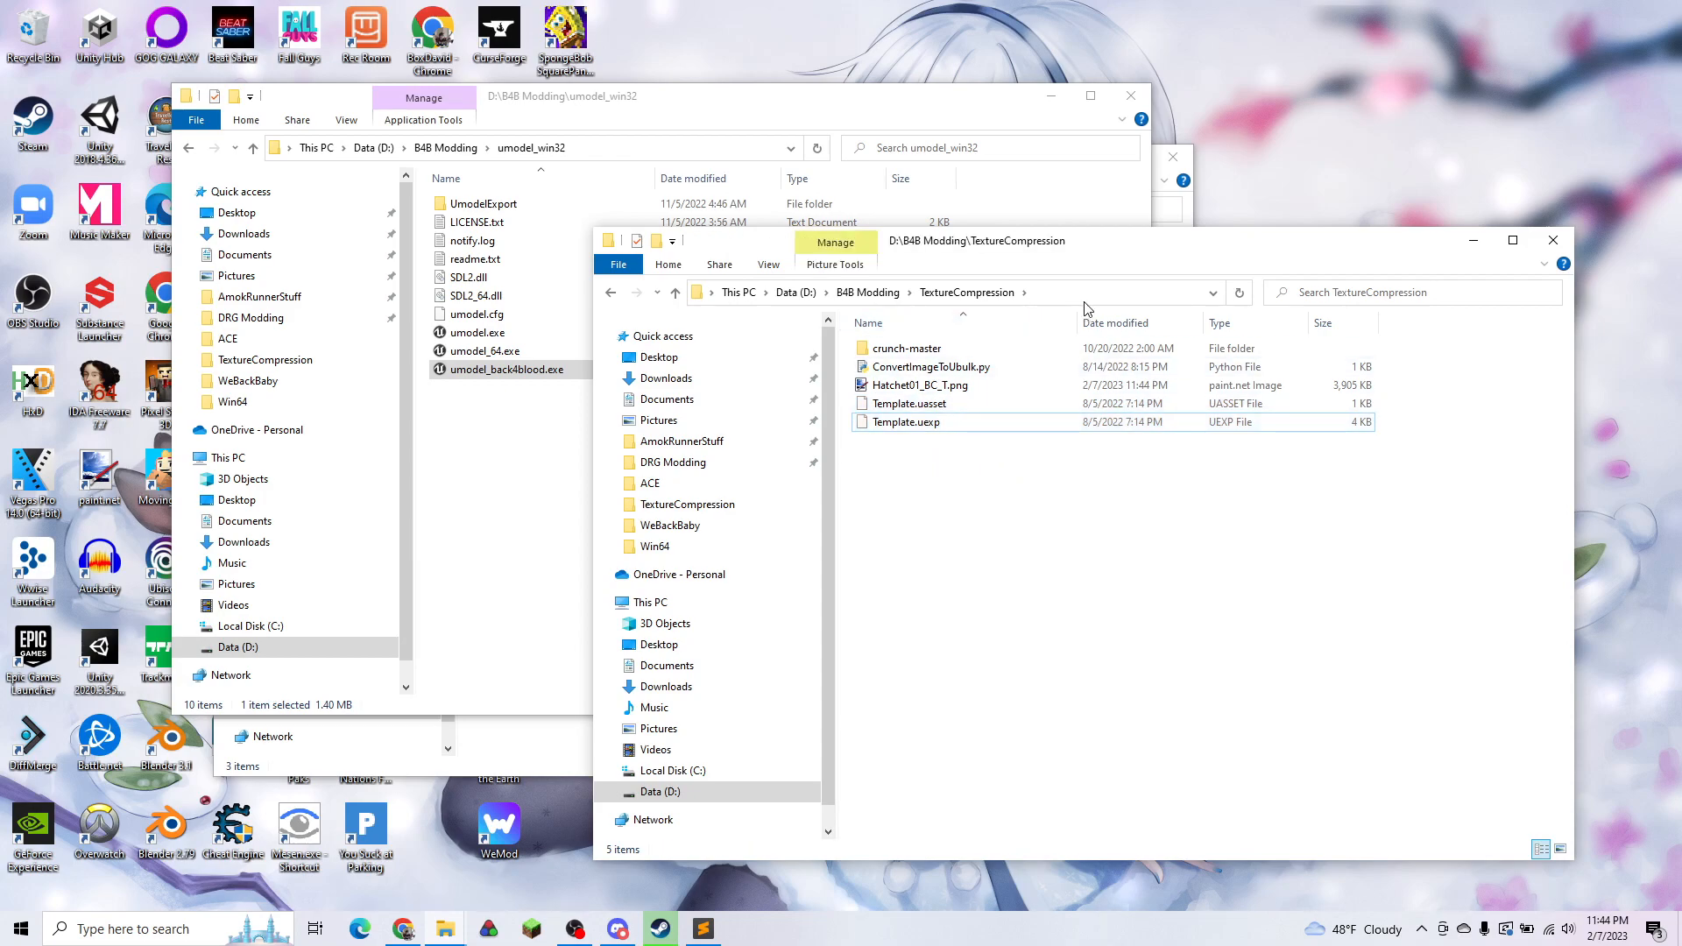
{"action": "left_click", "coordinate": [909, 403]}
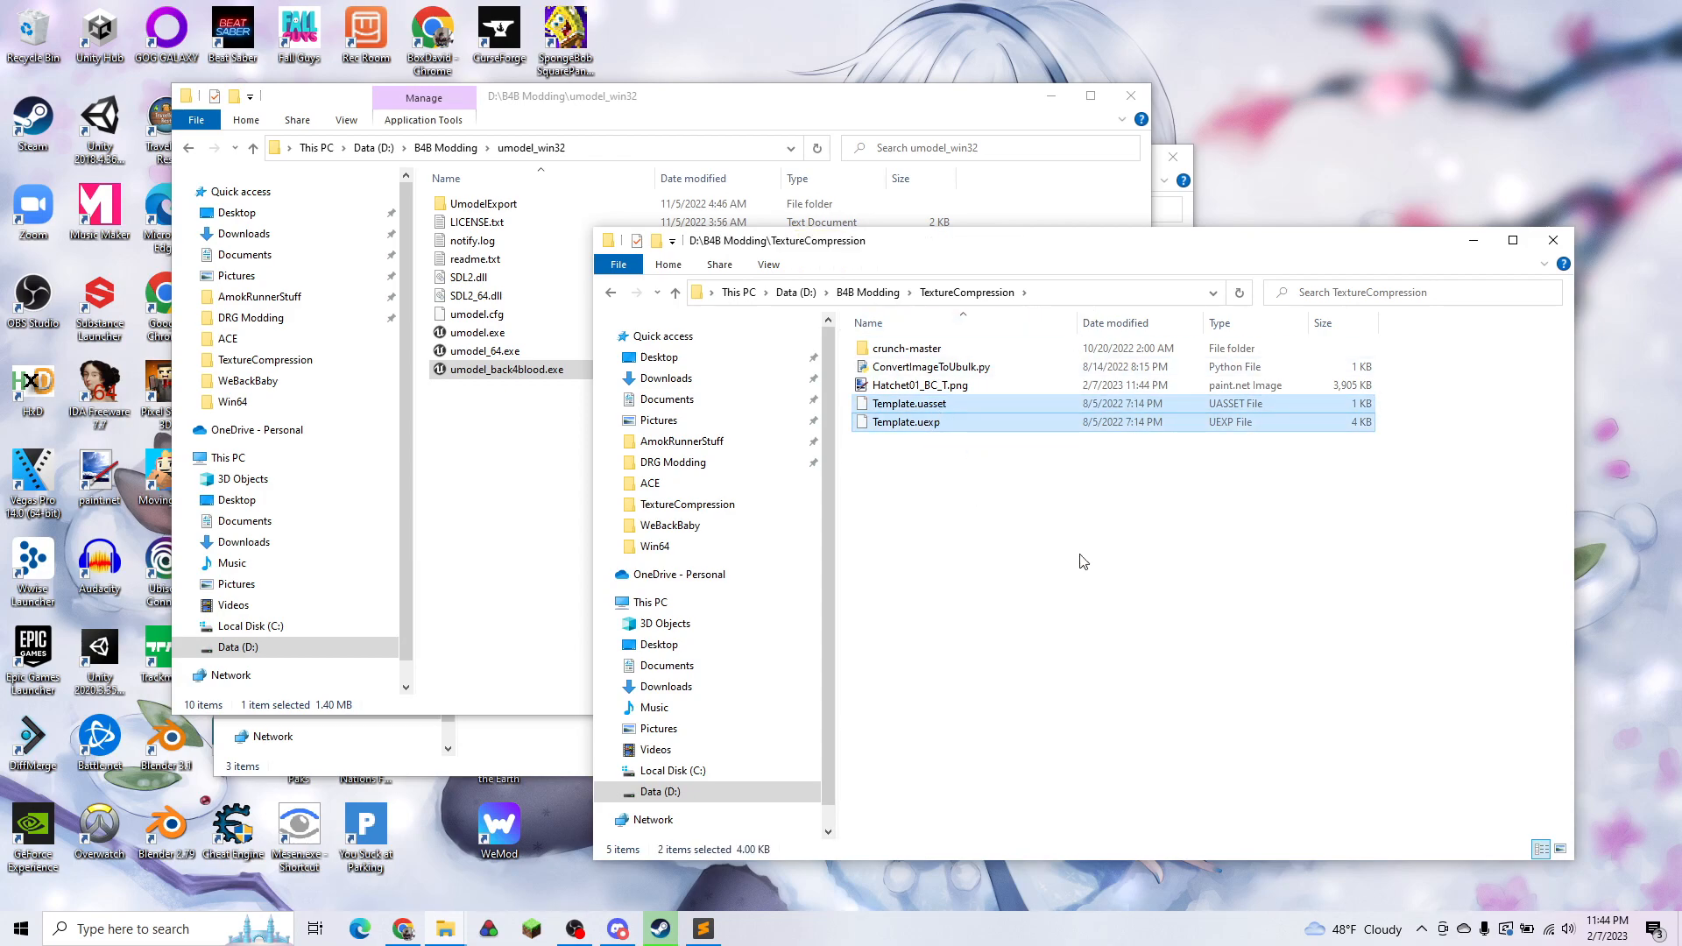
{"action": "mouse_move", "coordinate": [1021, 559]}
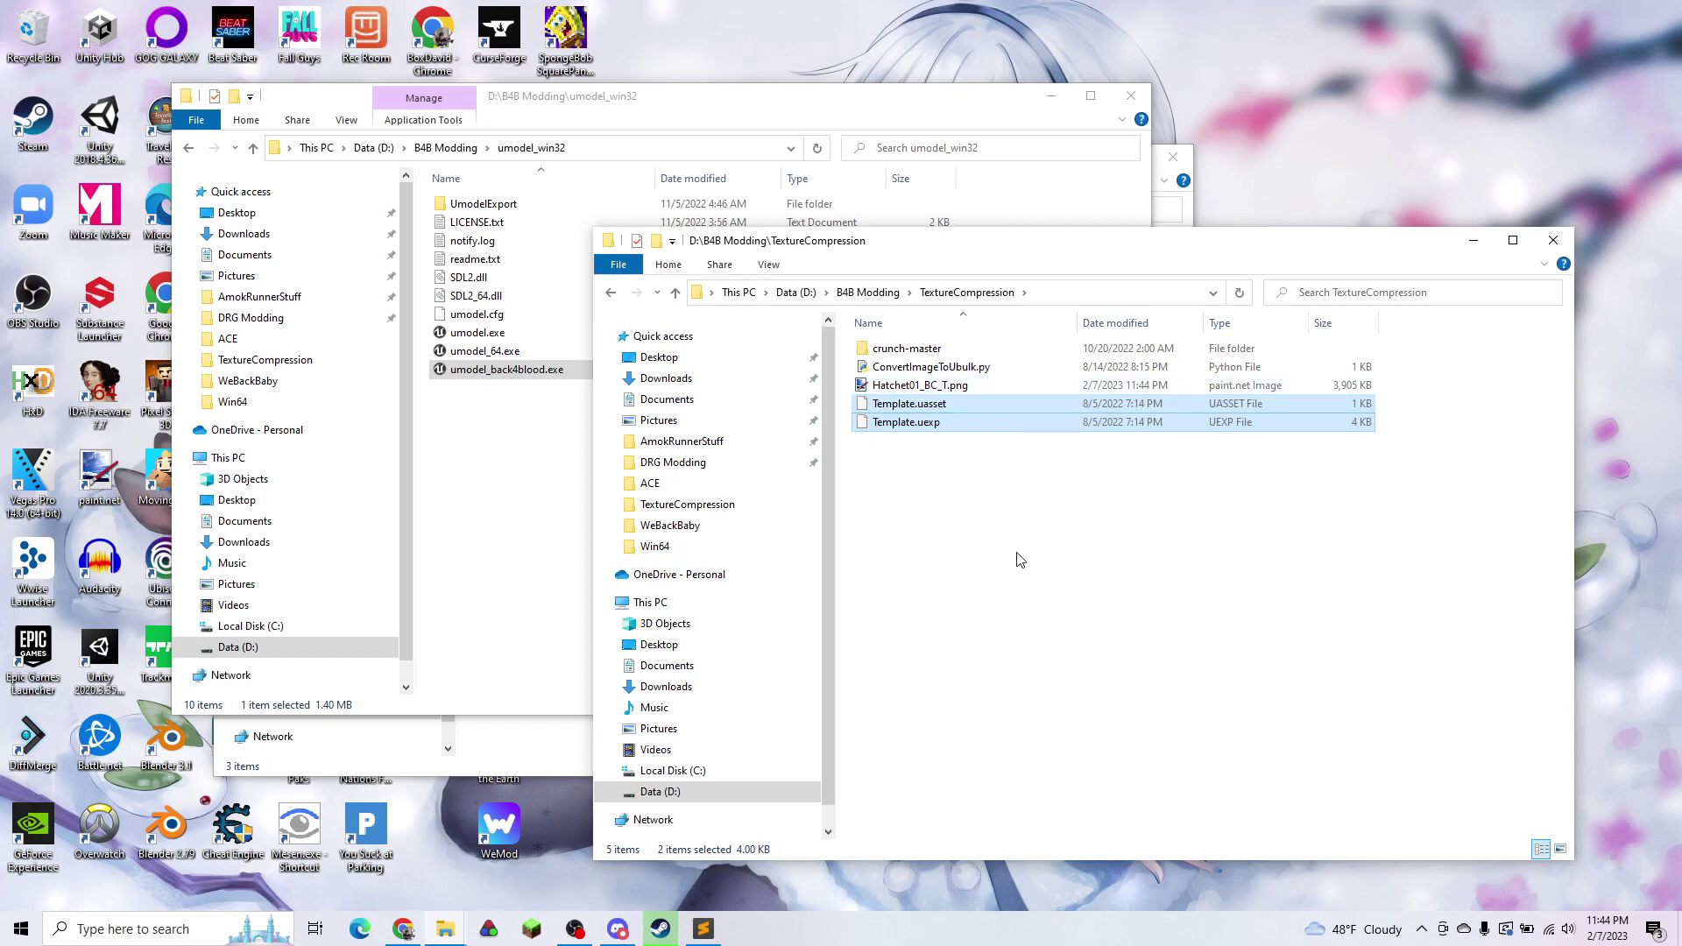
{"action": "mouse_move", "coordinate": [1053, 523]}
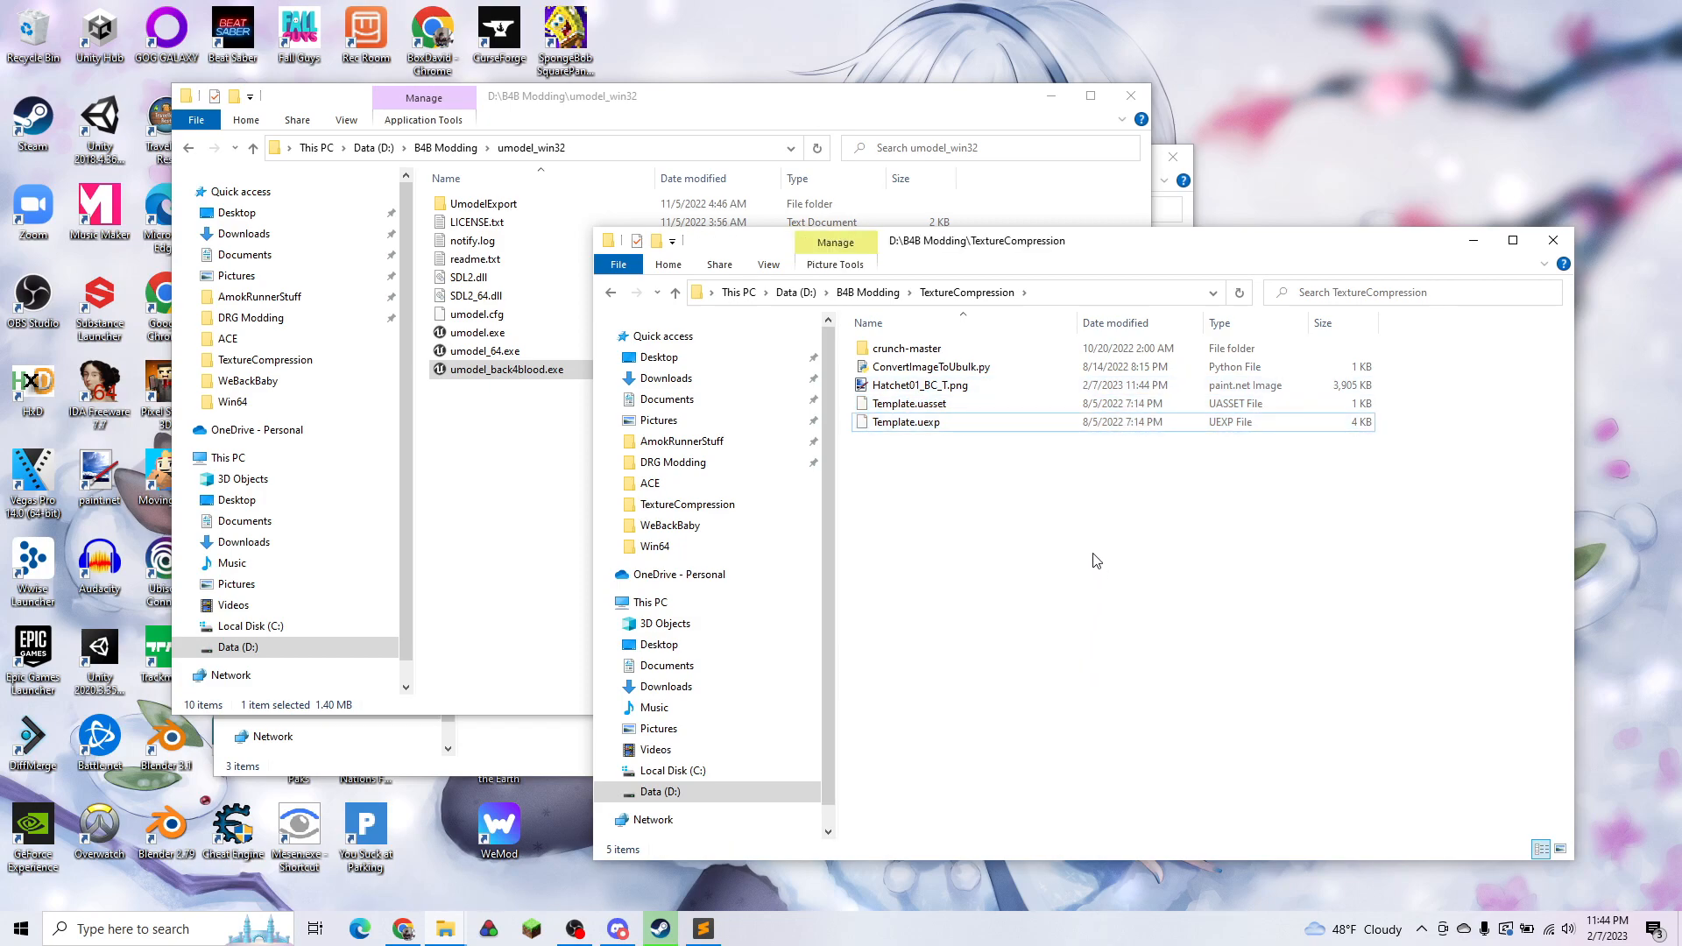
Step: Convert the hatchet PNG to DDS and ubulk, then duplicate Template.uasset and Template.uexp for renaming
{"action": "left_click", "coordinate": [918, 384]}
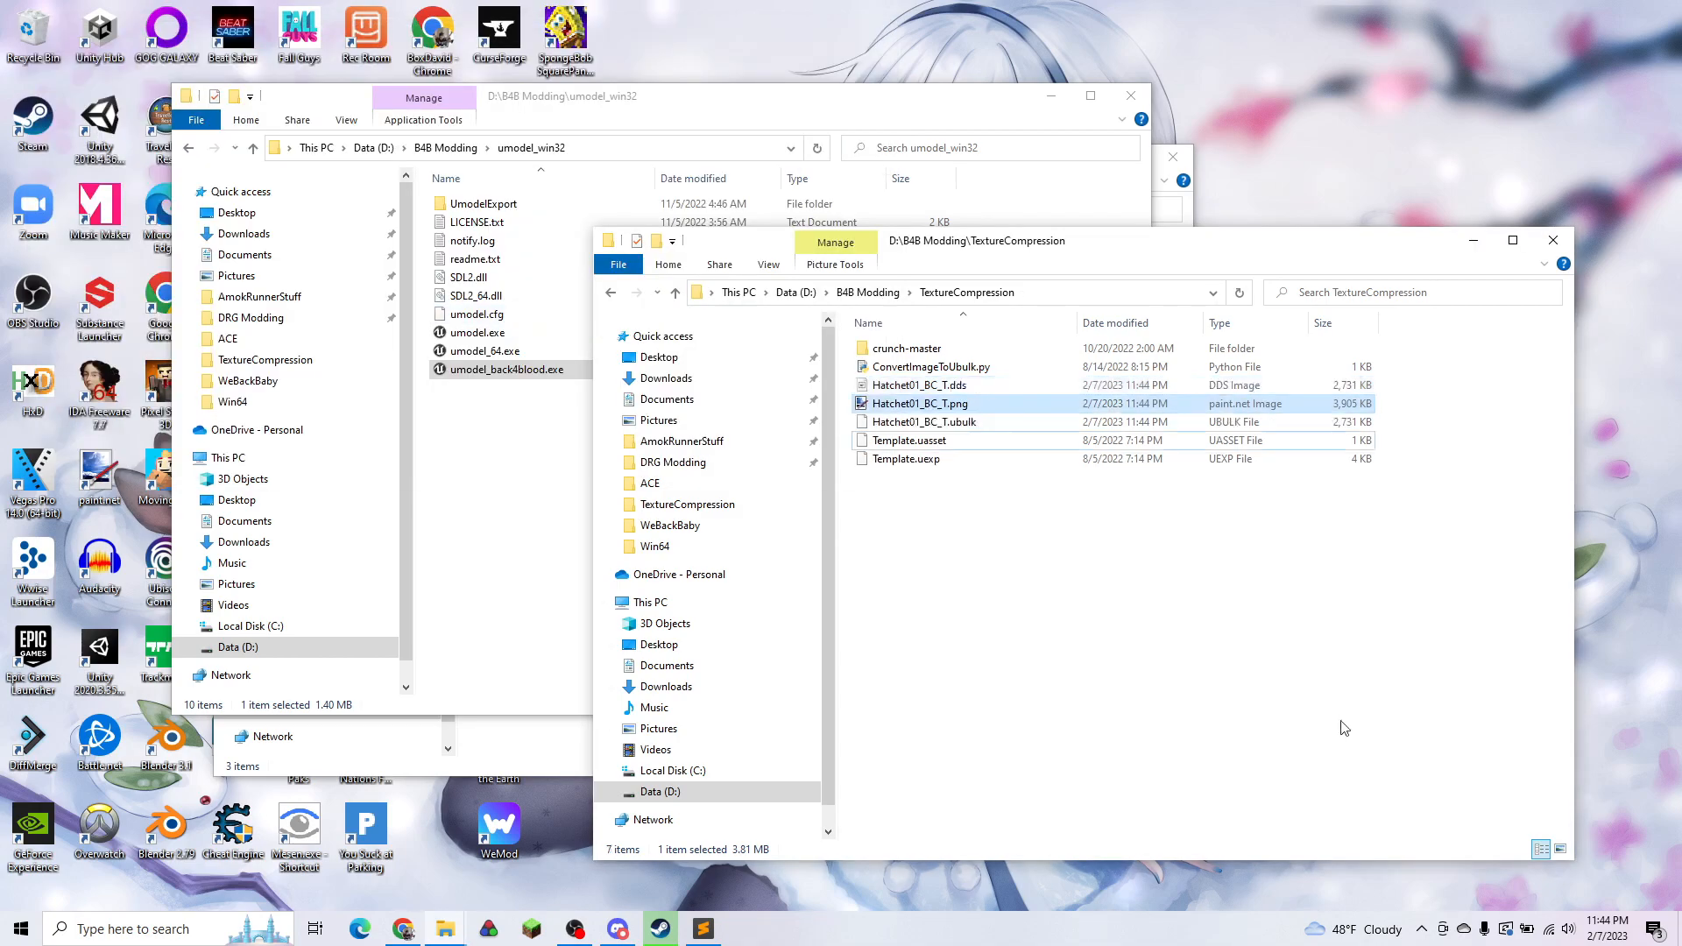
{"action": "left_click", "coordinate": [924, 421]}
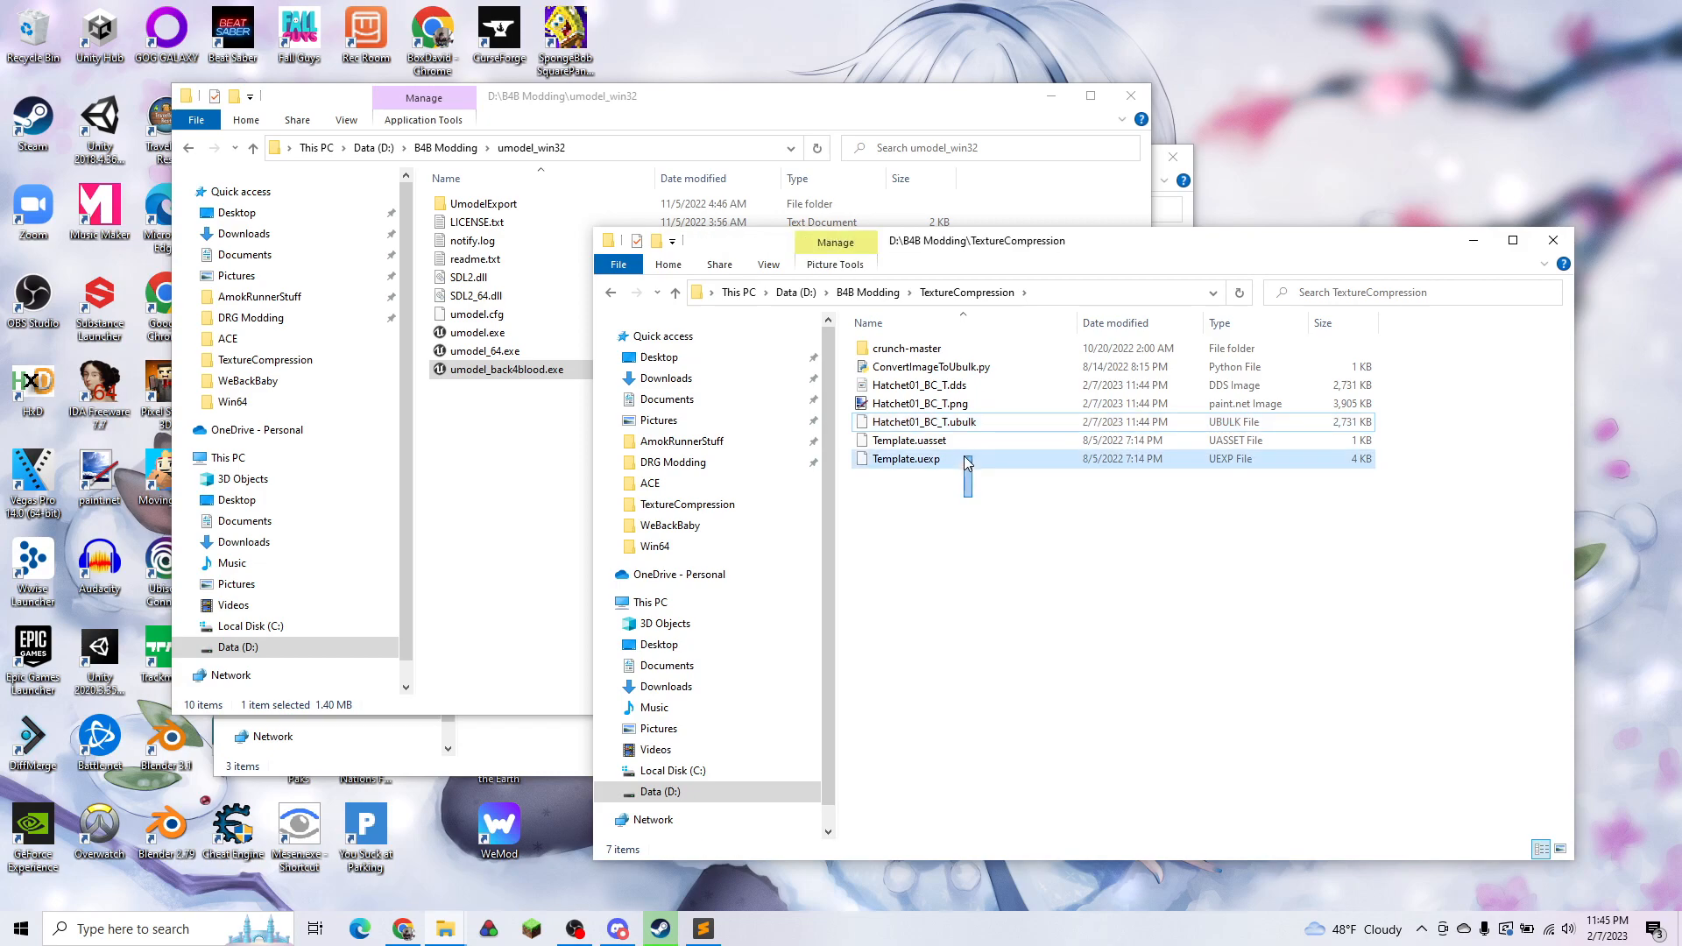
{"action": "left_click", "coordinate": [1002, 541]}
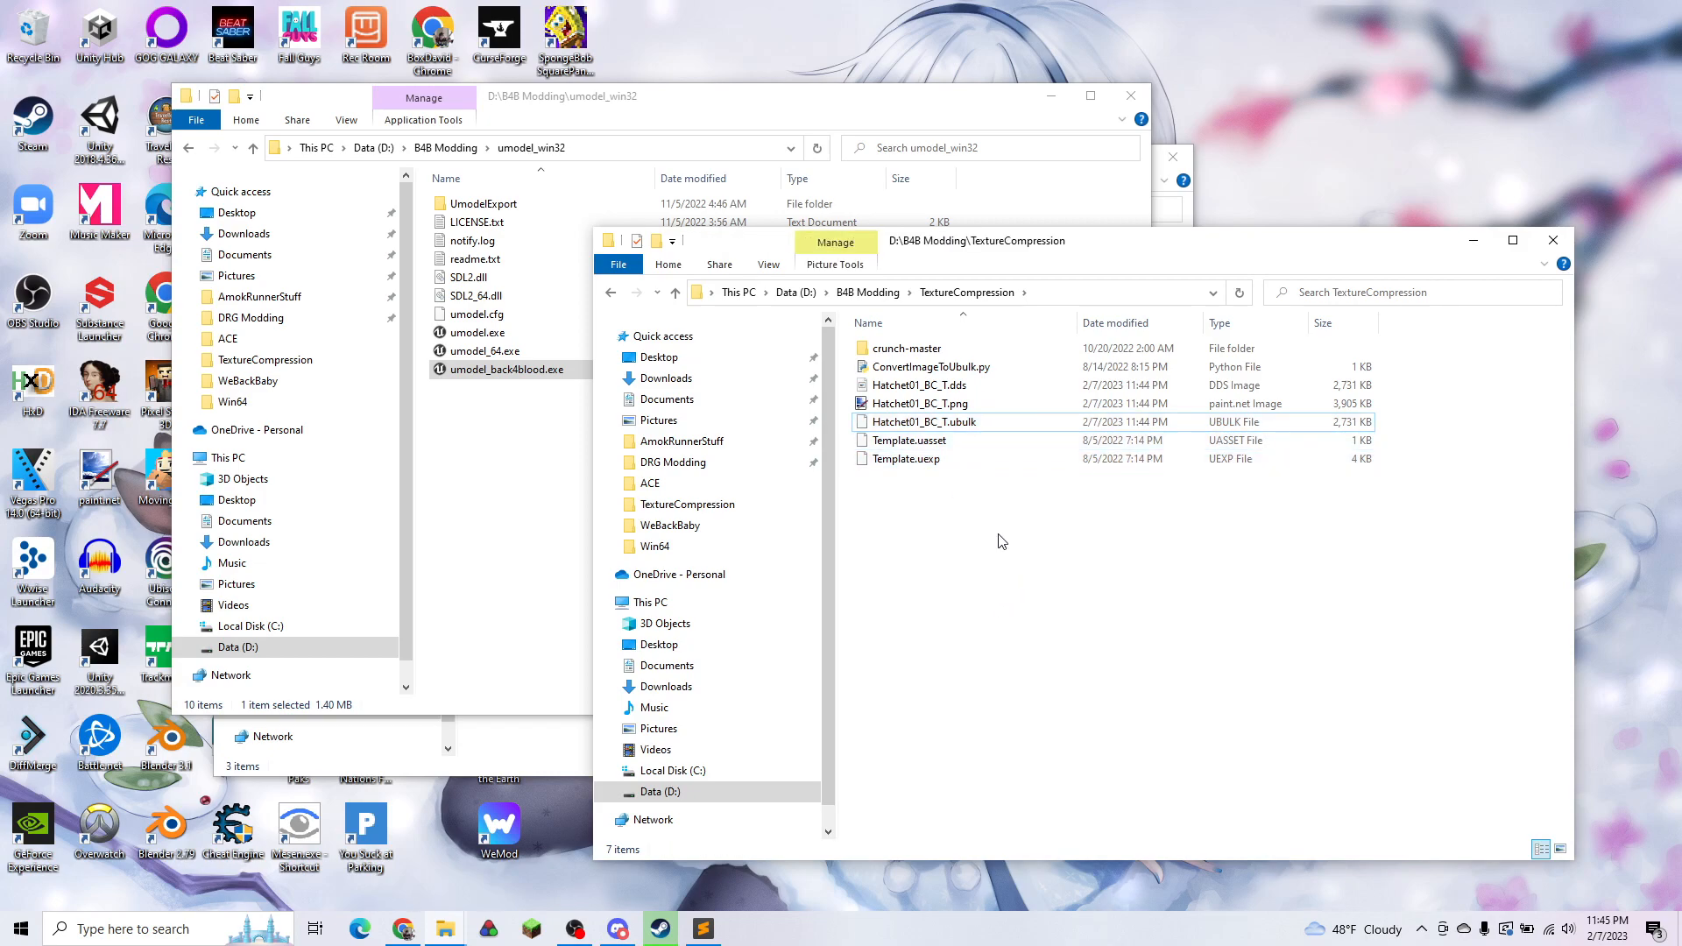
{"action": "right_click", "coordinate": [923, 421]}
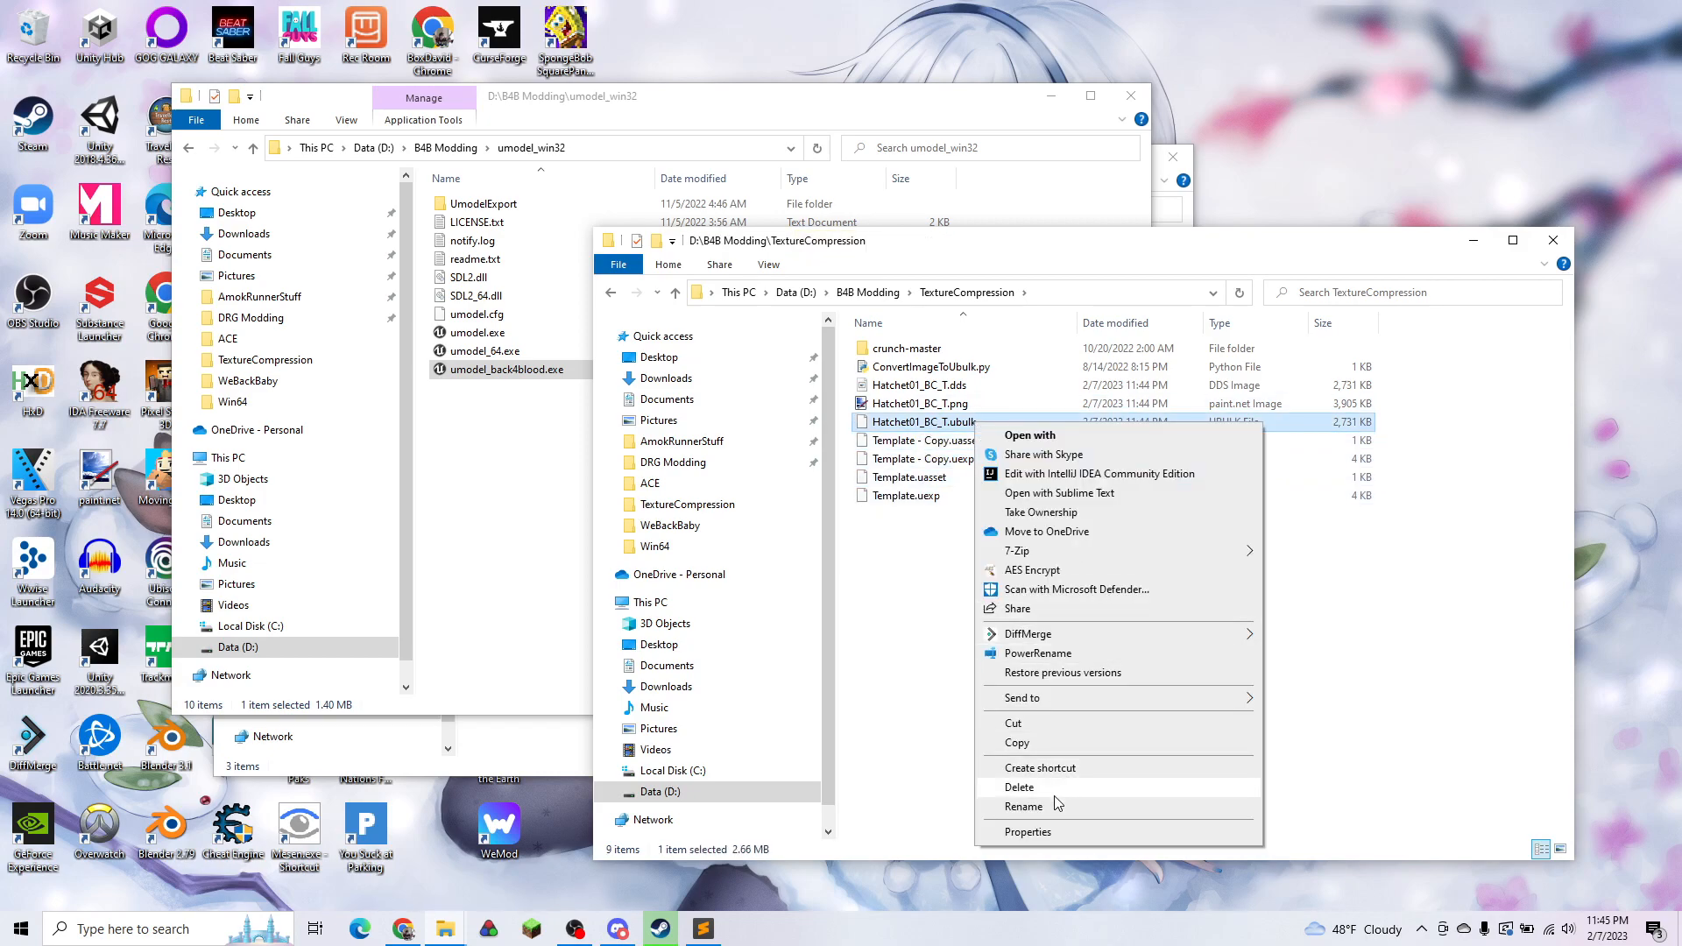
{"action": "left_click", "coordinate": [926, 440]}
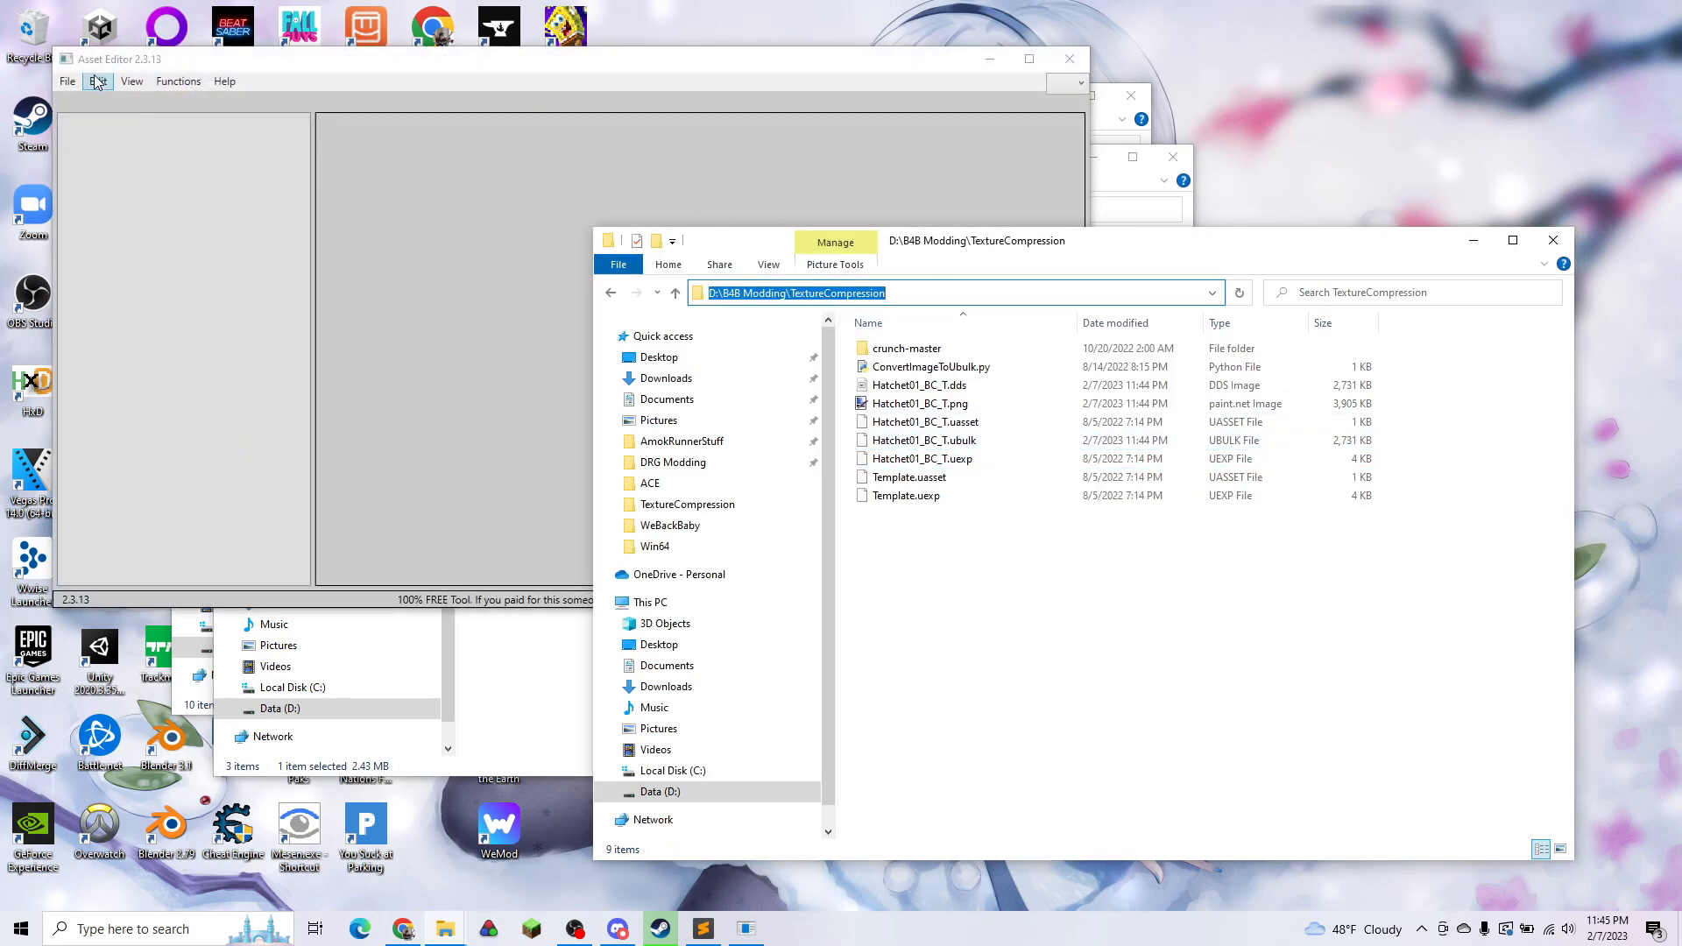
Step: Rename name entry C017_C to Hatchet01_BC_T in Hatchet01_BC_T.uasset, save, and close Asset Editor
{"action": "left_click", "coordinate": [66, 81]}
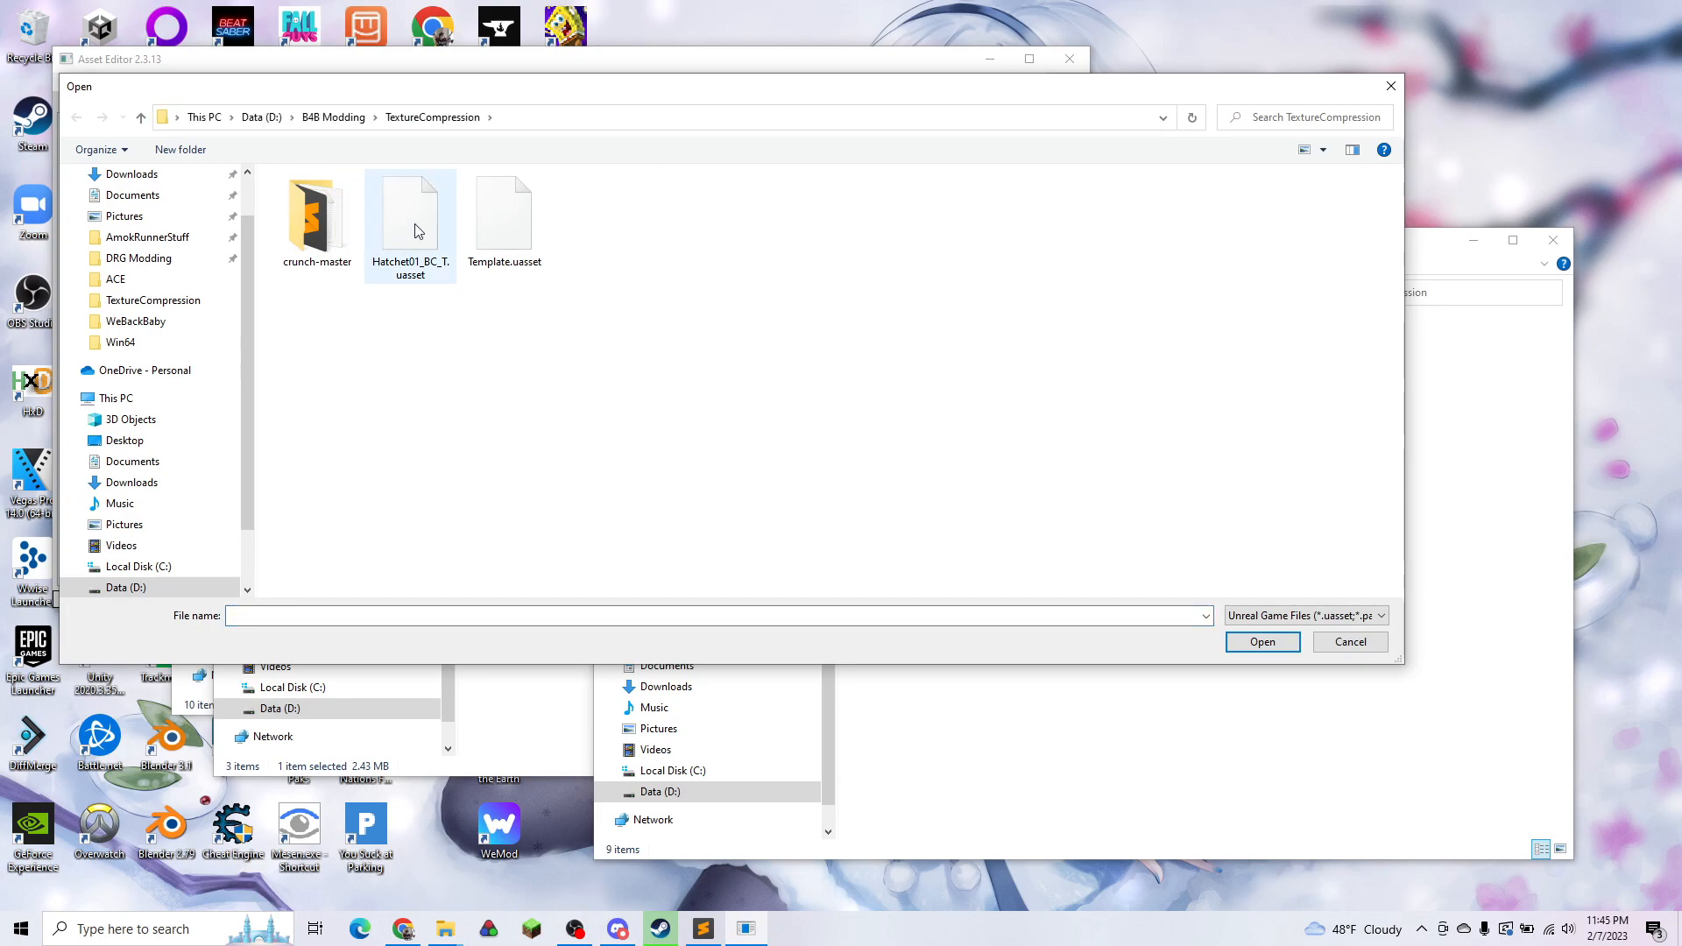
{"action": "left_click", "coordinate": [1263, 641]}
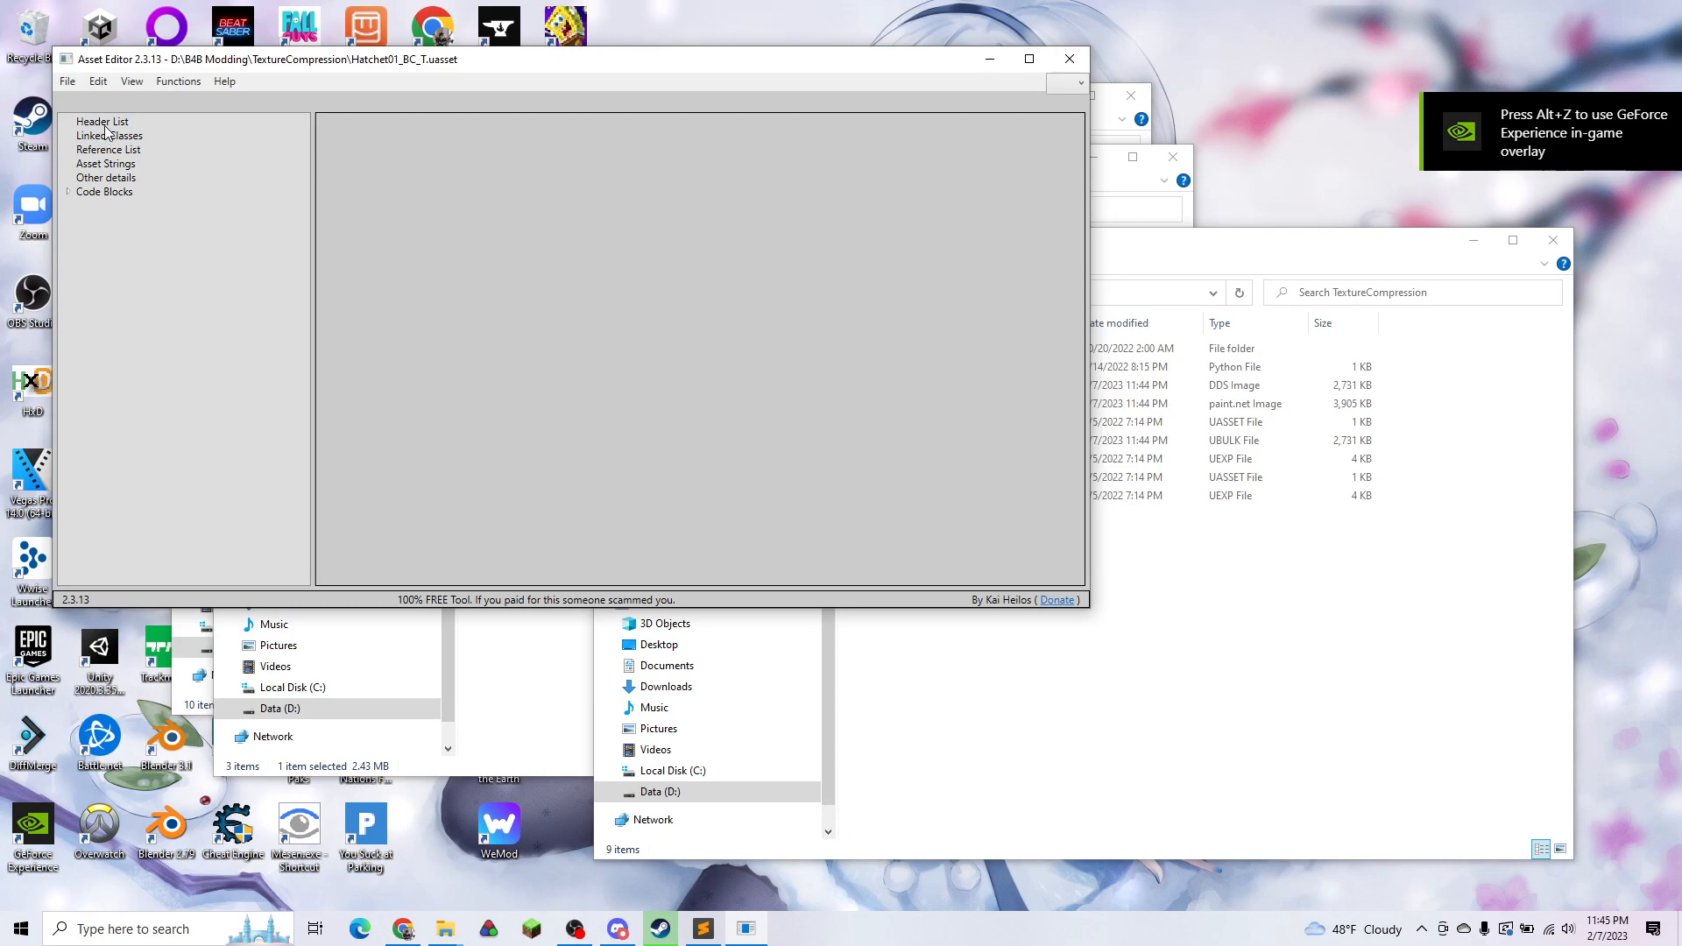
{"action": "left_click", "coordinate": [100, 121]}
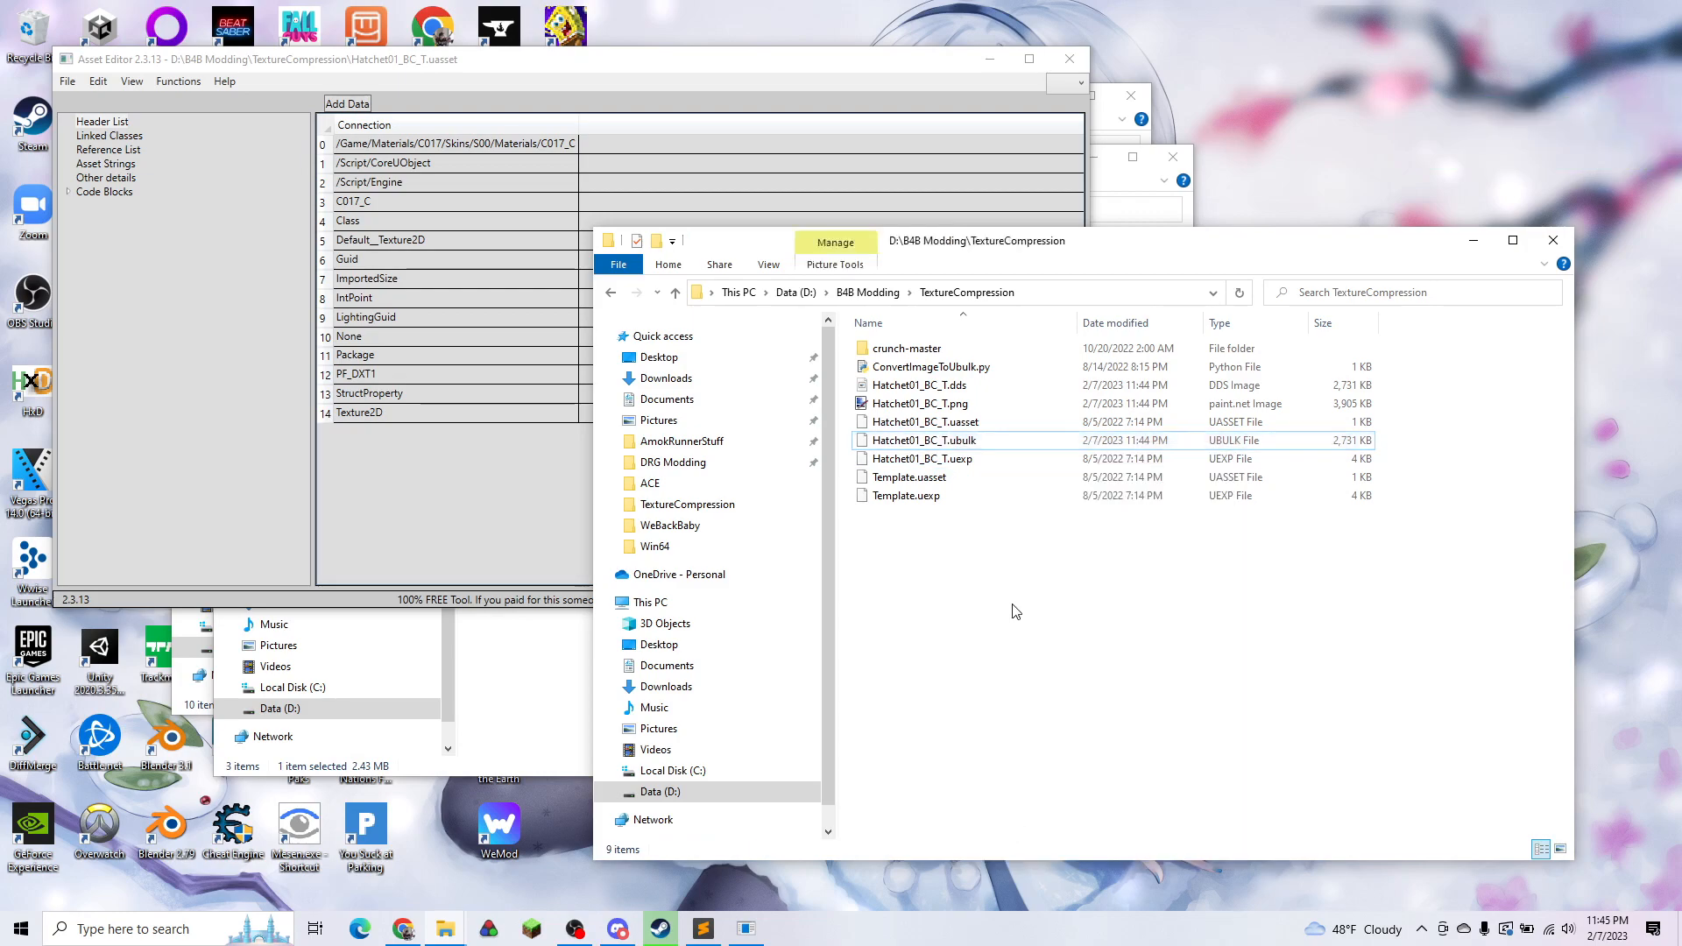
{"action": "left_click", "coordinate": [370, 202]}
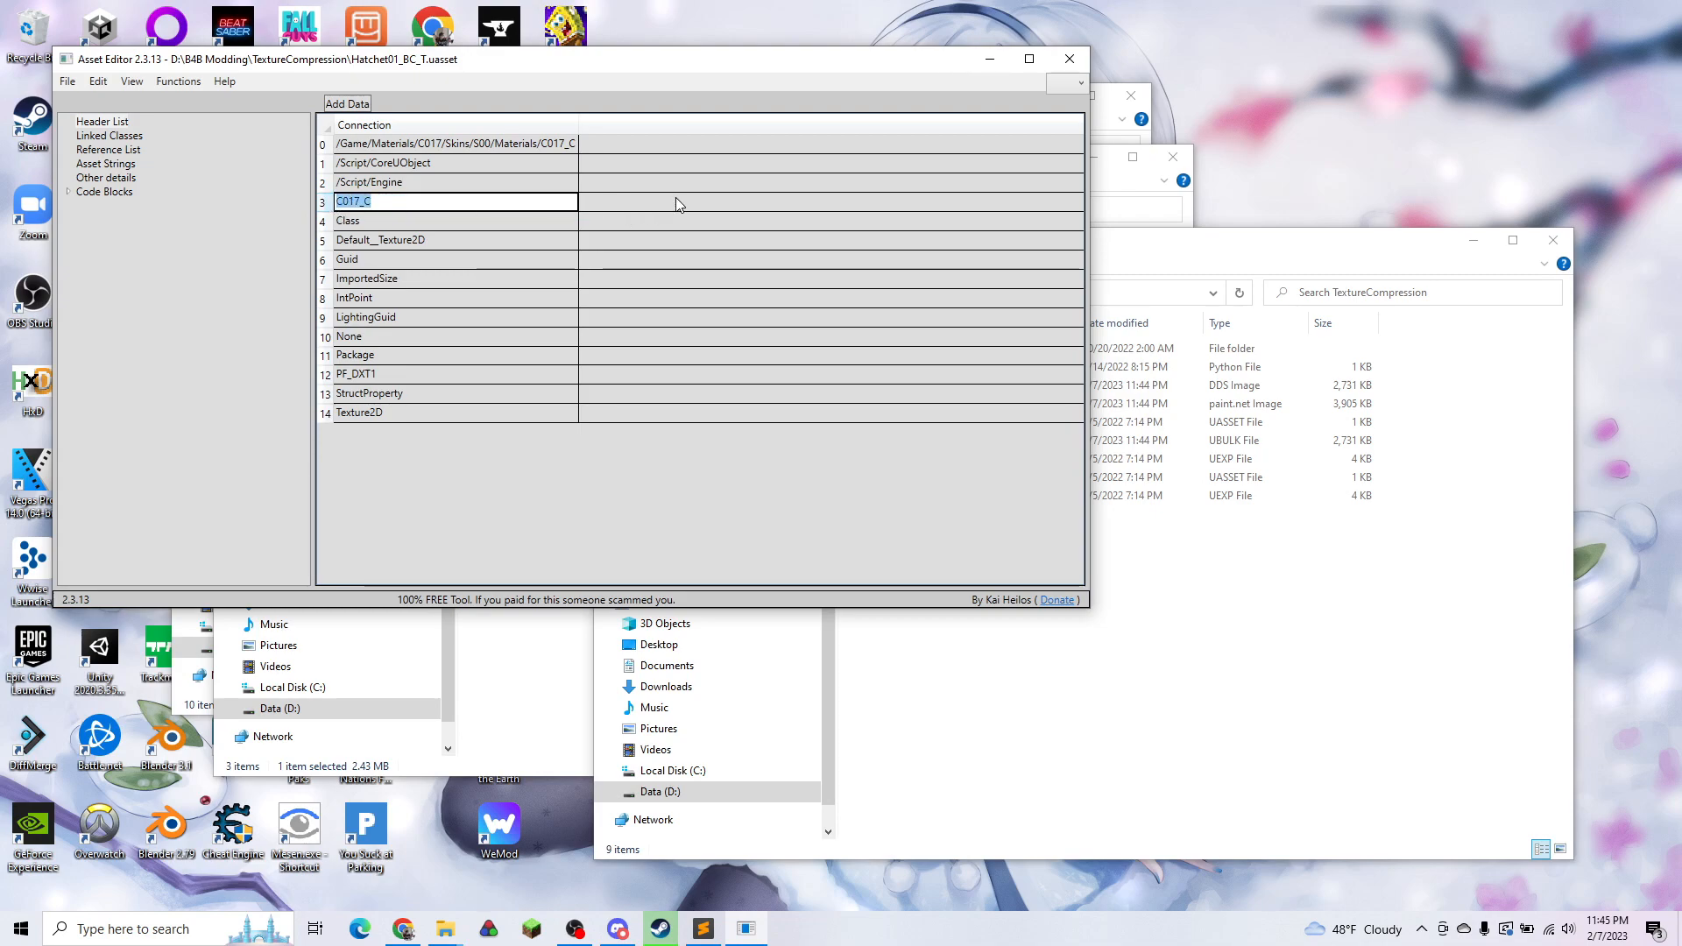
{"action": "mouse_move", "coordinate": [522, 264]}
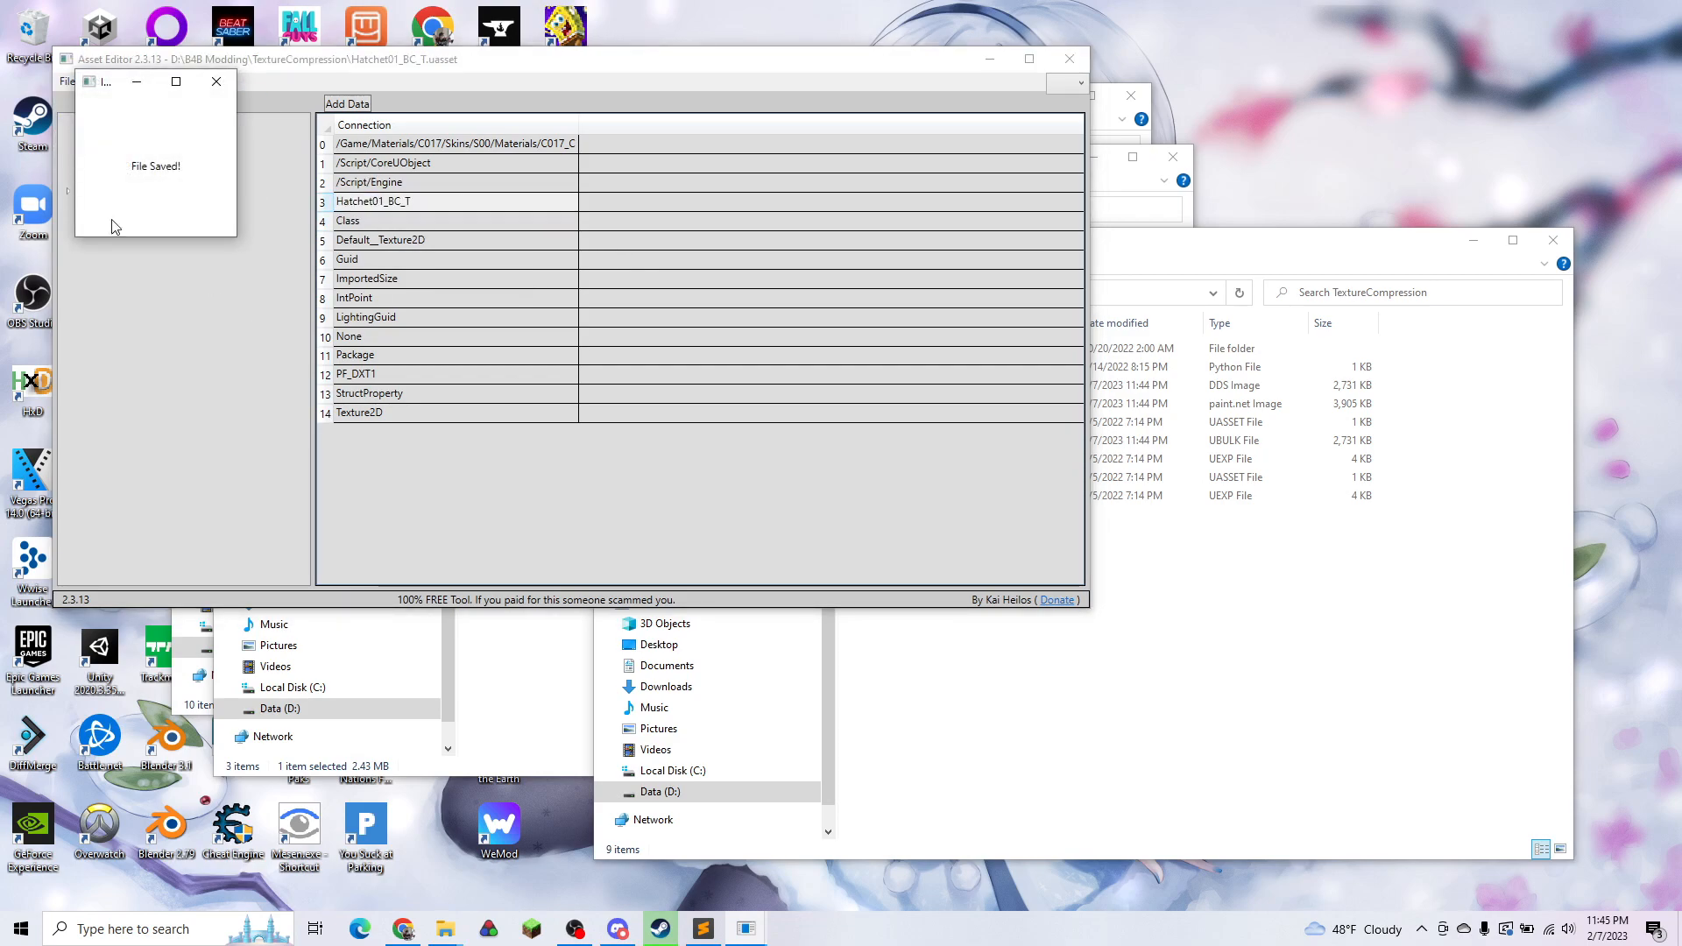
{"action": "left_click", "coordinate": [217, 81]}
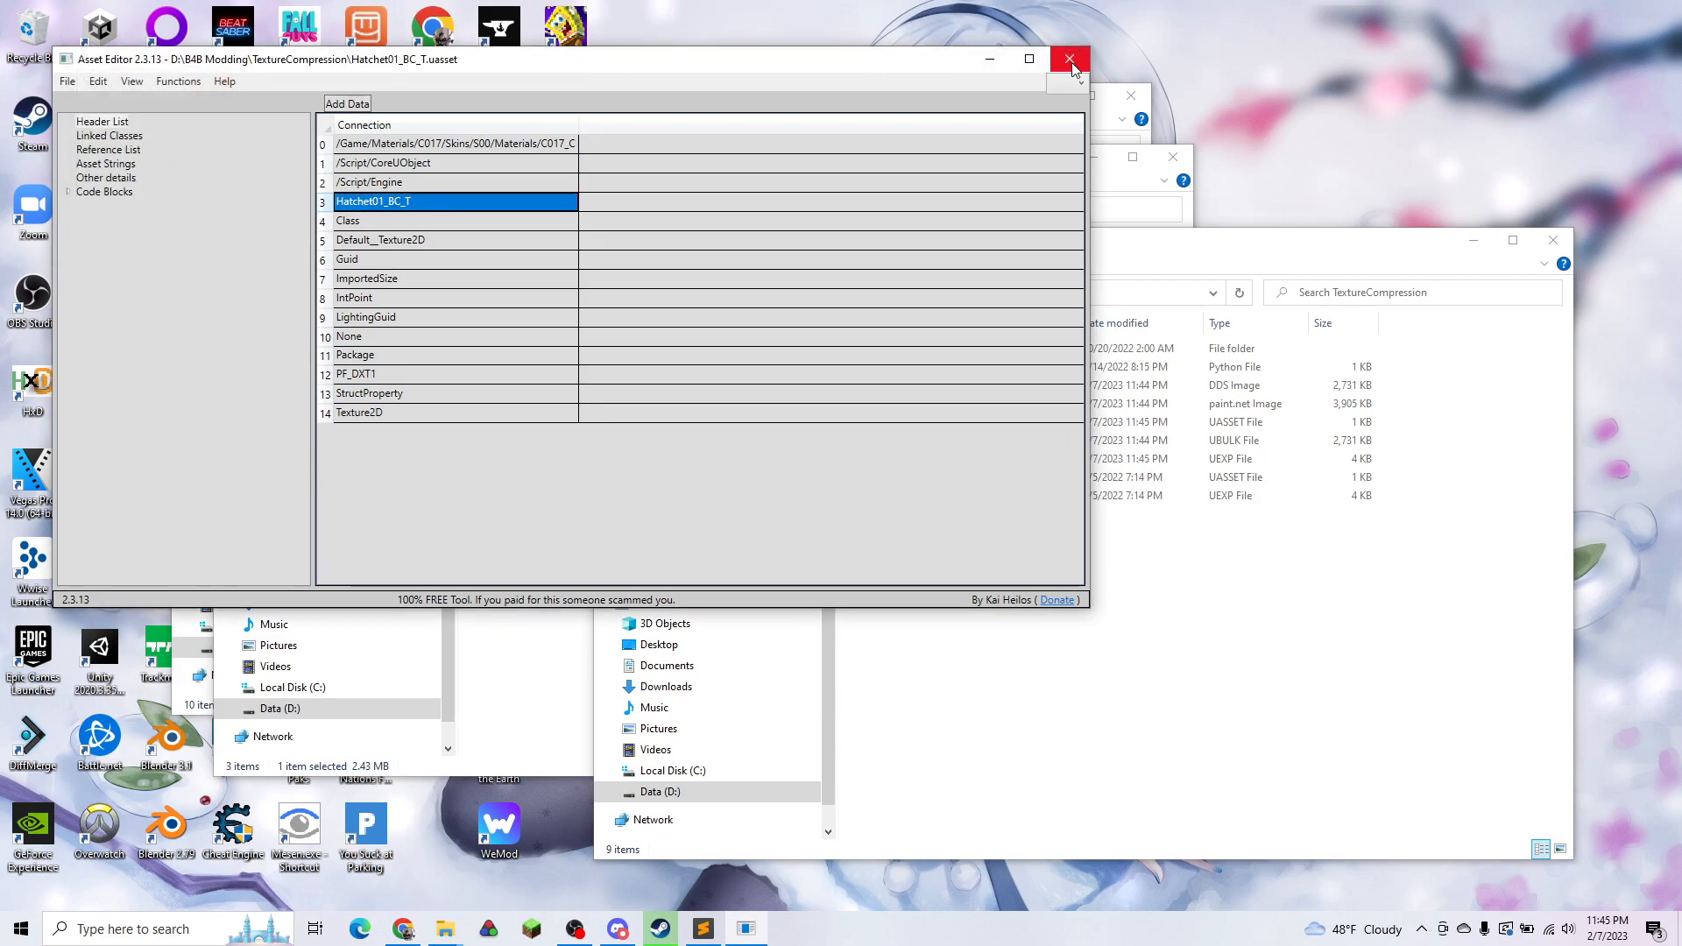
{"action": "left_click", "coordinate": [1069, 58]}
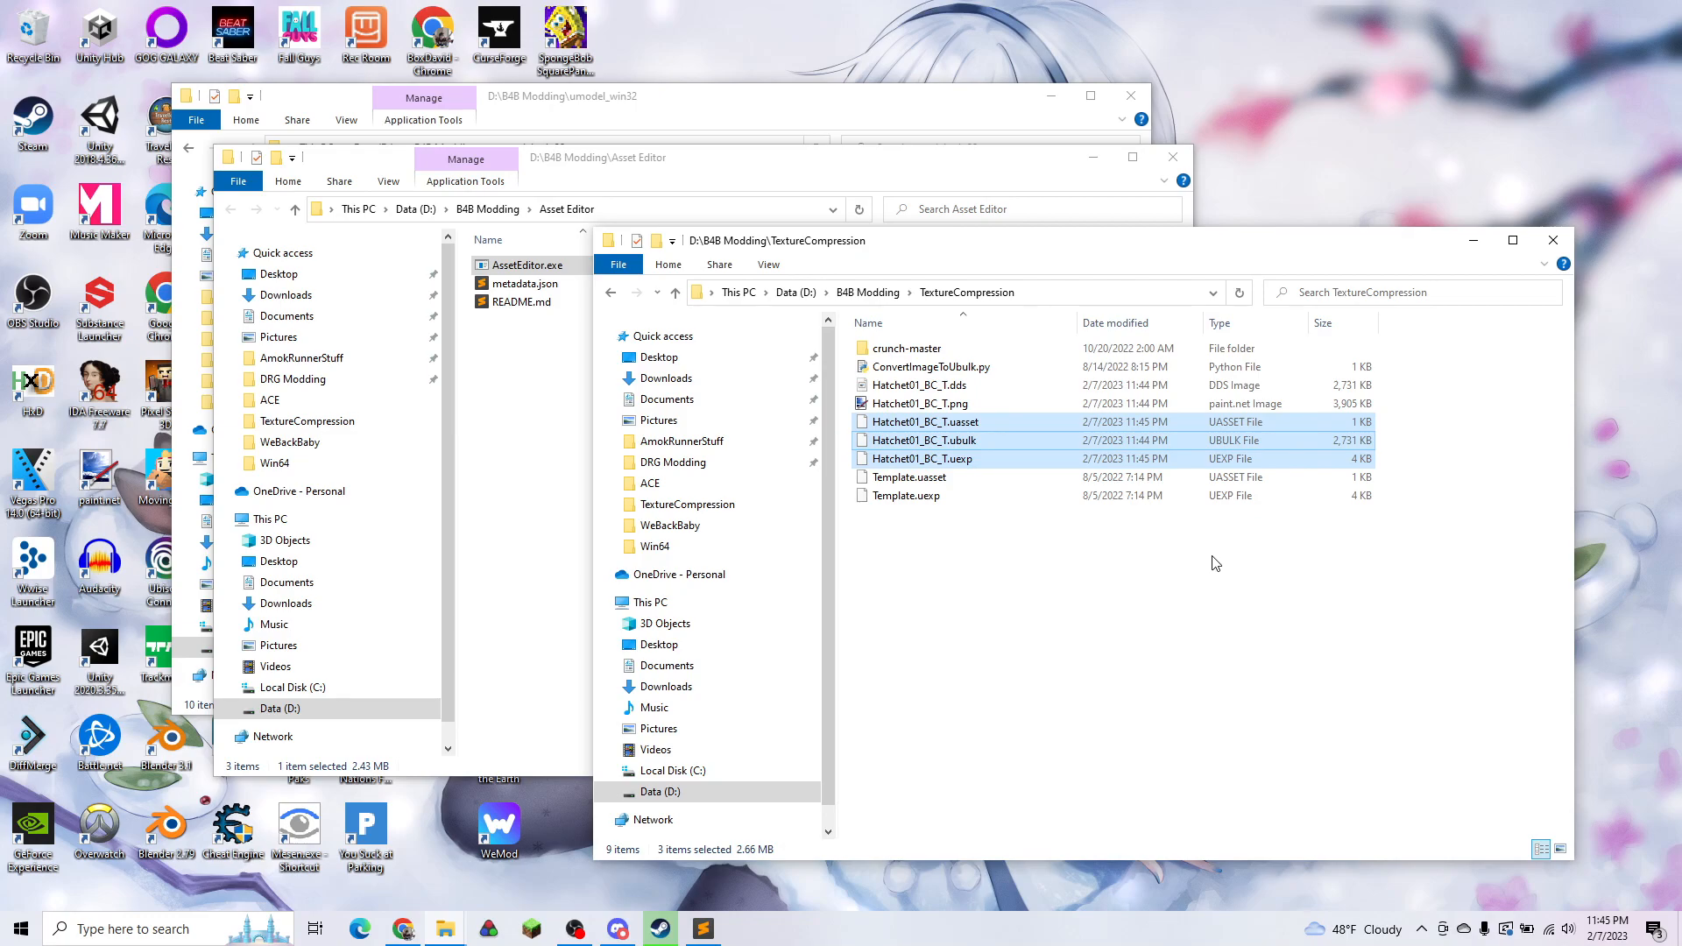
{"action": "mouse_move", "coordinate": [444, 929]}
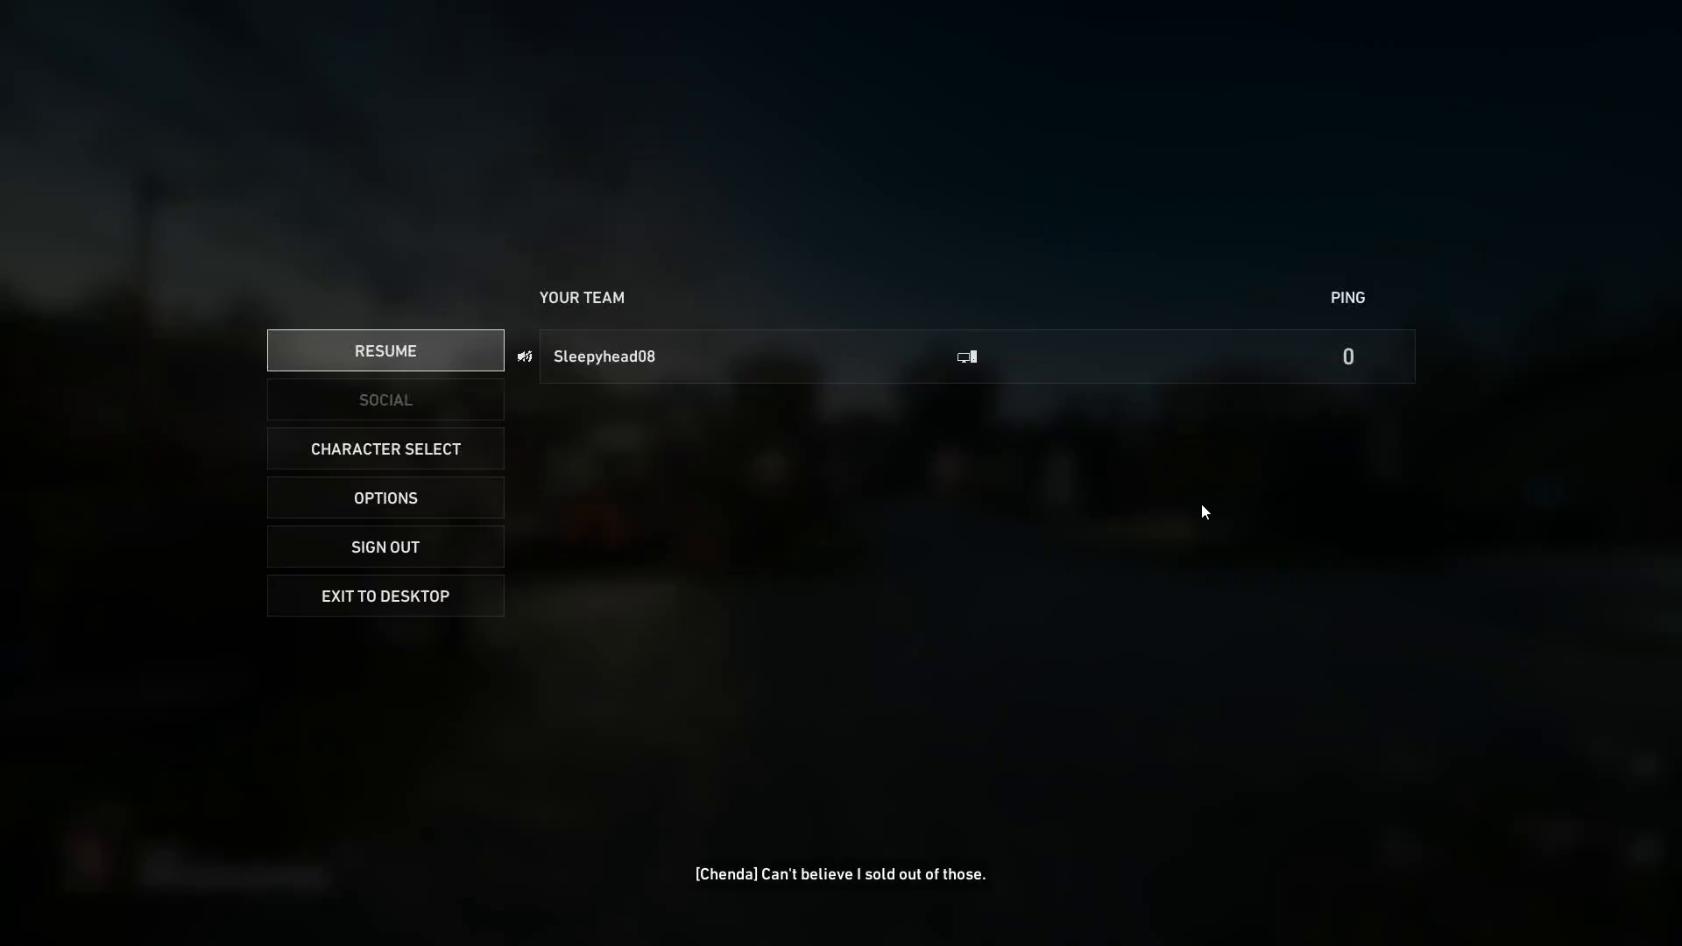
Step: Go to Armory > Melee Weapon > Hatchet and equip the purple-scribbled hatchet
{"action": "left_click", "coordinate": [385, 351]}
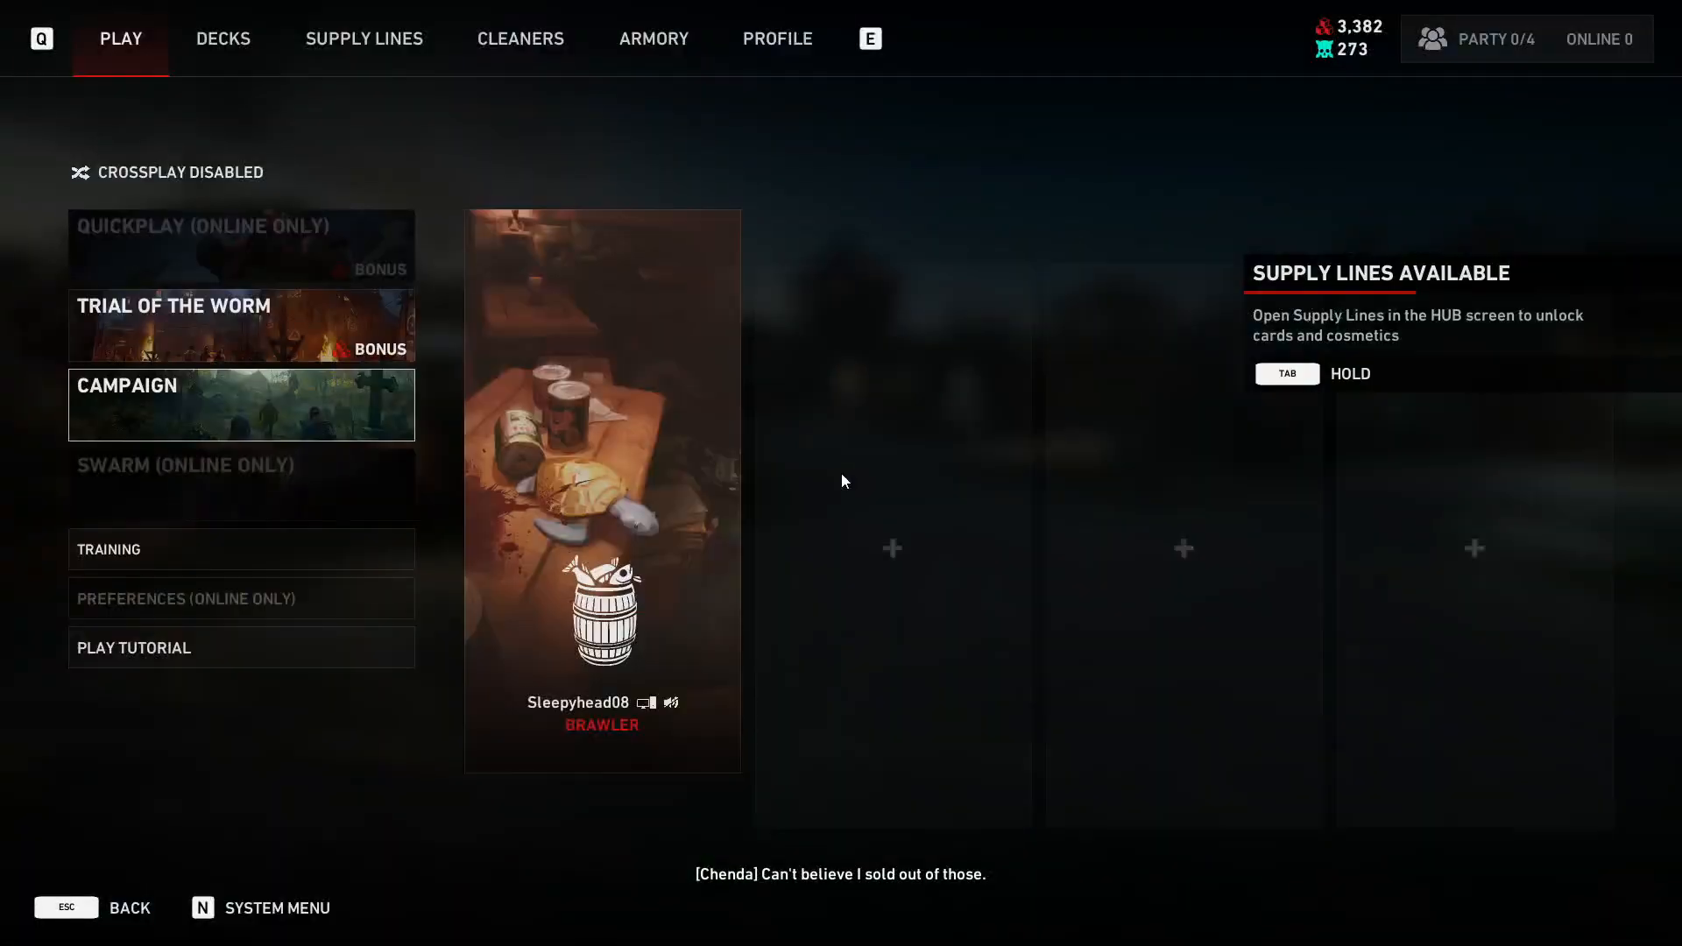
{"action": "left_click", "coordinate": [653, 38]}
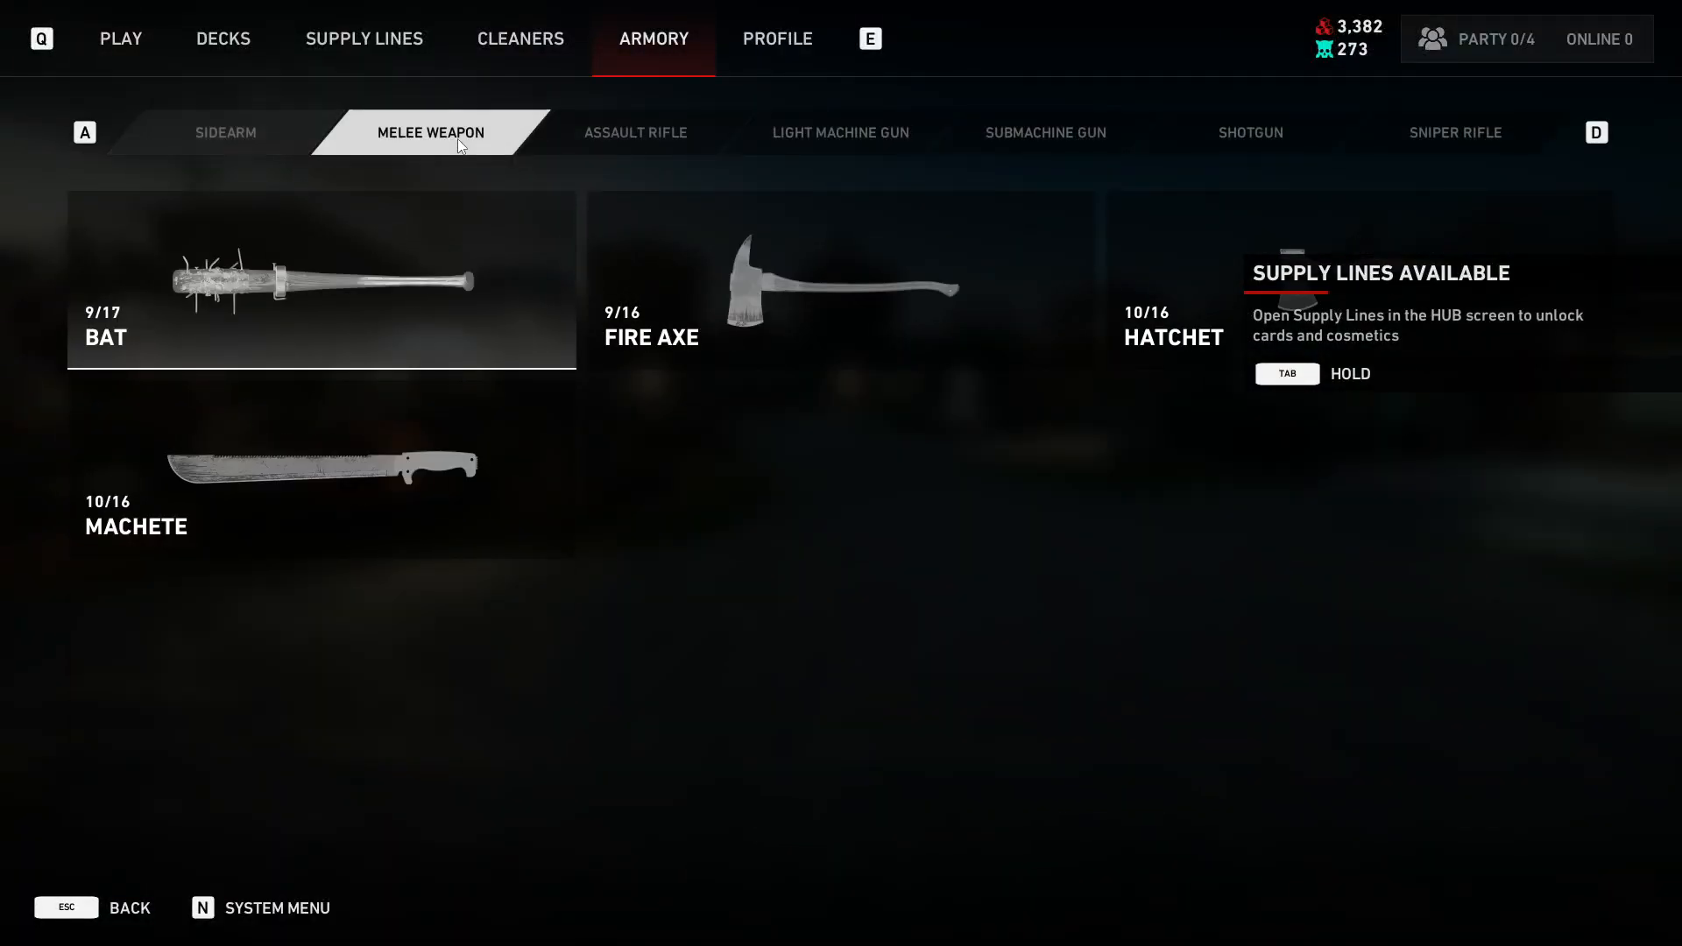
{"action": "left_click", "coordinate": [1173, 337]}
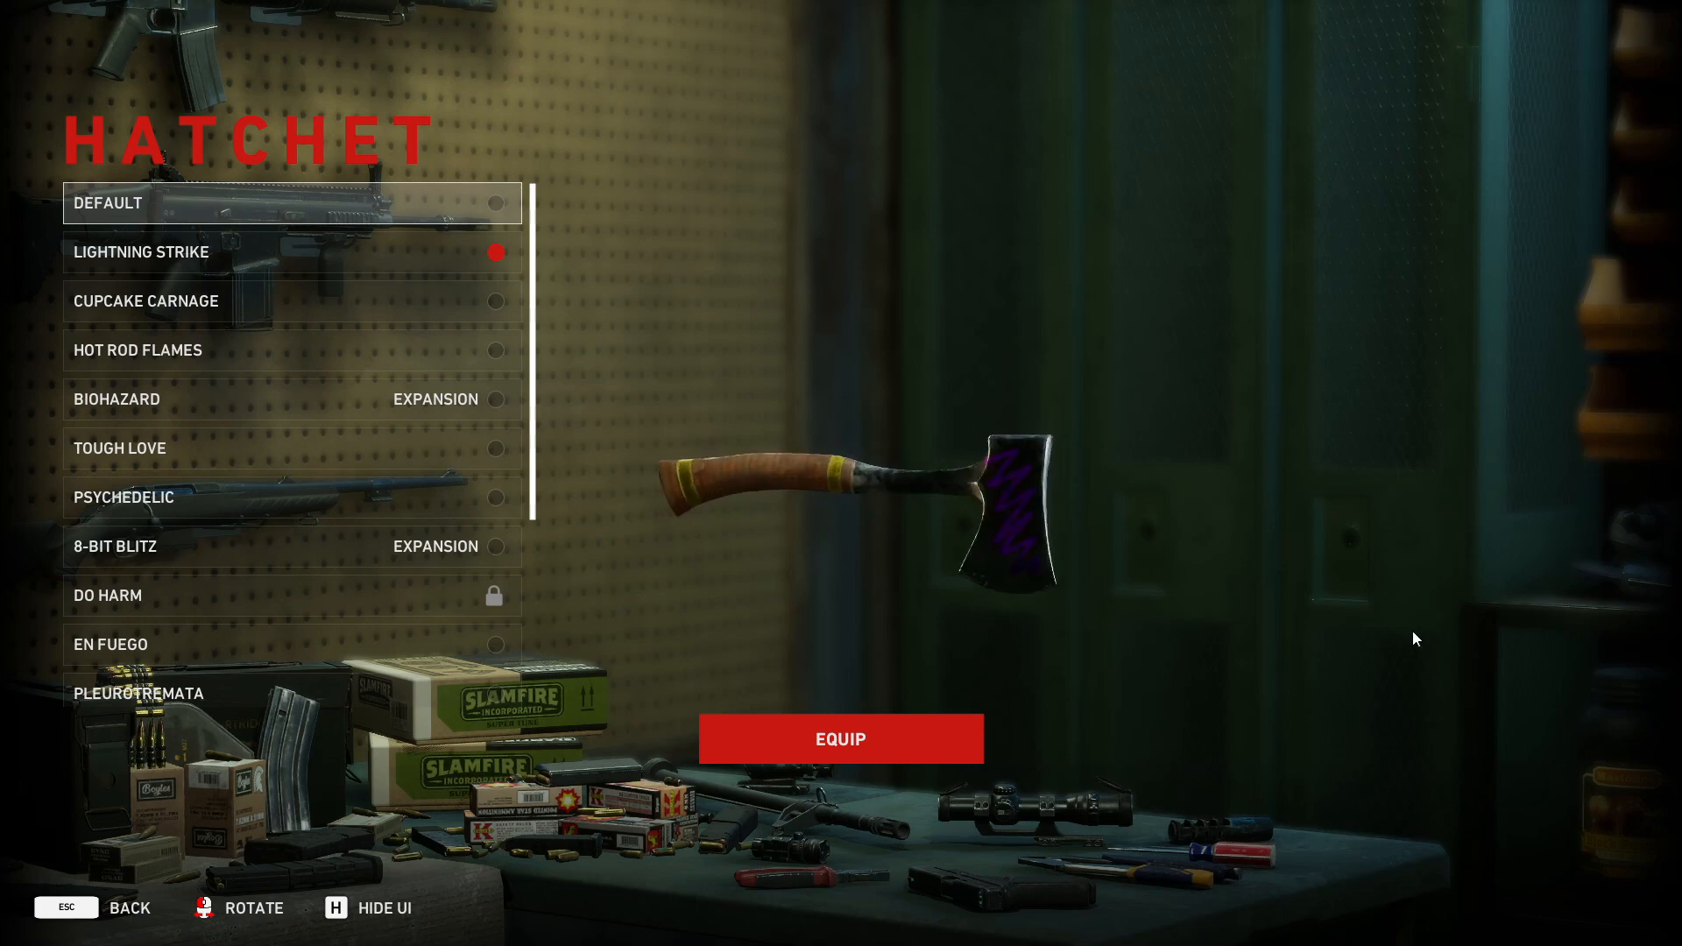
{"action": "left_click", "coordinate": [107, 202]}
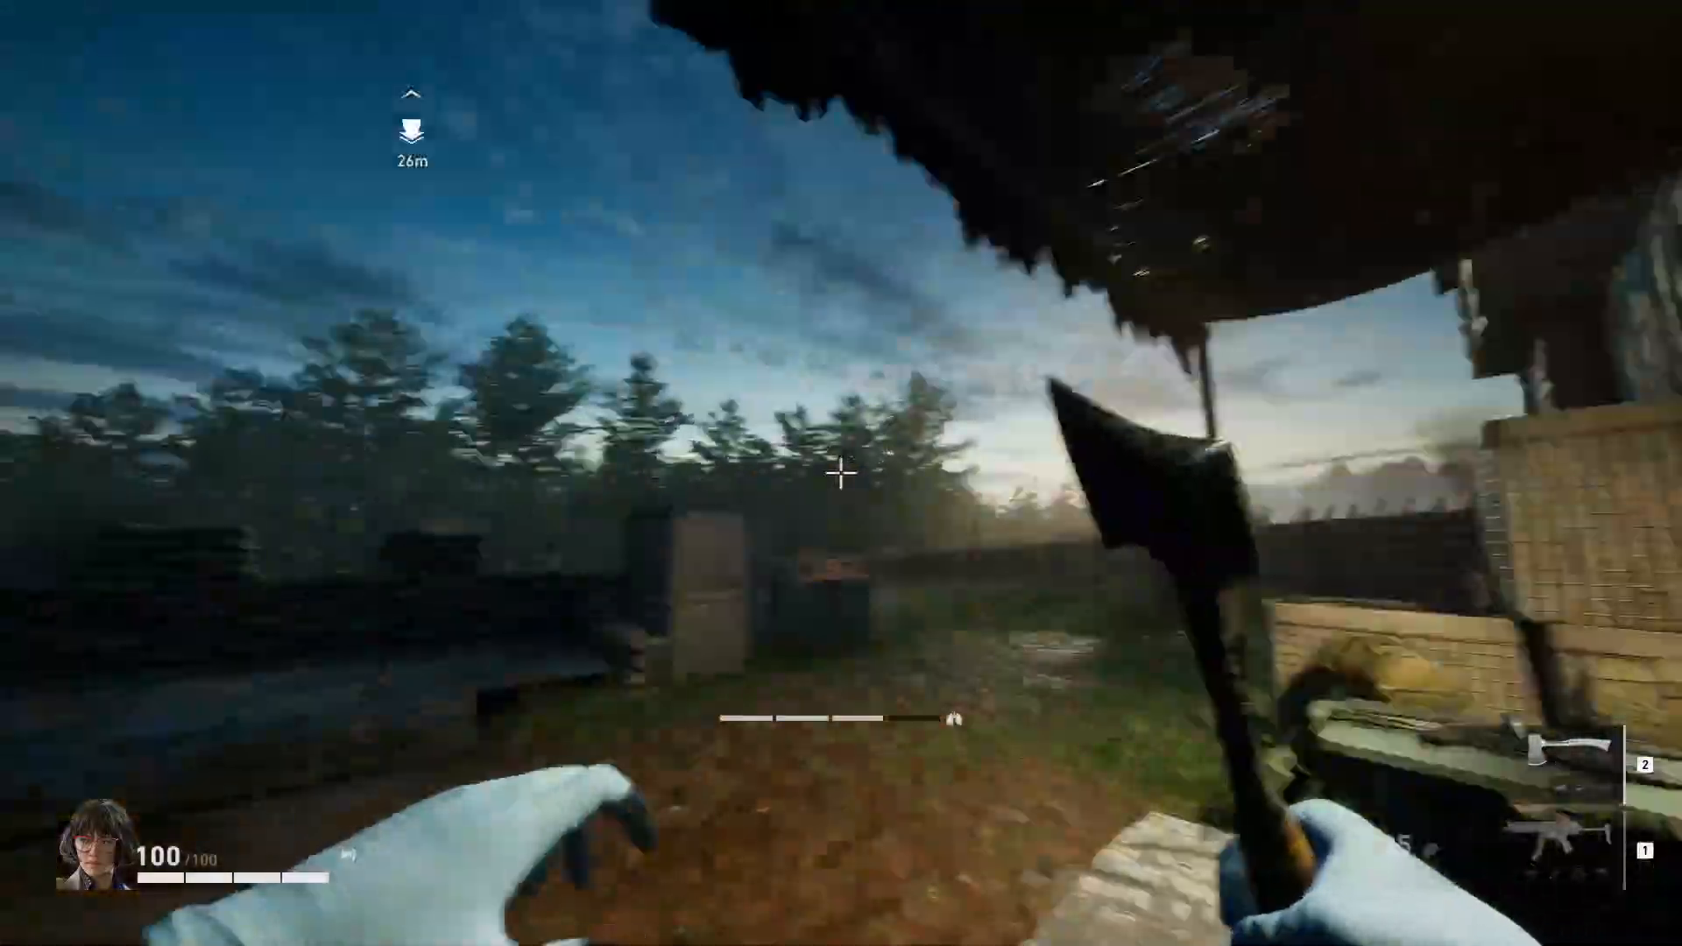
{"action": "mouse_move", "coordinate": [841, 479]}
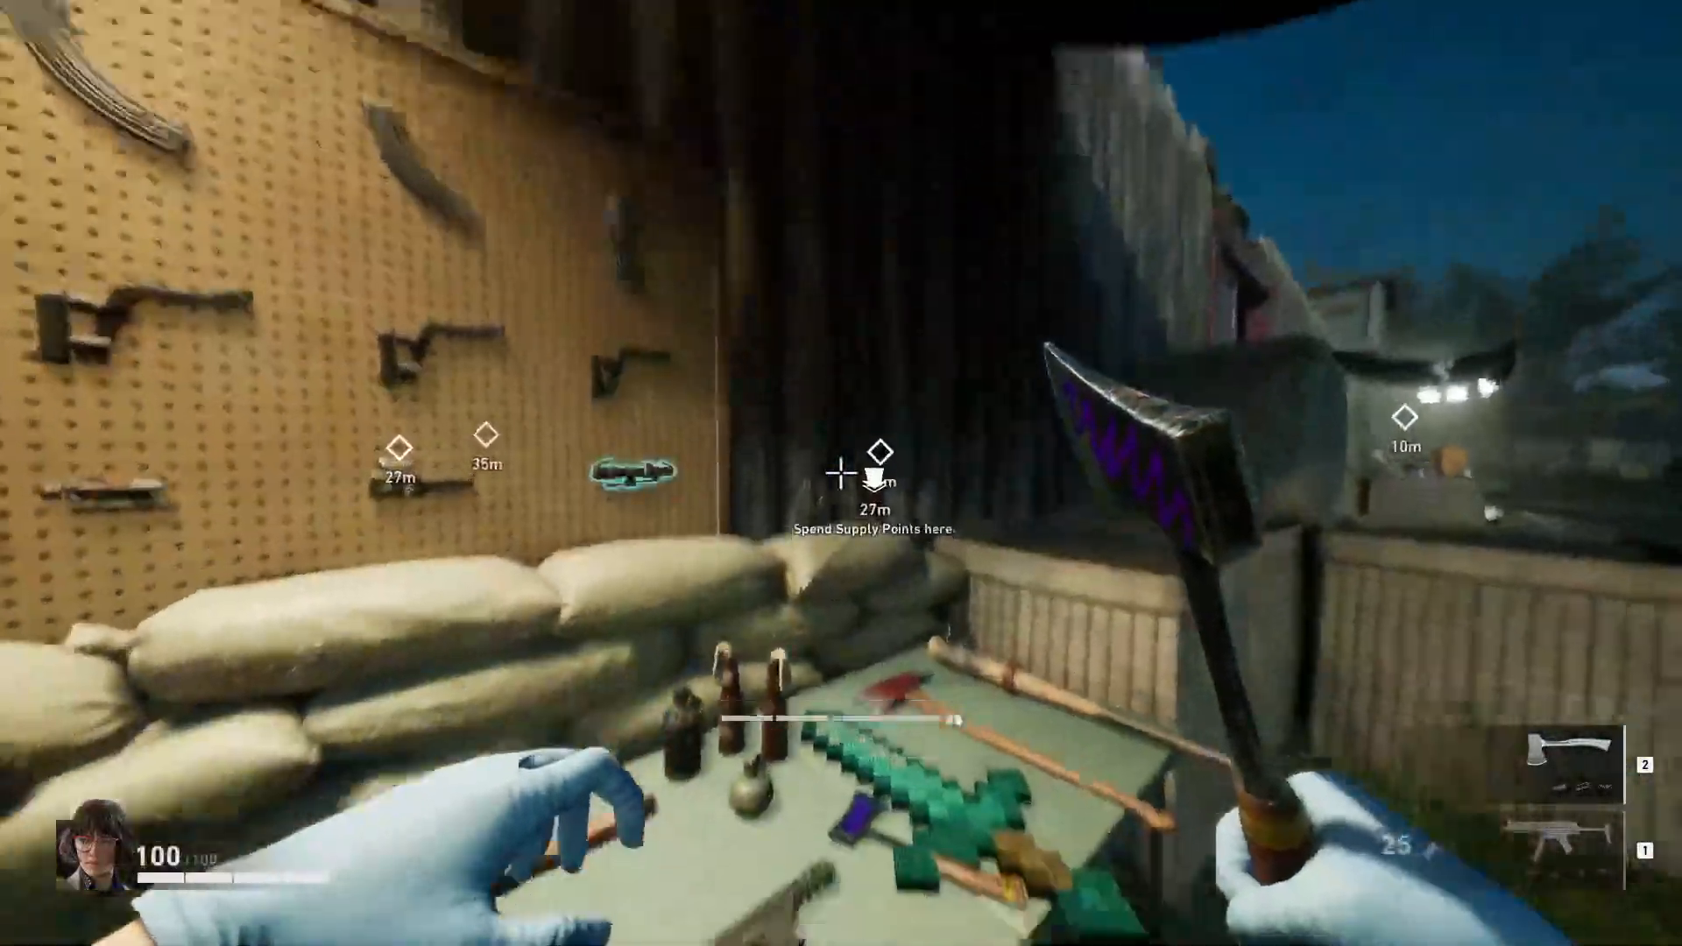